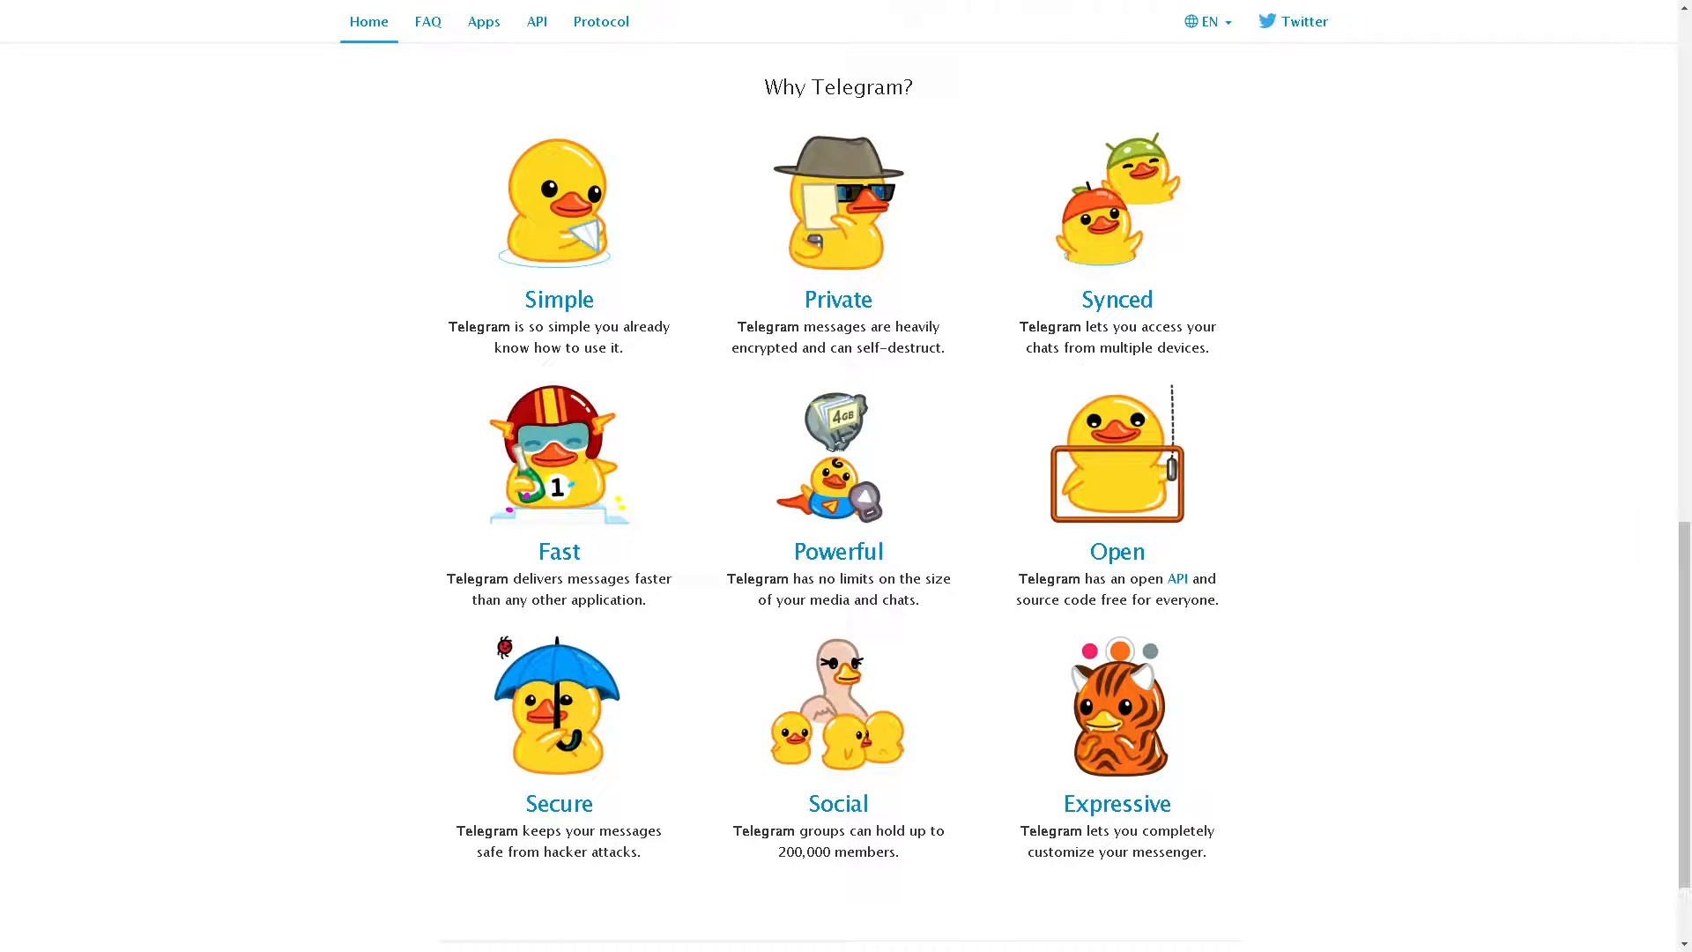
Scroll telegram.org back to the top where the app downloads are offered.
scroll("up", 3)
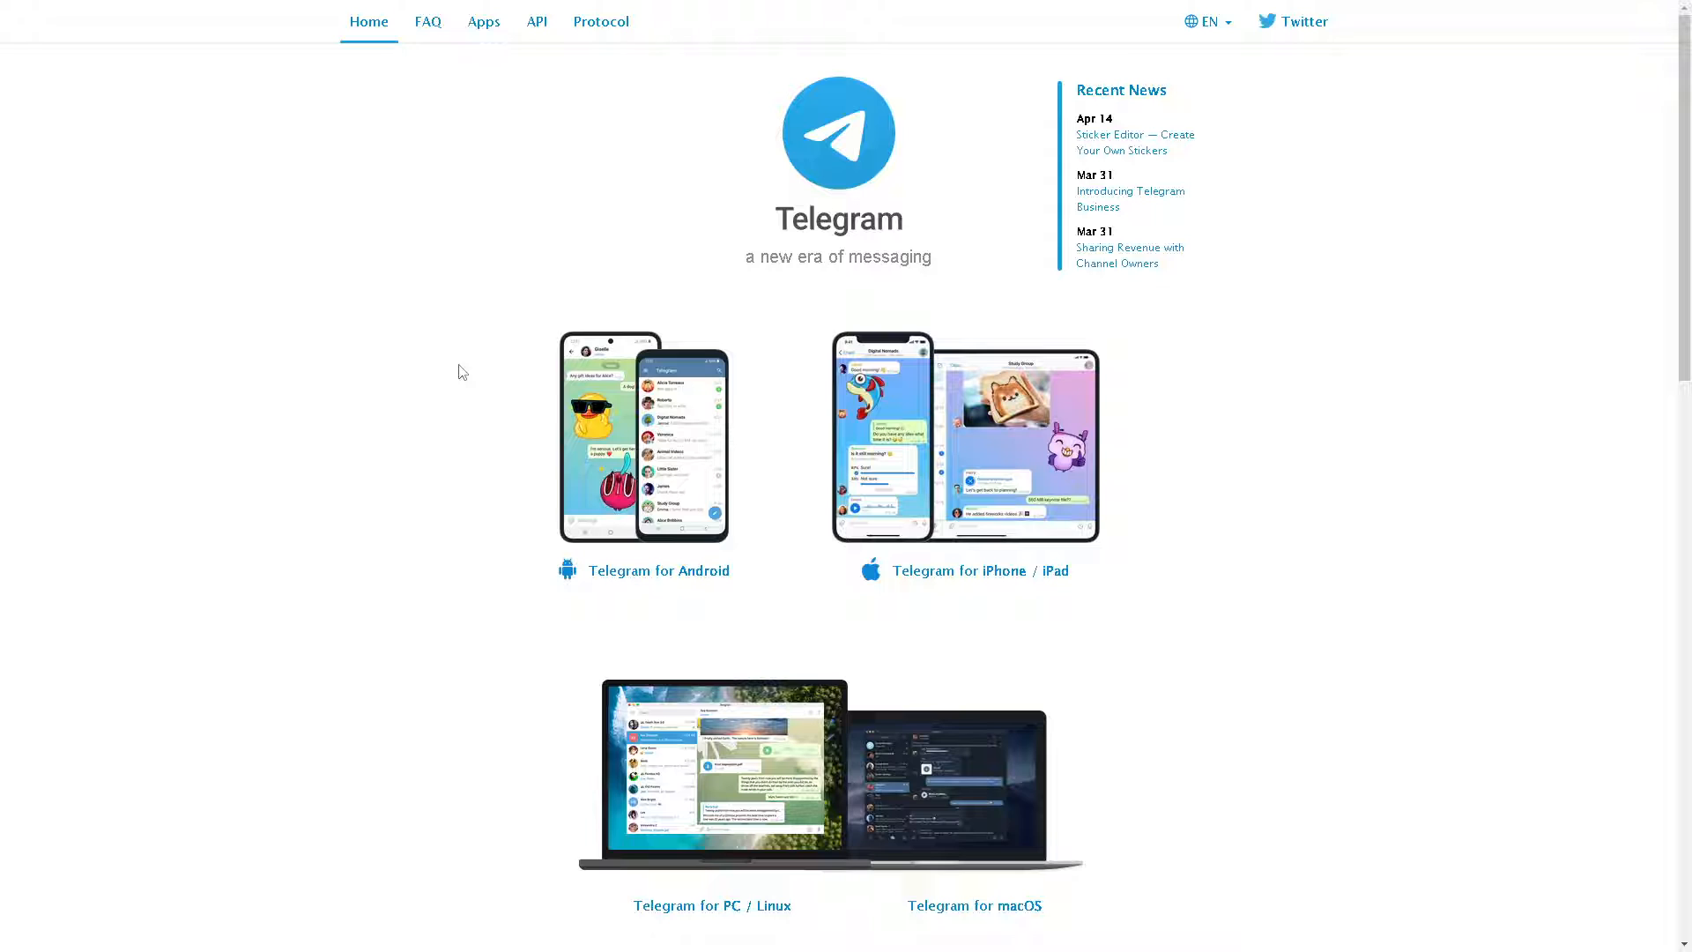
mouse_move(603, 580)
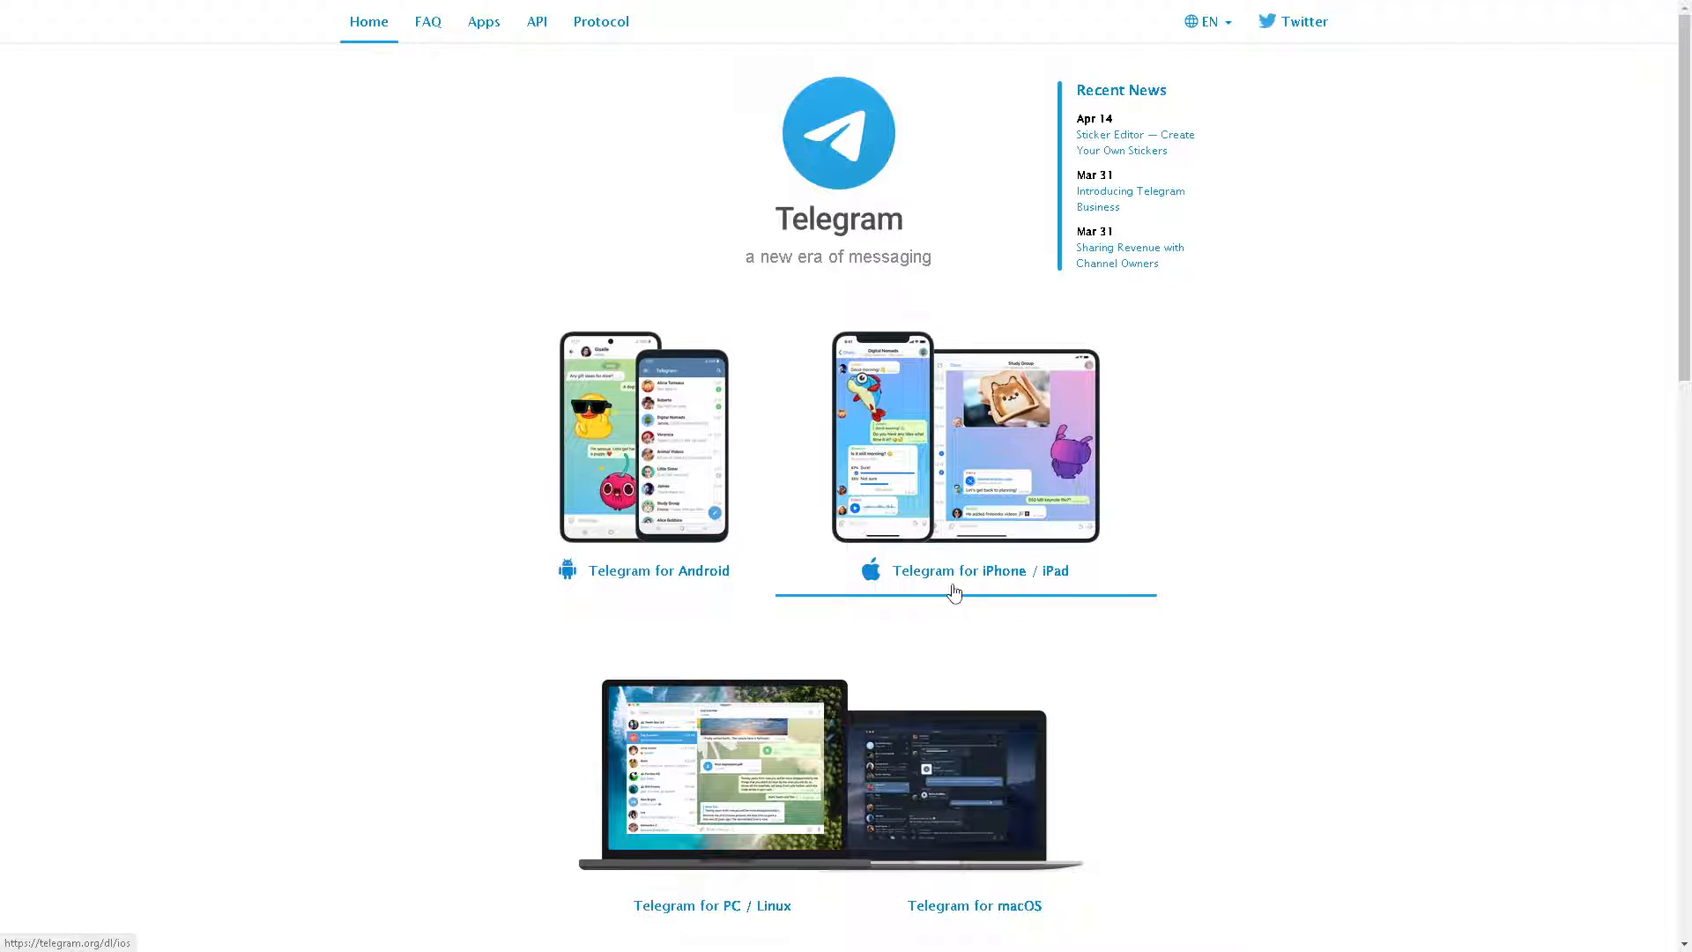
mouse_move(690, 530)
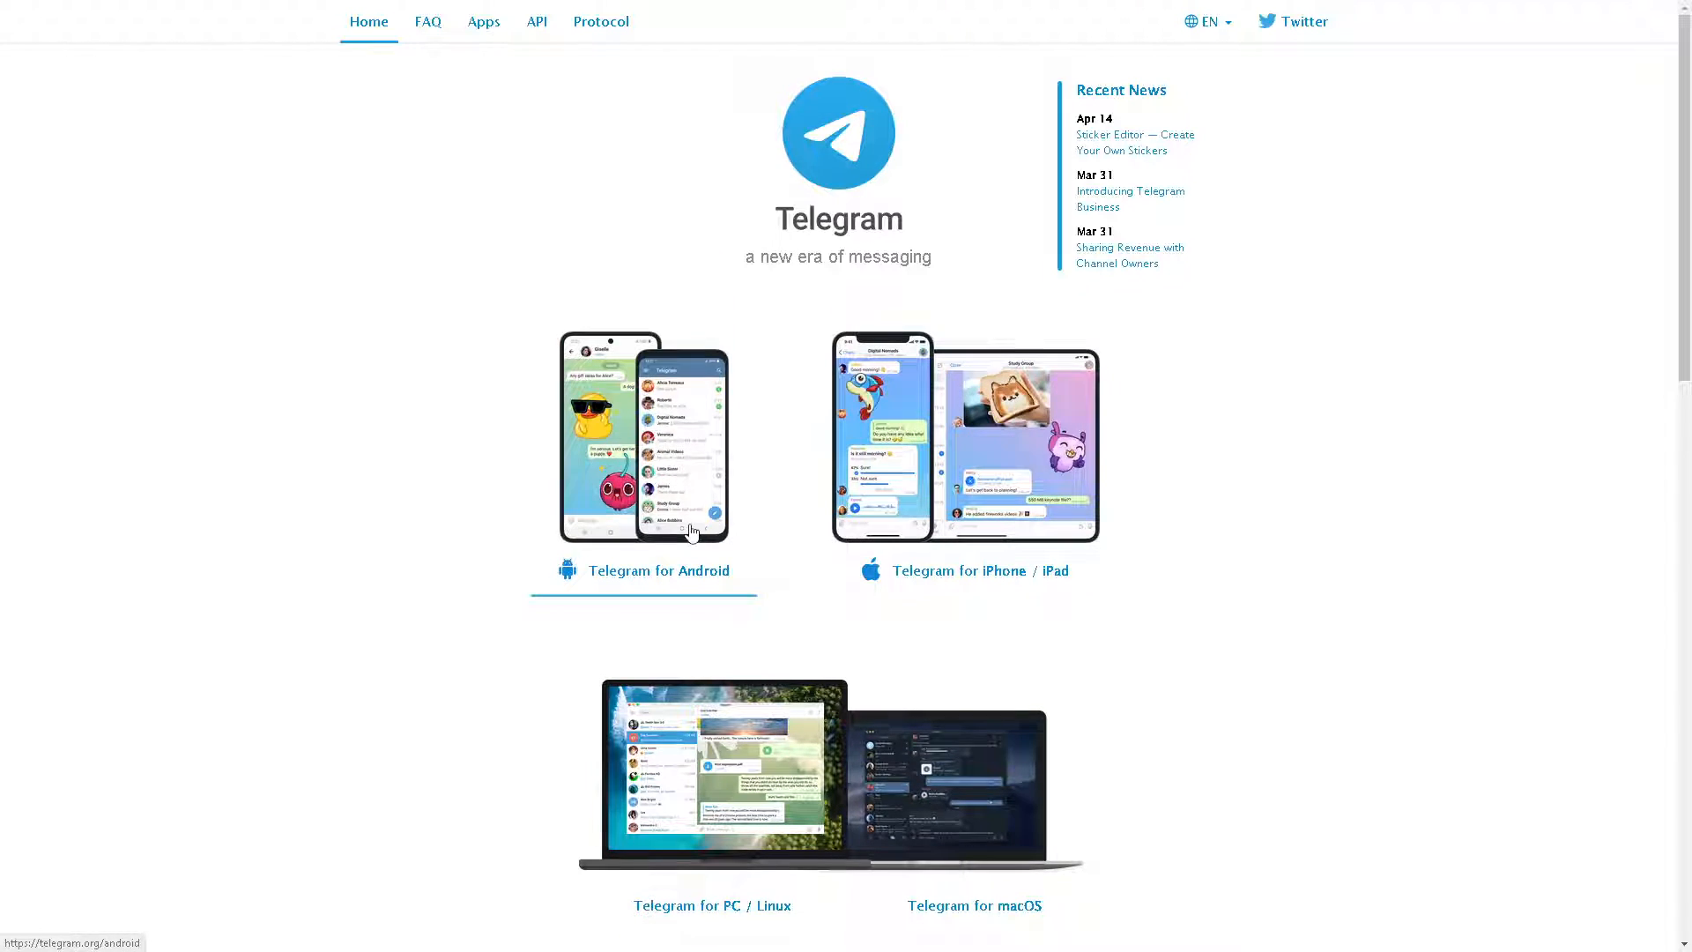
mouse_move(911, 487)
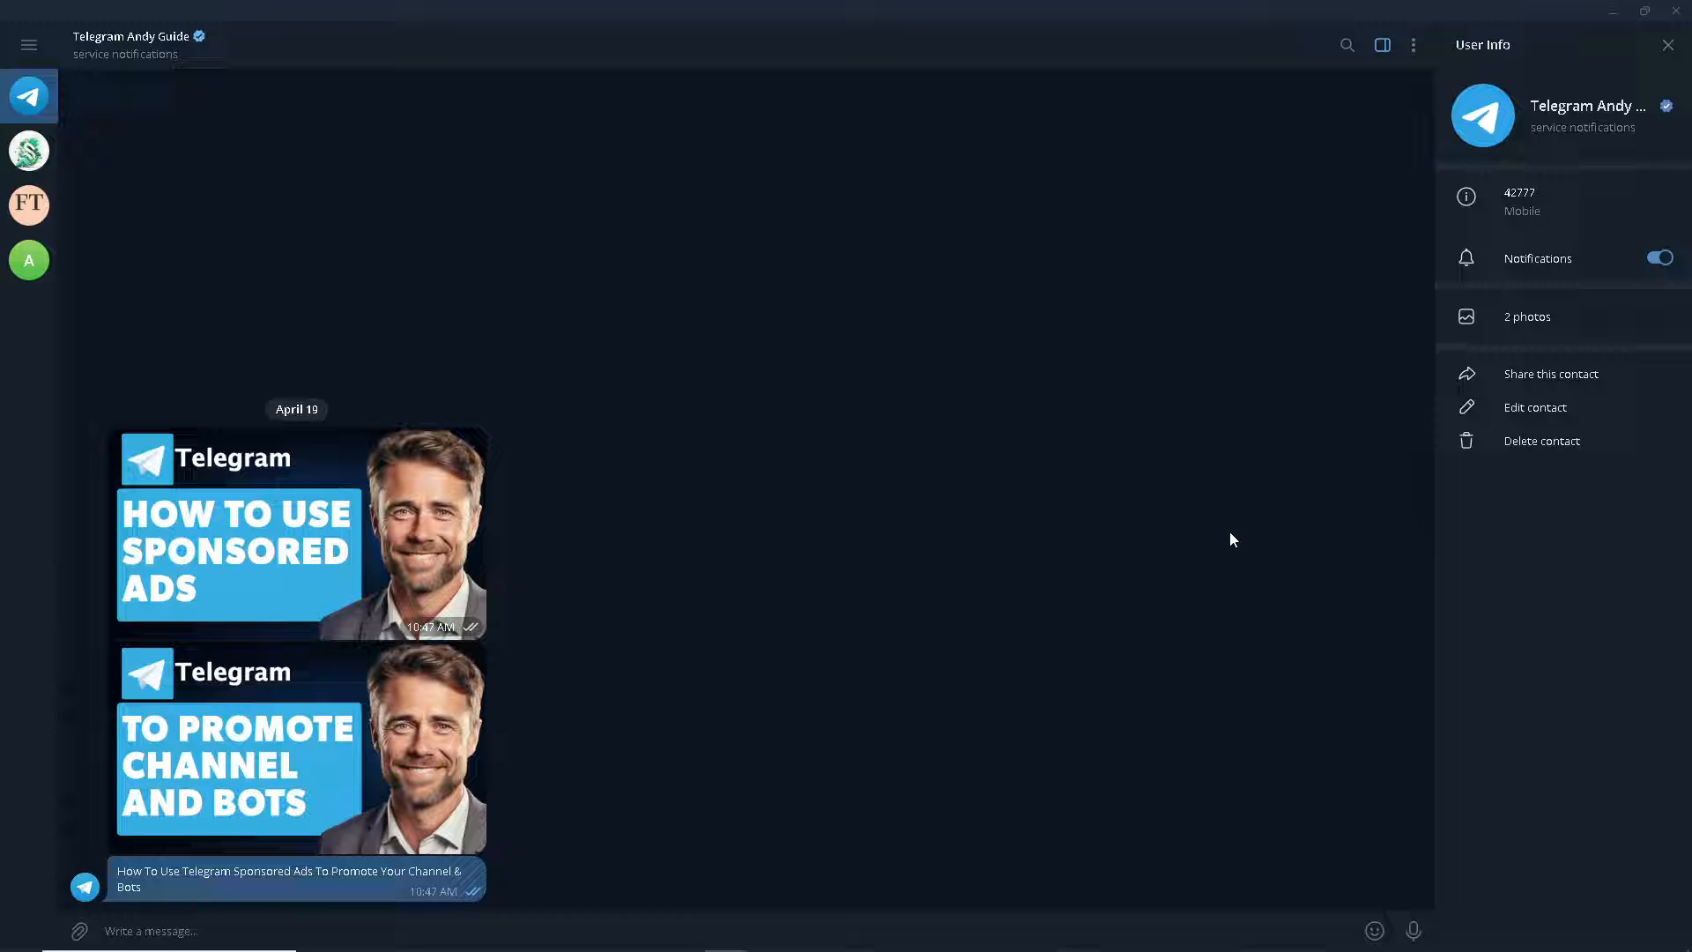
mouse_move(830, 652)
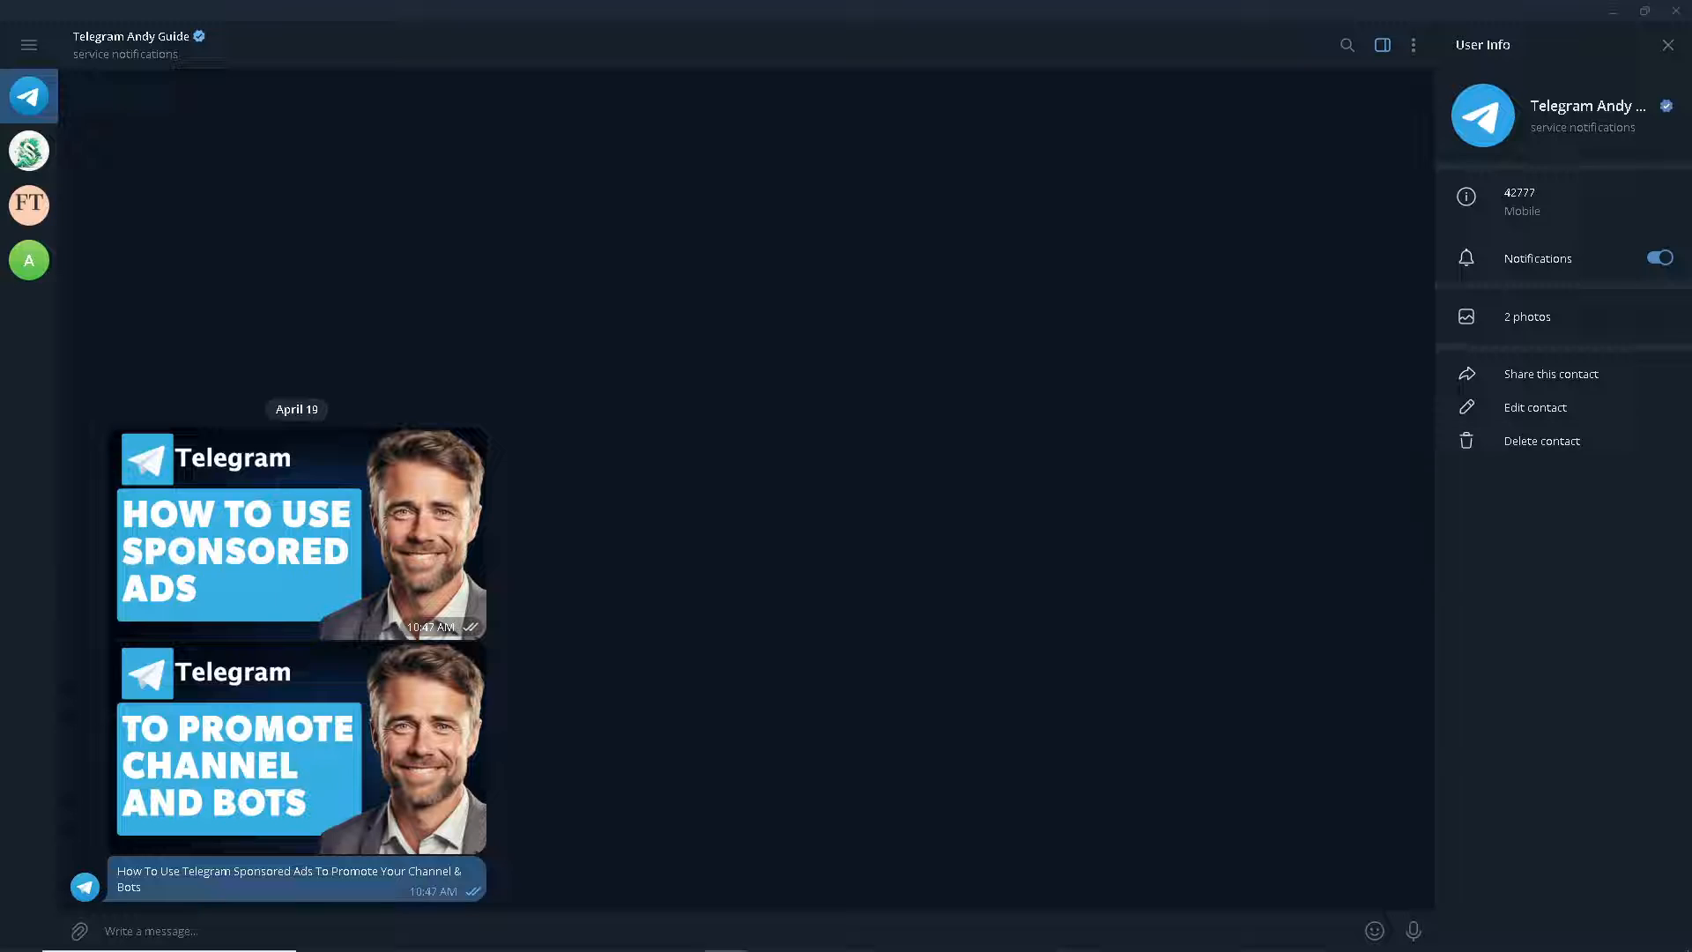
mouse_move(474, 511)
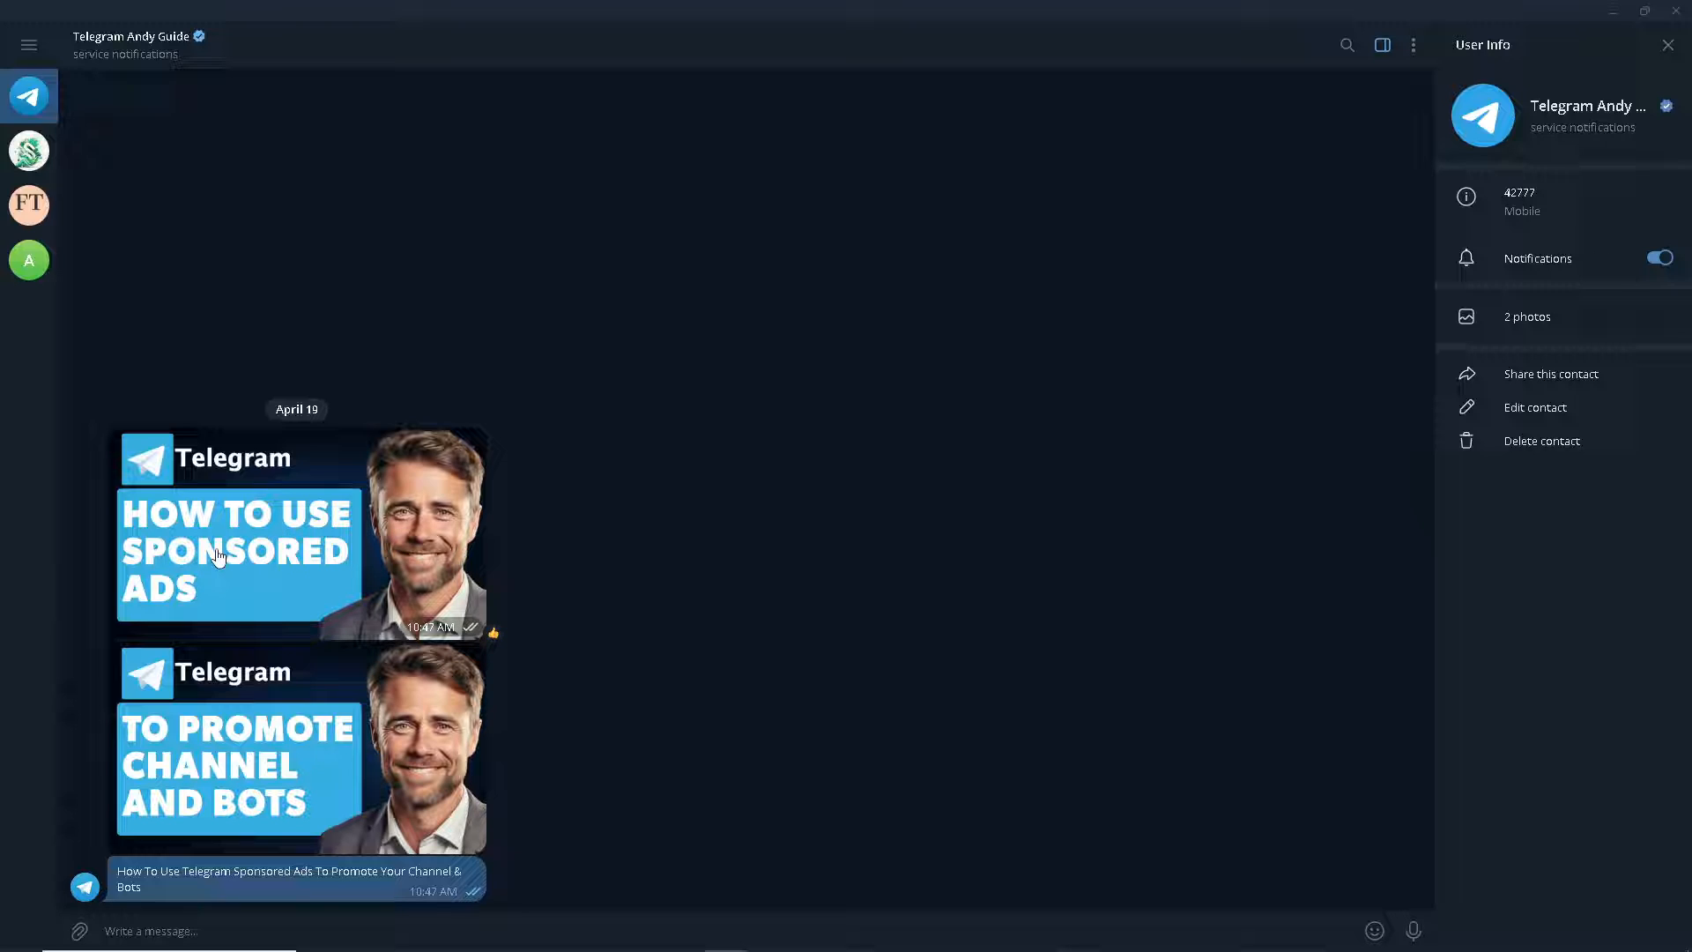
mouse_move(377, 550)
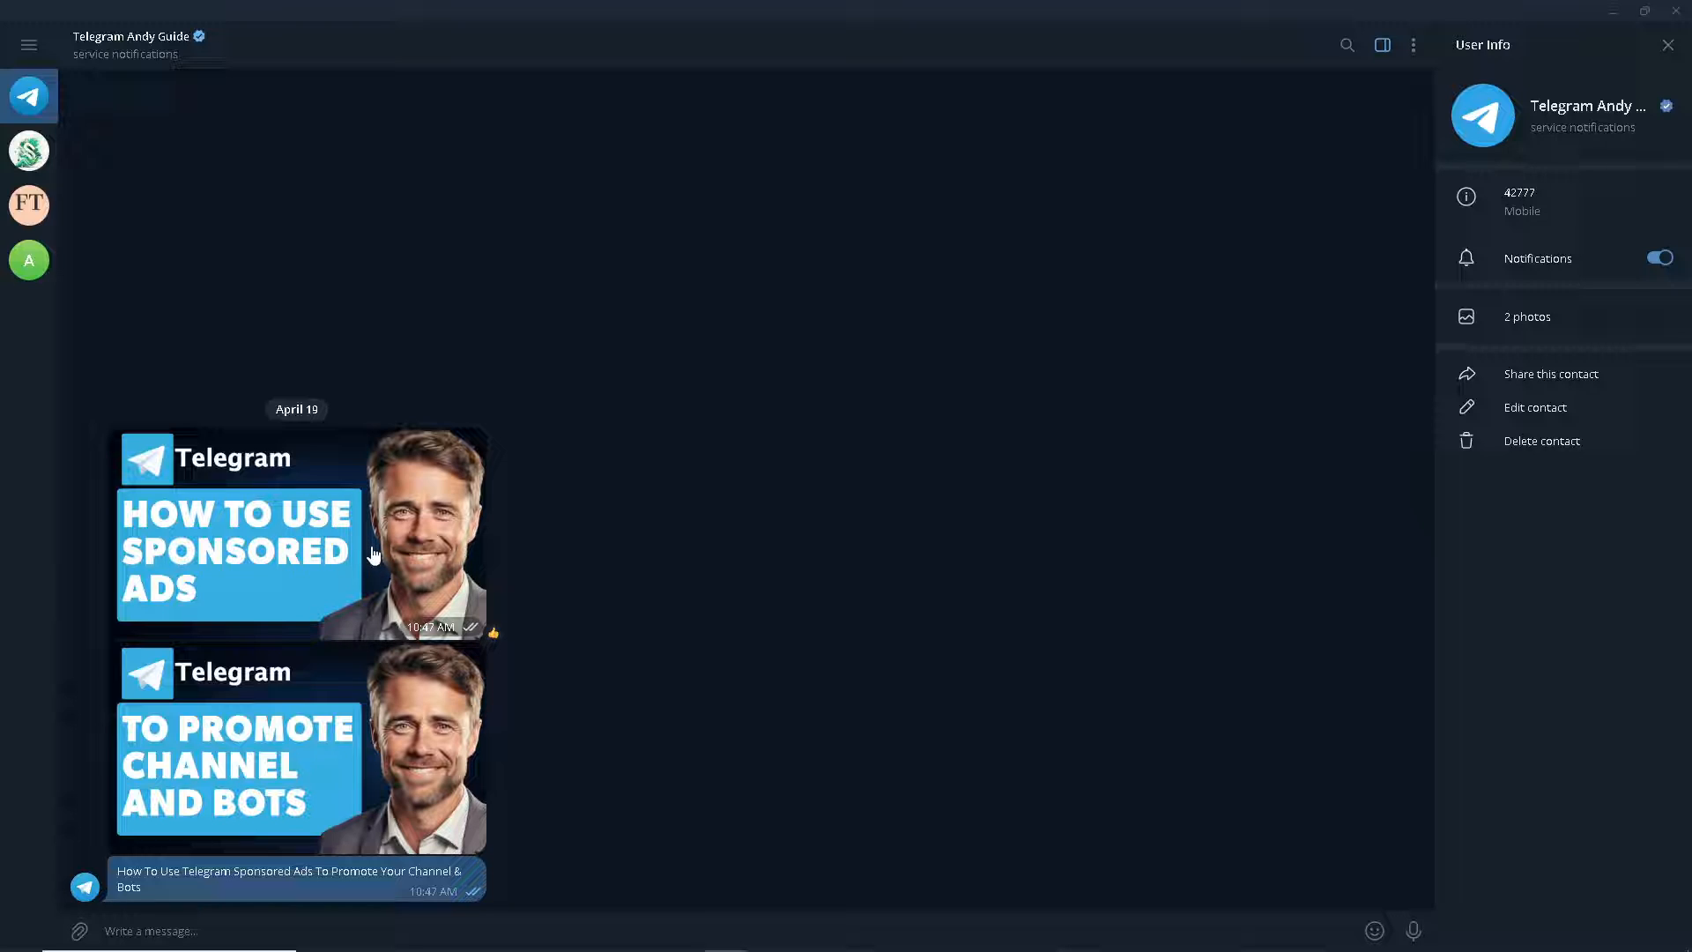
mouse_move(359, 569)
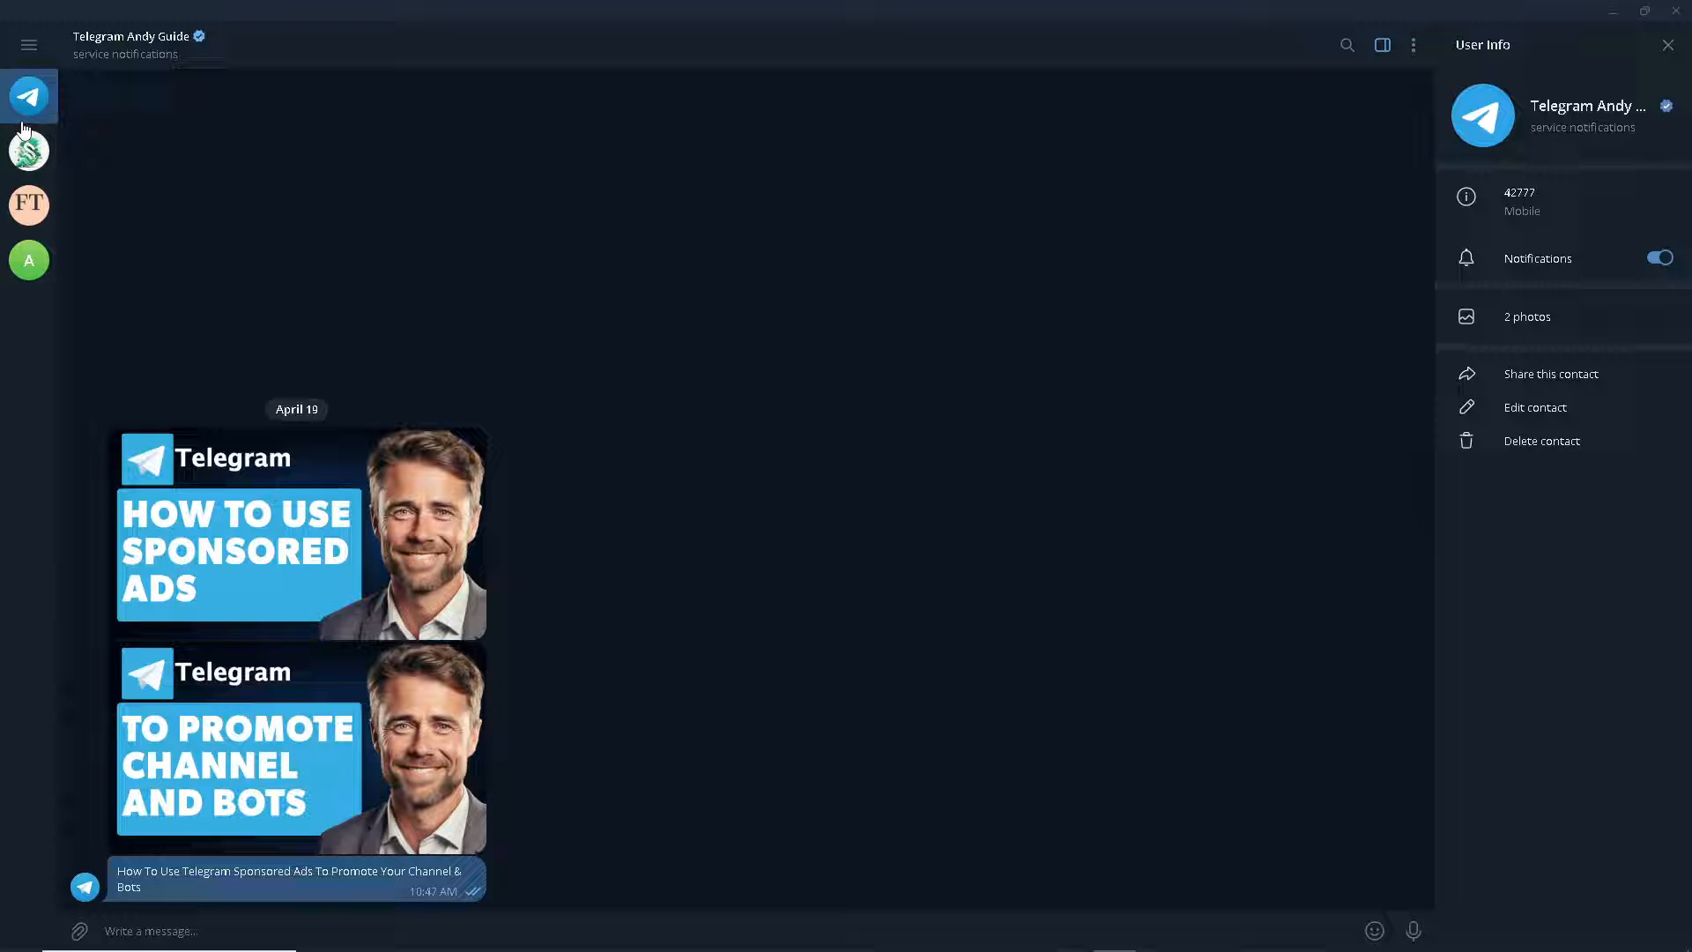
Open the Financial Times Ukraine news channel and look back through its posts.
left_click(29, 204)
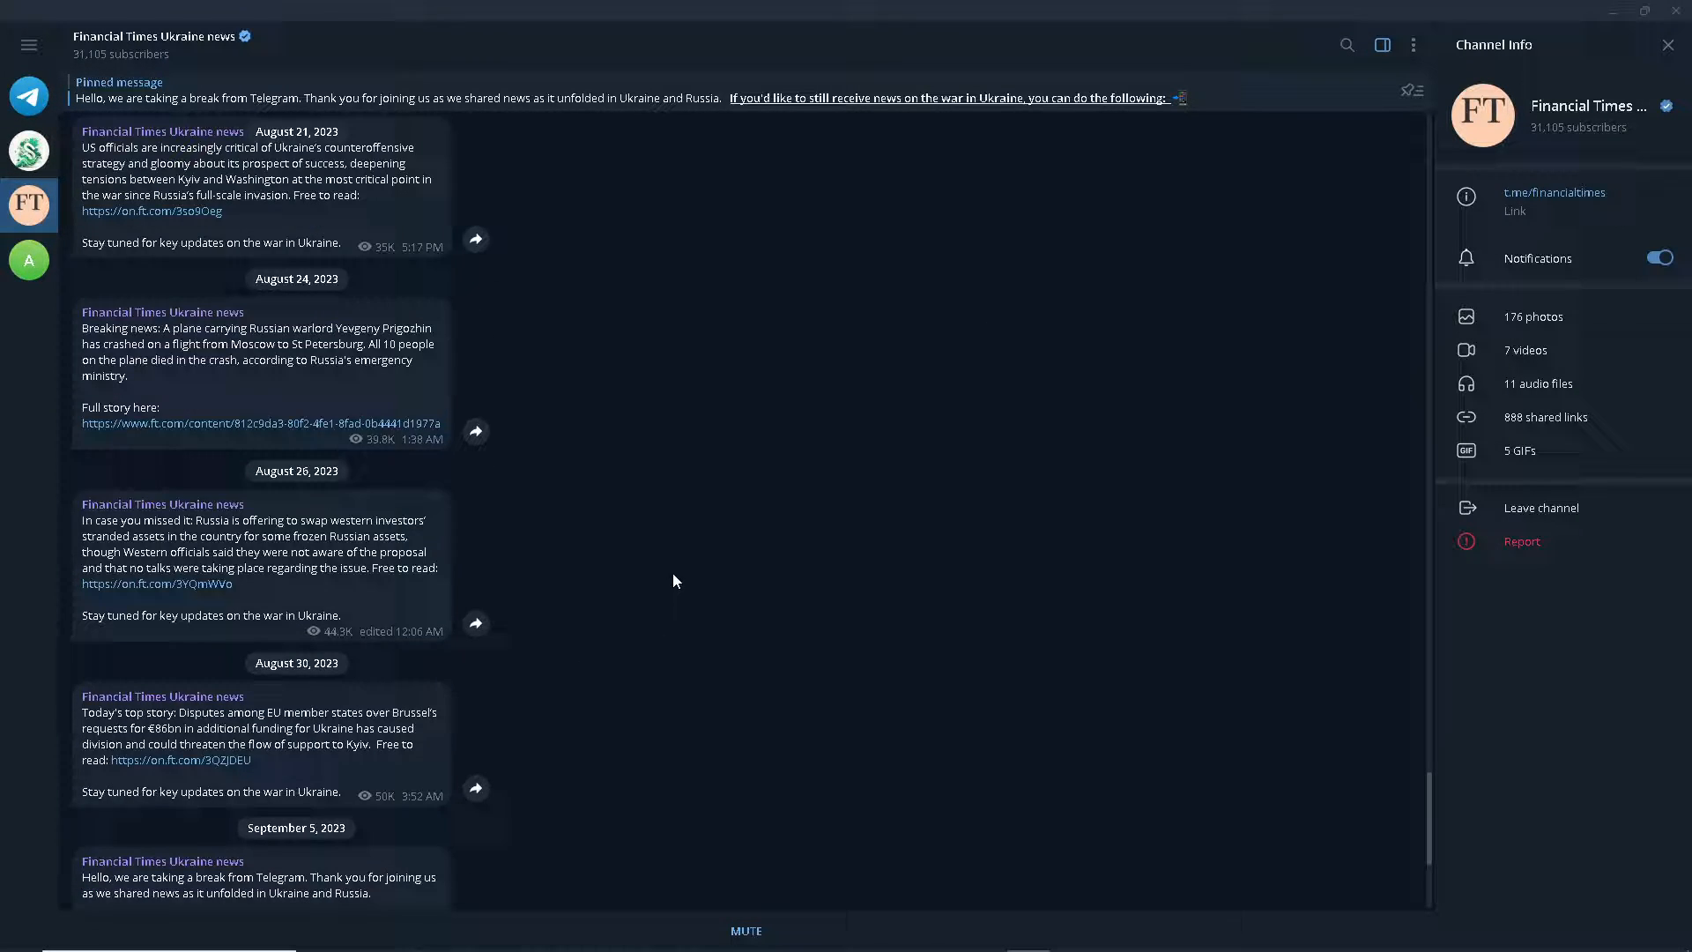
scroll("up", 3)
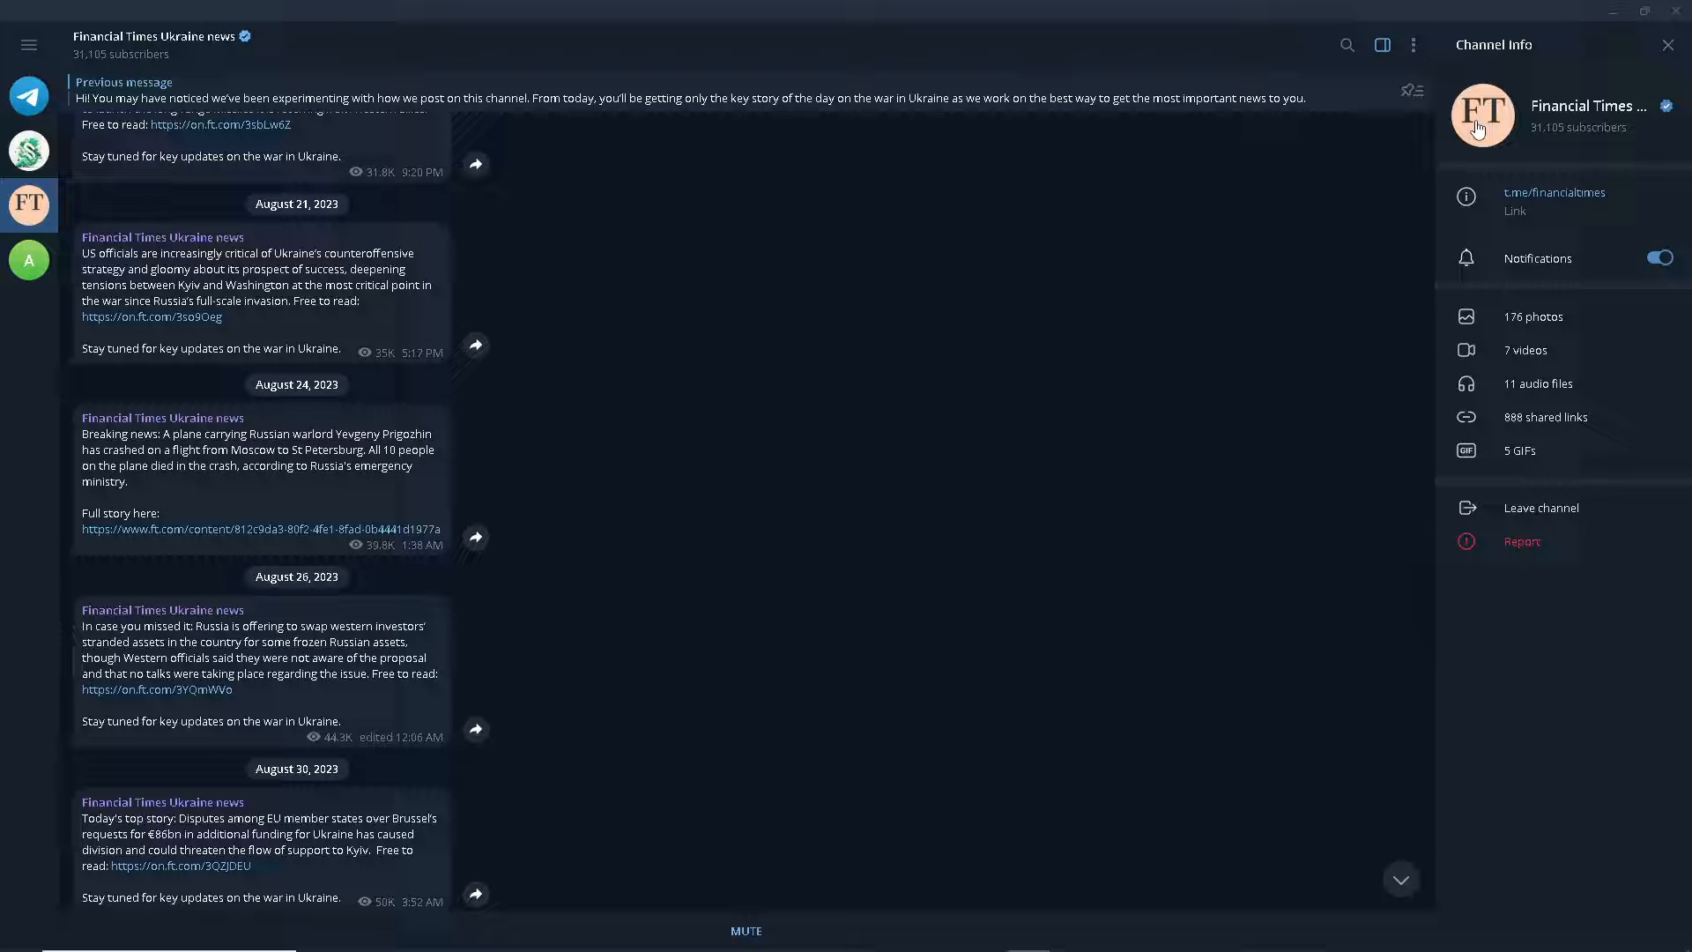
mouse_move(677, 353)
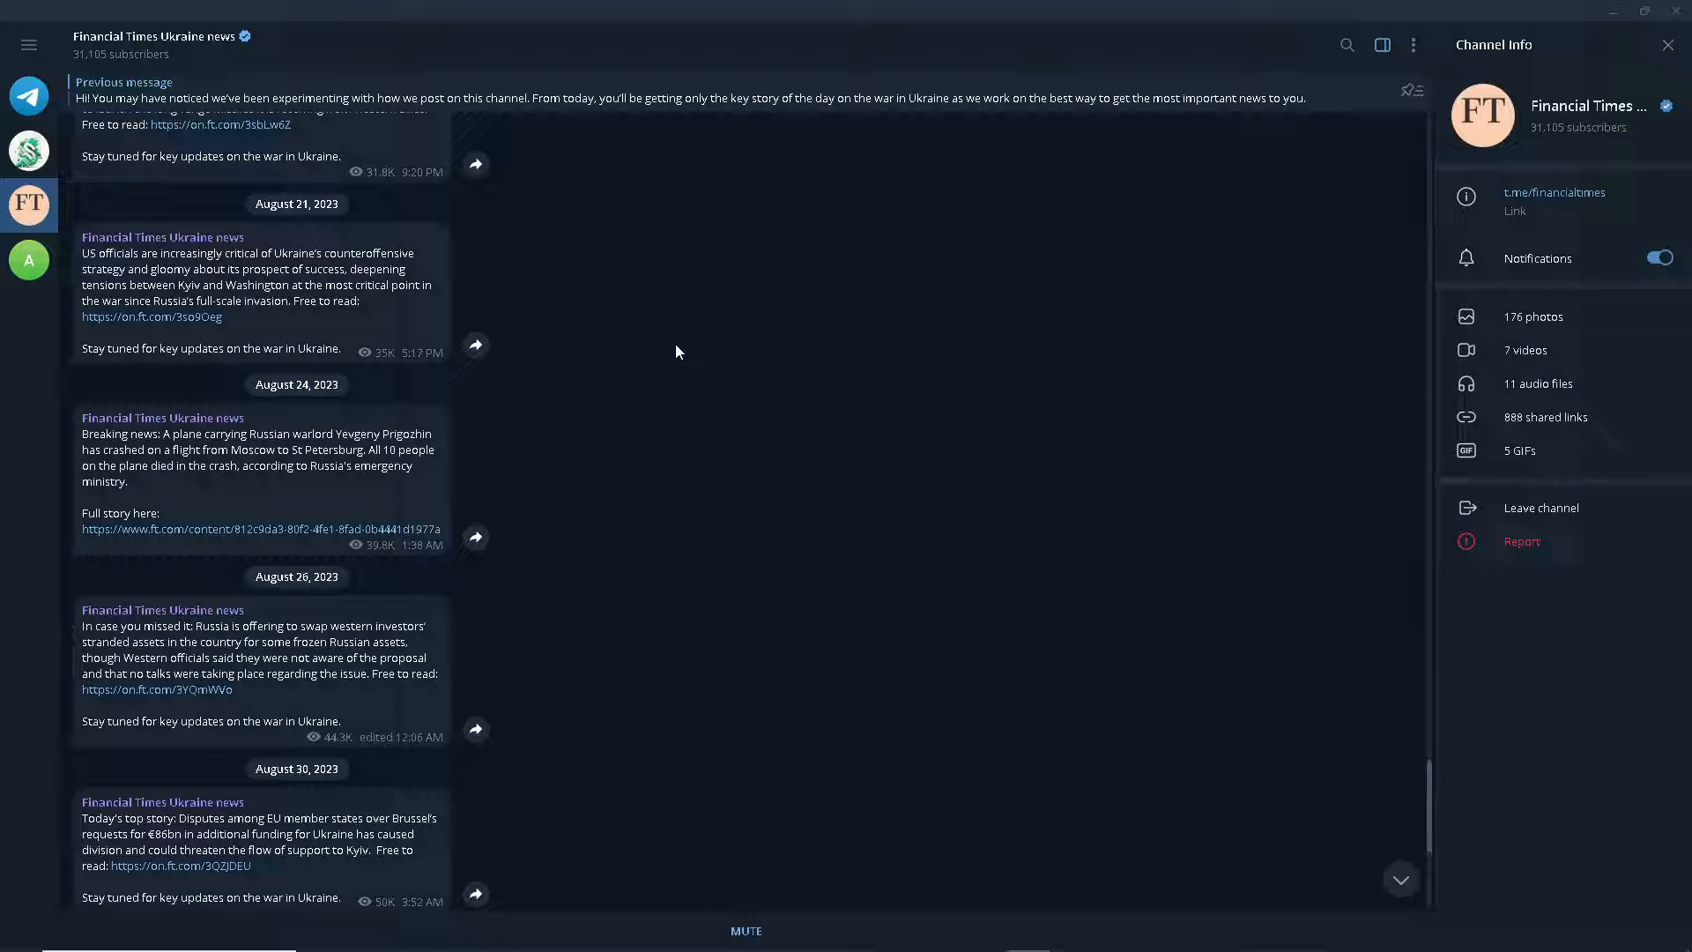
scroll("up", 3)
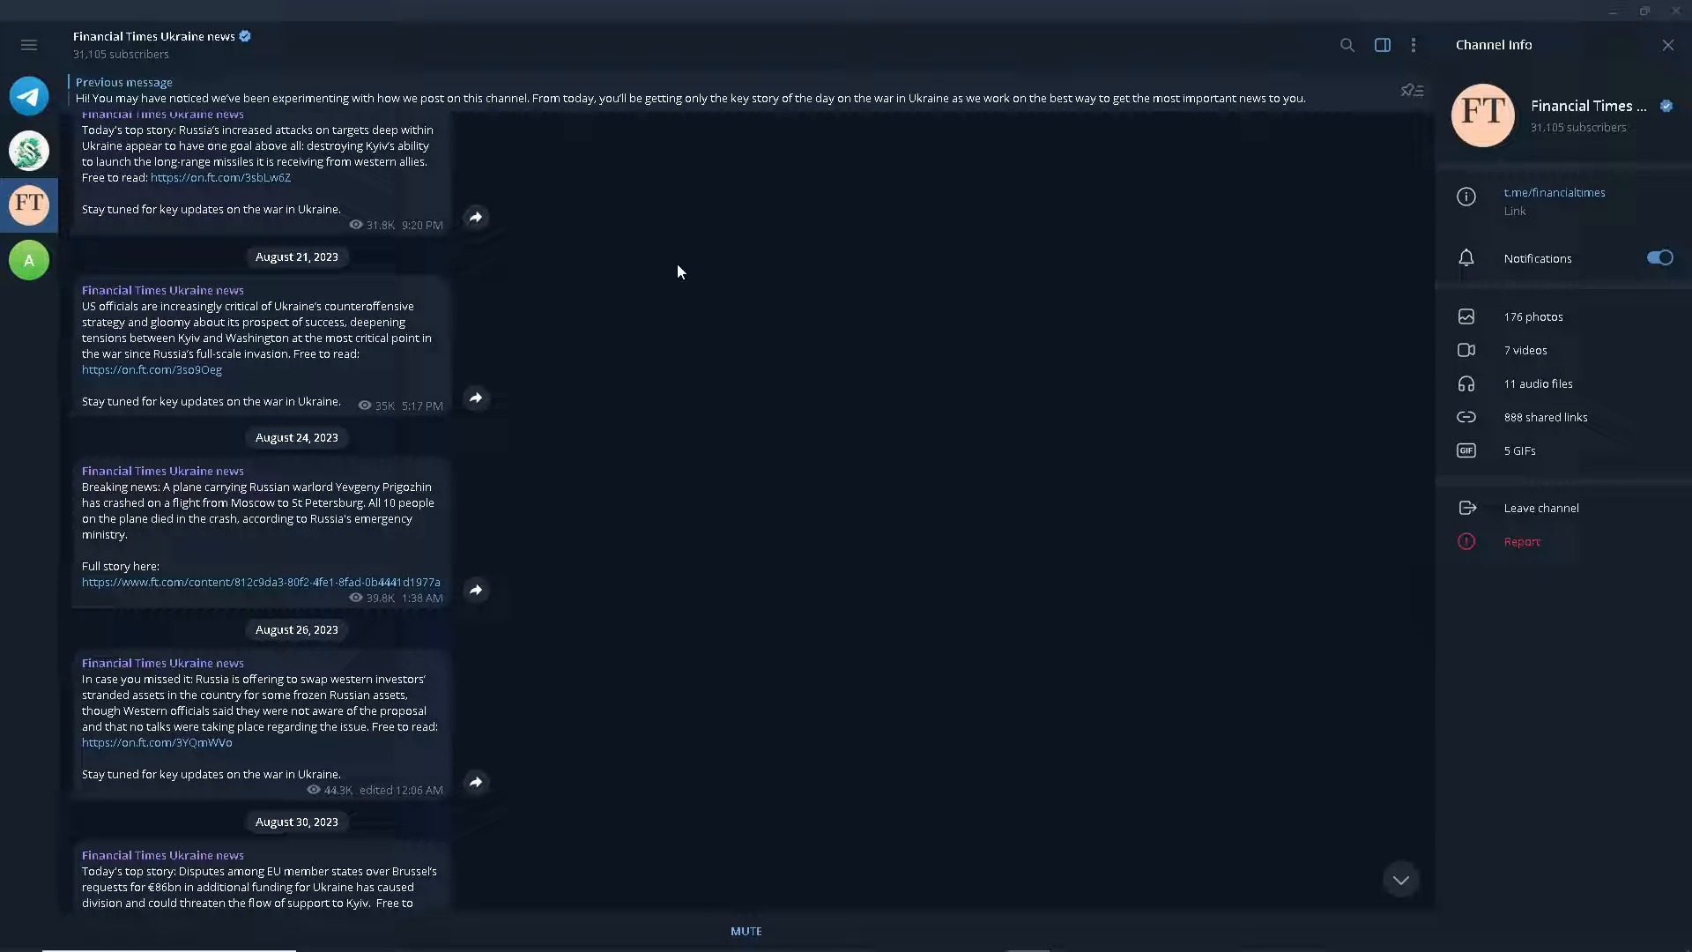
Briefly view the Economic Waves channel and its earlier posts.
left_click(30, 152)
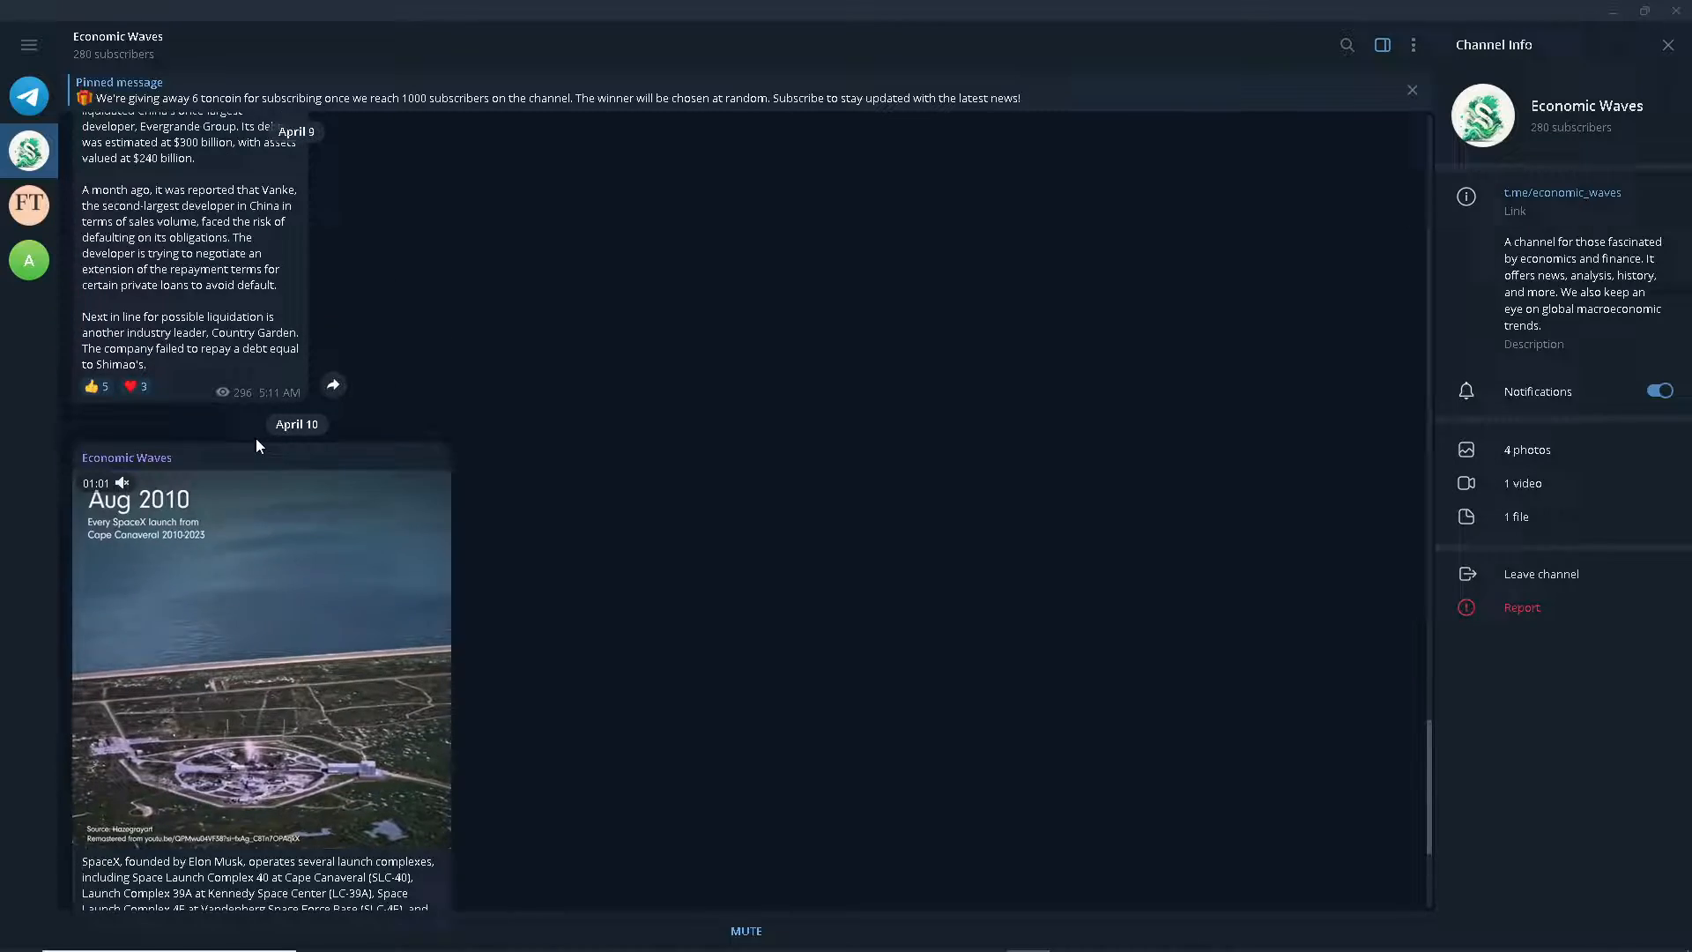
scroll("up", 3)
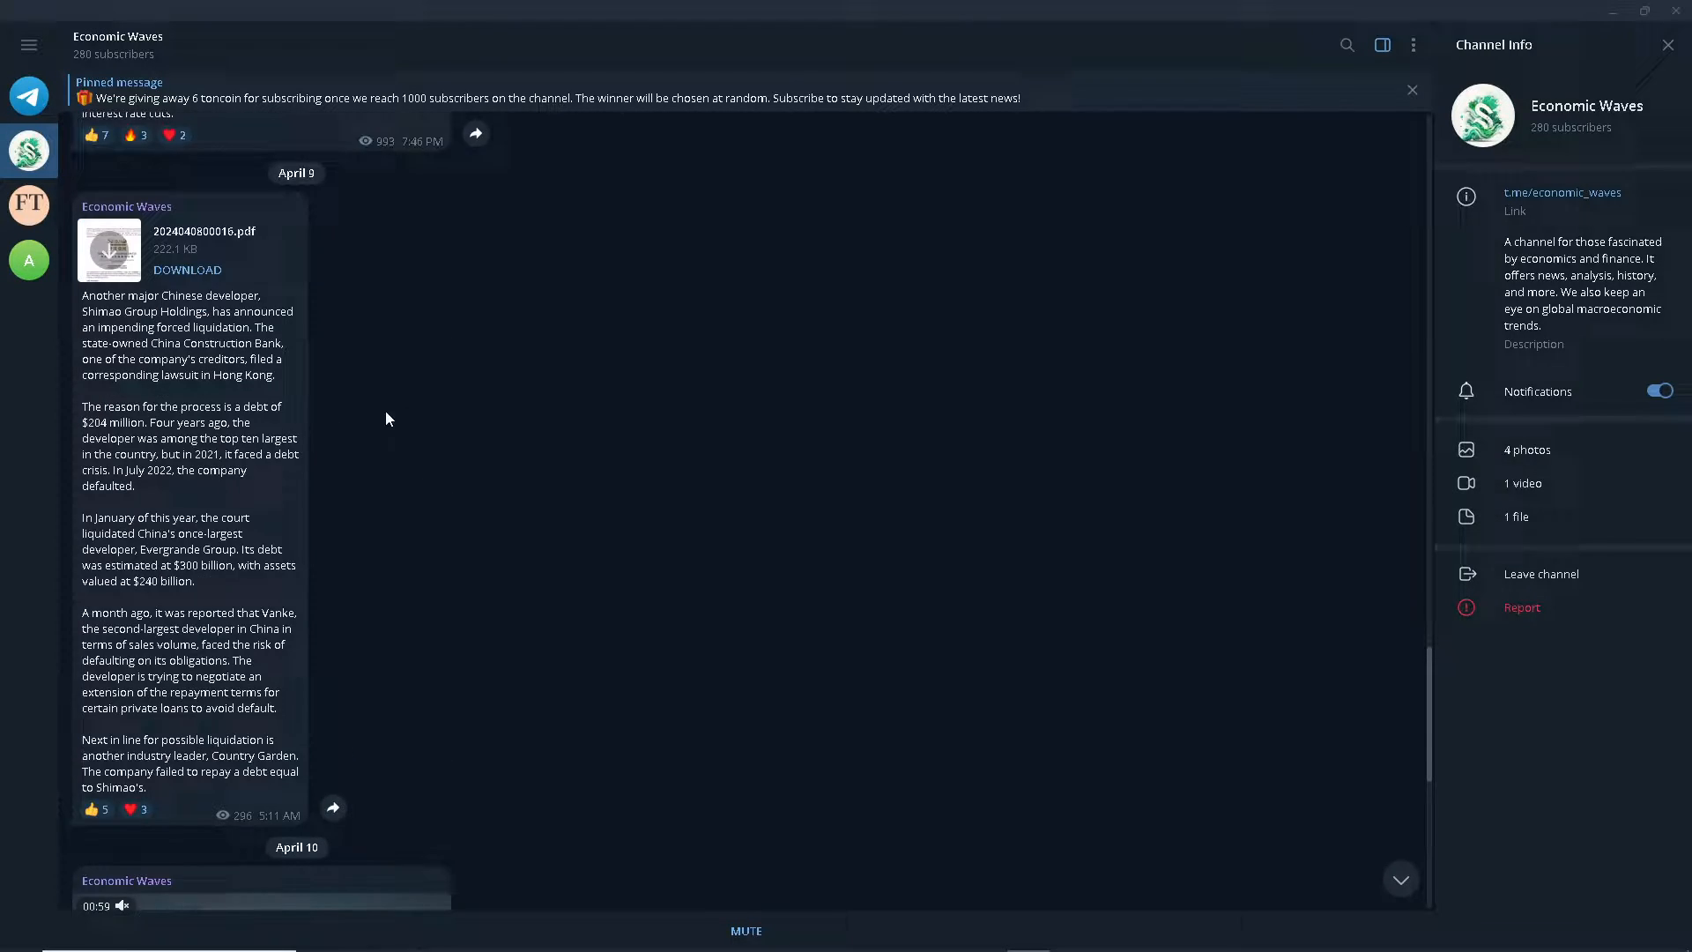
Return to Financial Times Ukraine news and scroll back to early August 2023 posts.
left_click(30, 205)
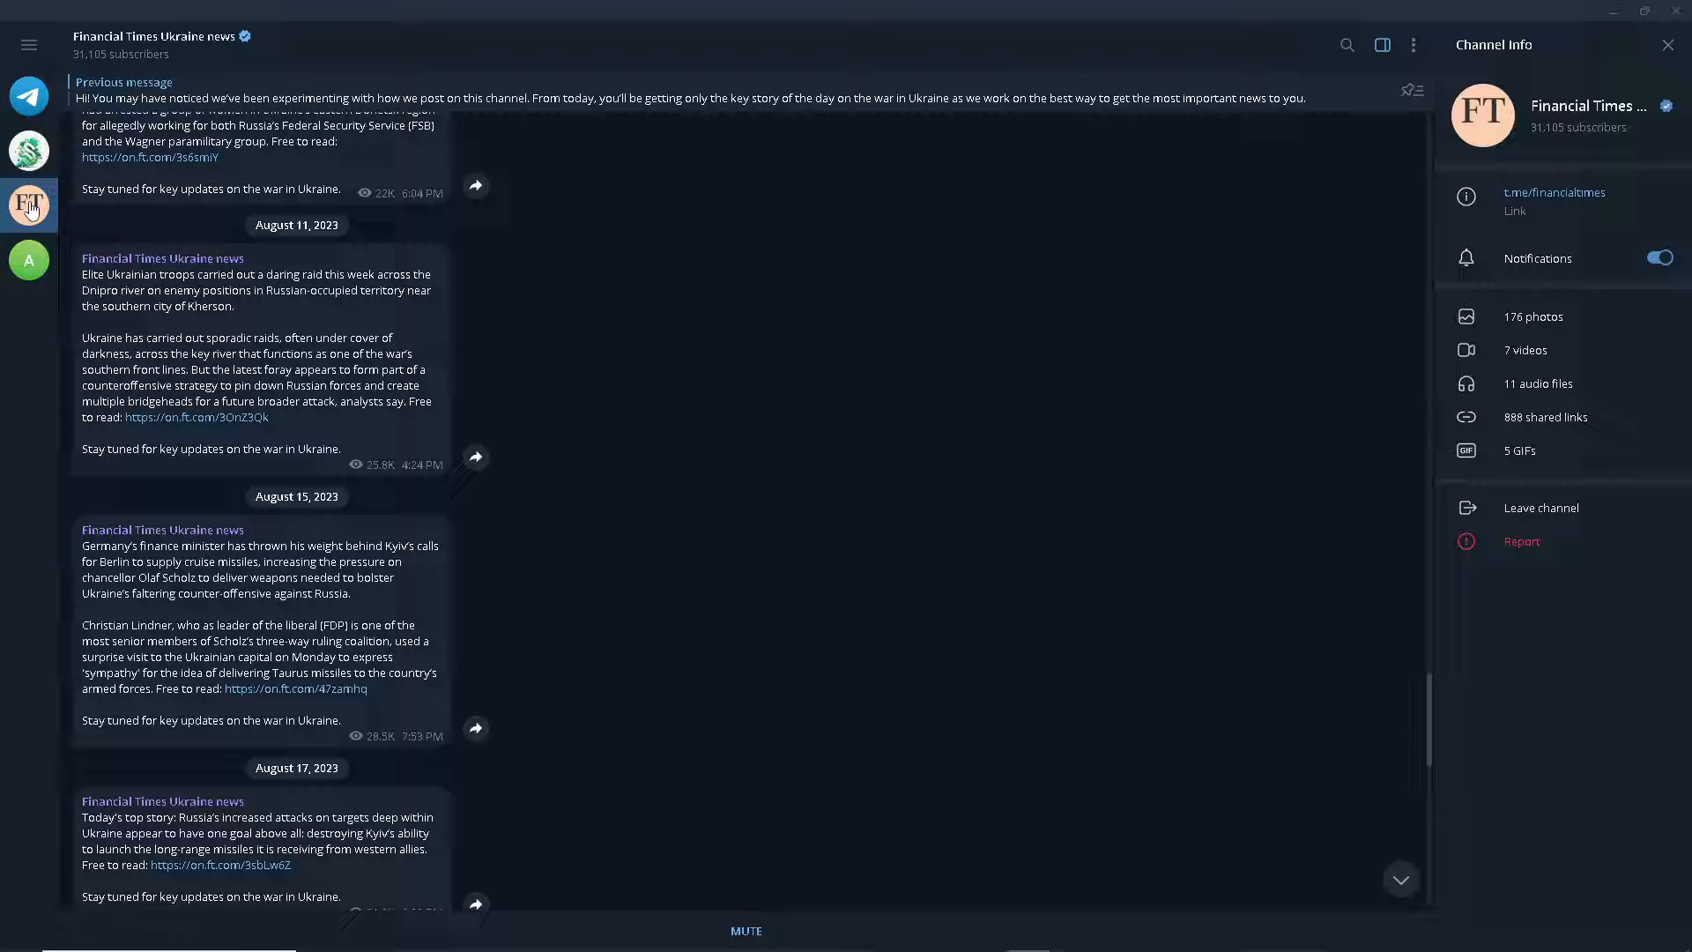
scroll("up", 3)
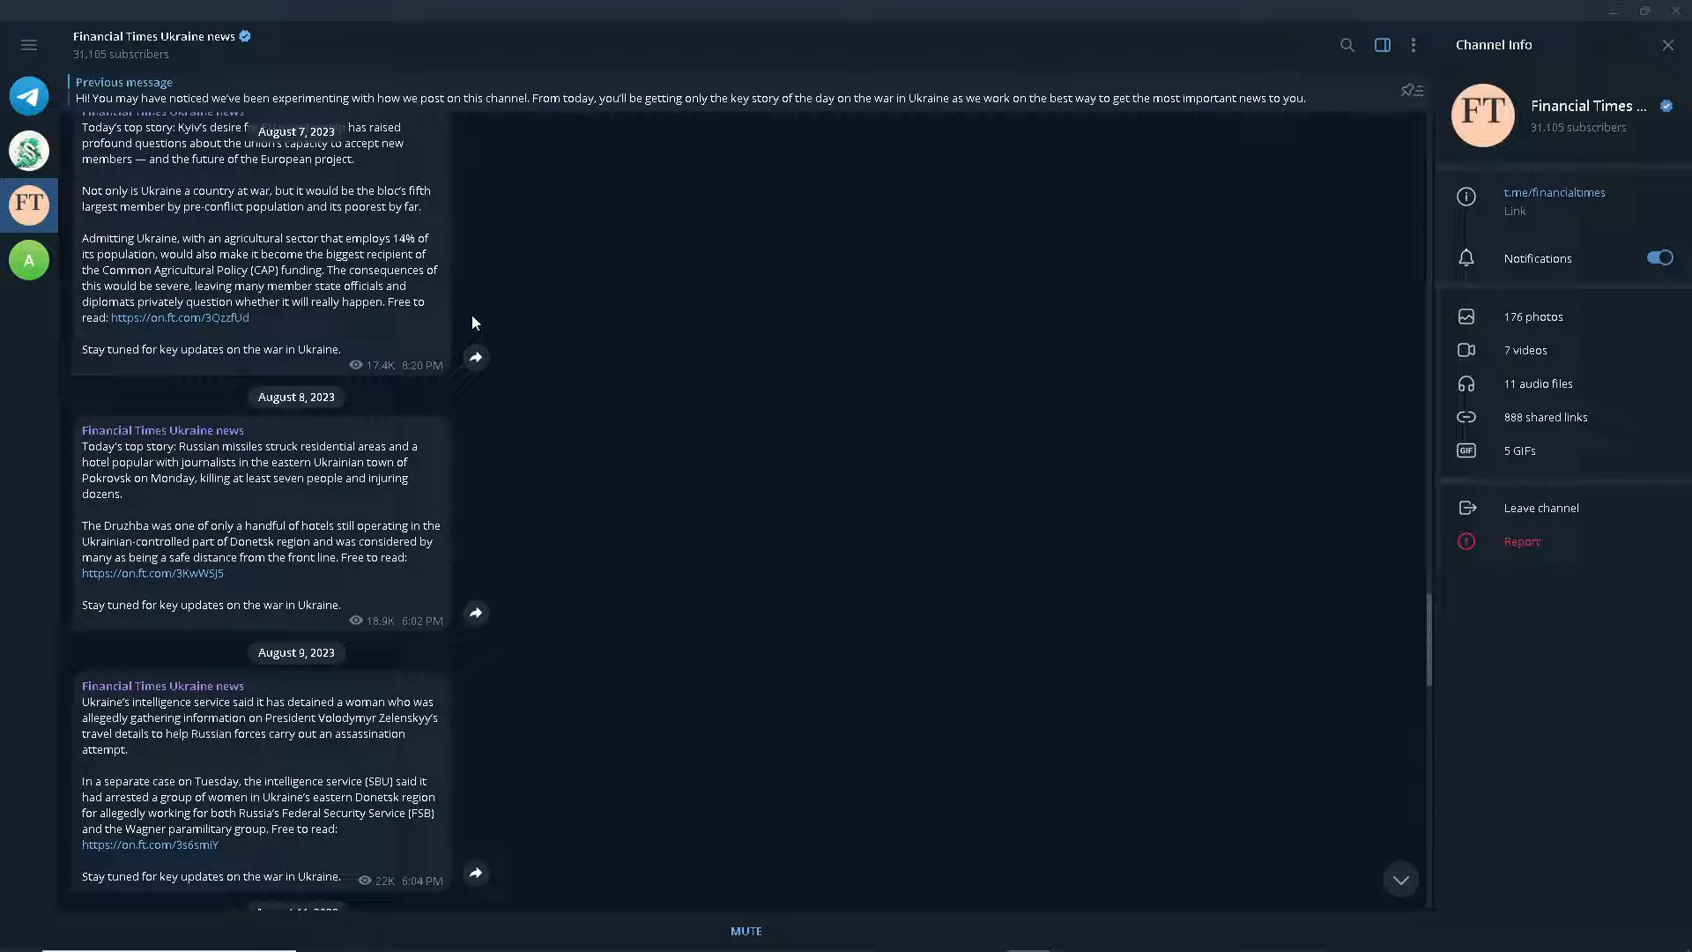
scroll("up", 3)
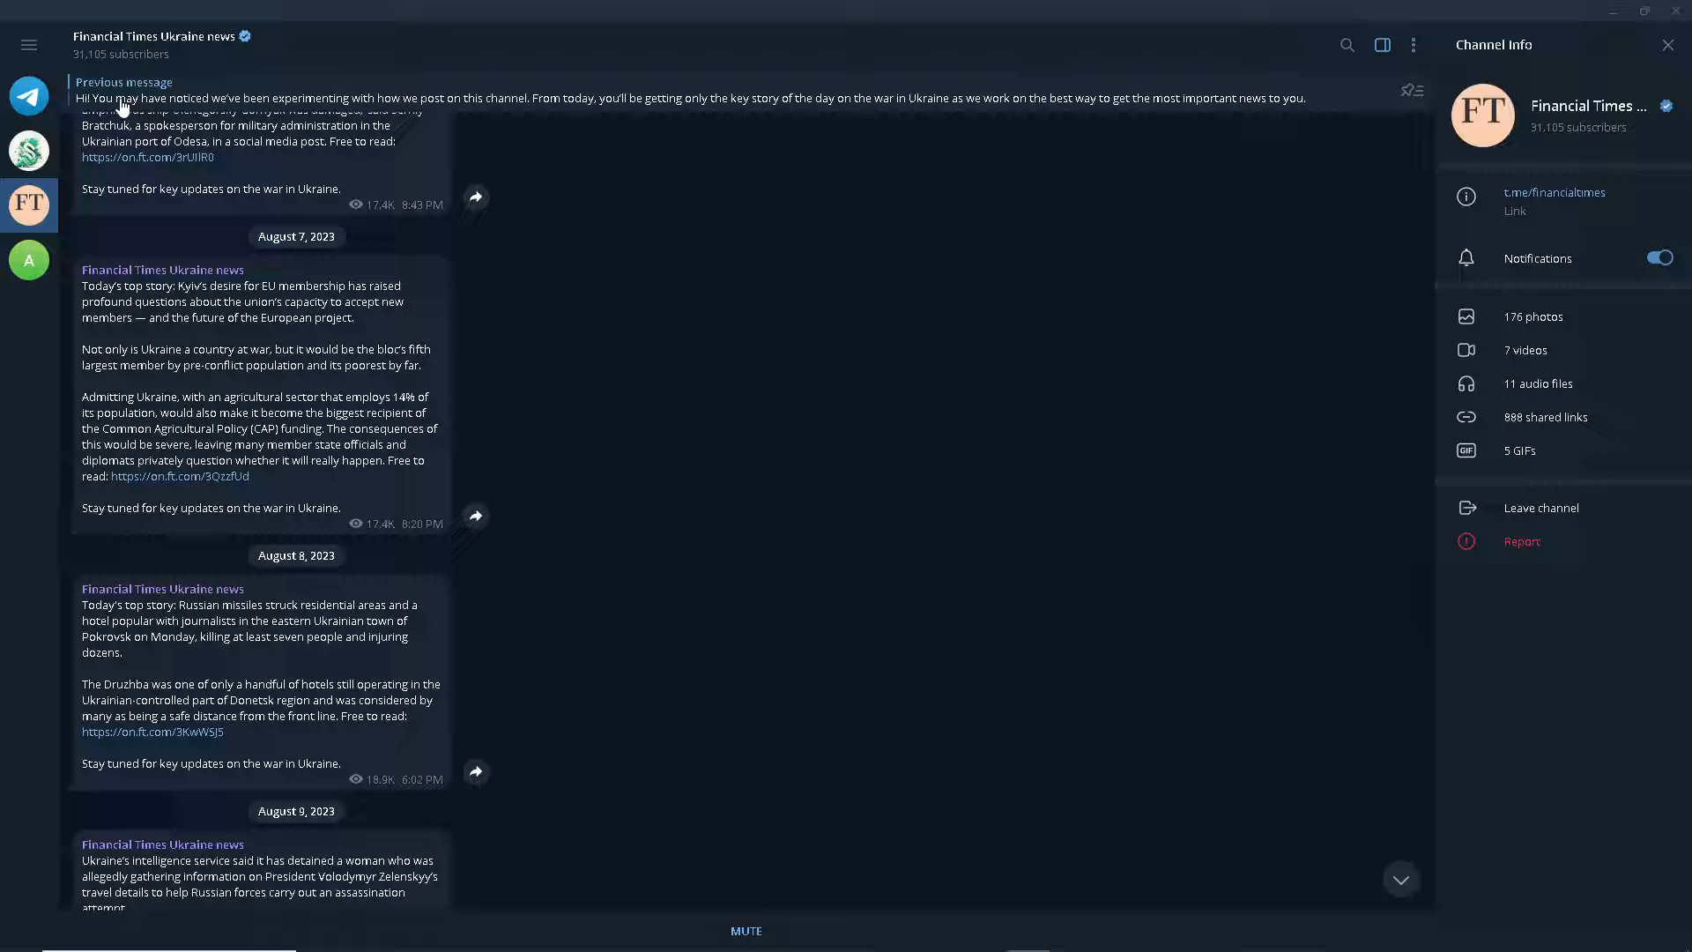
mouse_move(148, 157)
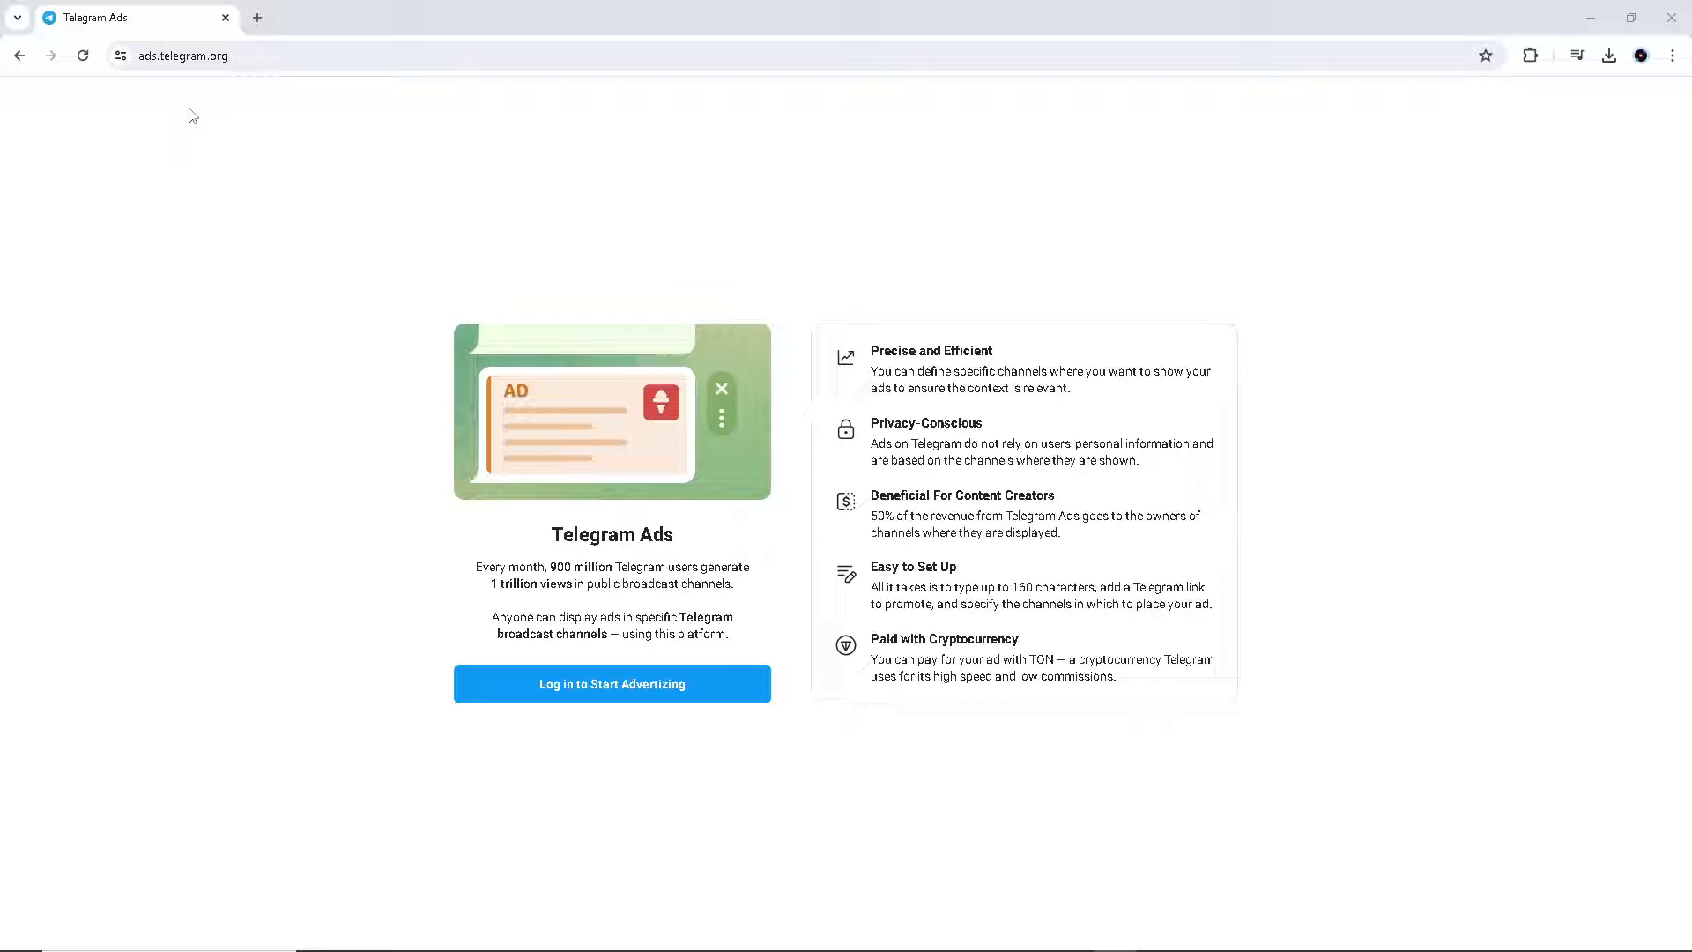
Log in to Telegram Ads from the ads.telegram.org landing page.
left_click(612, 683)
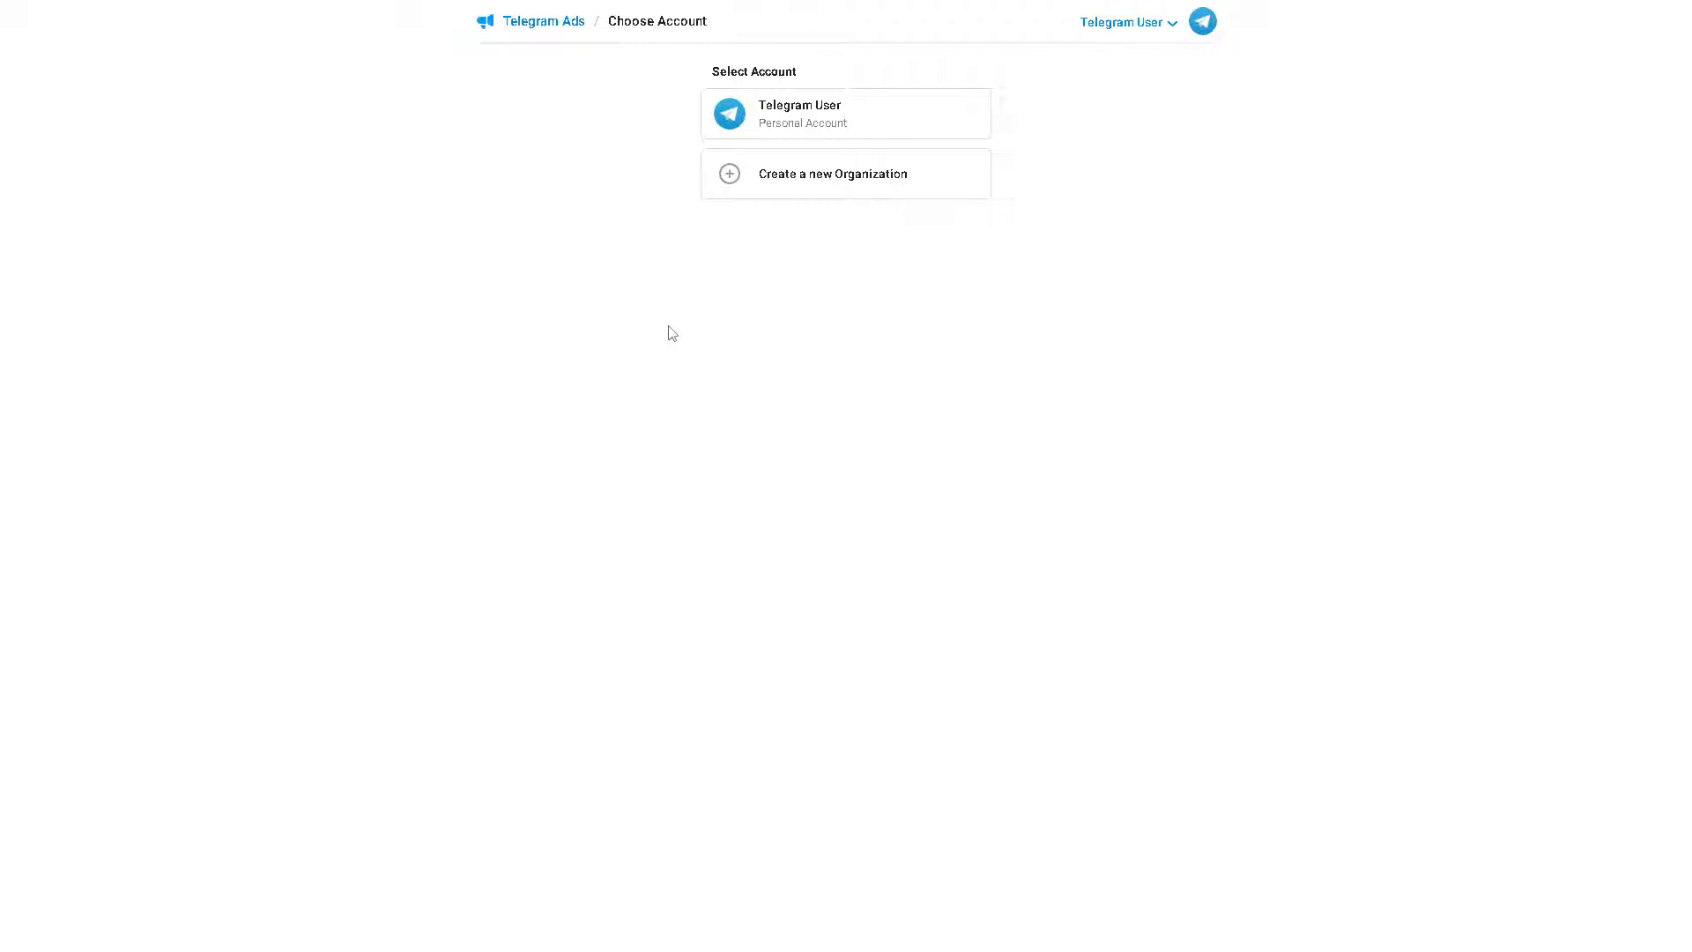
mouse_move(766, 175)
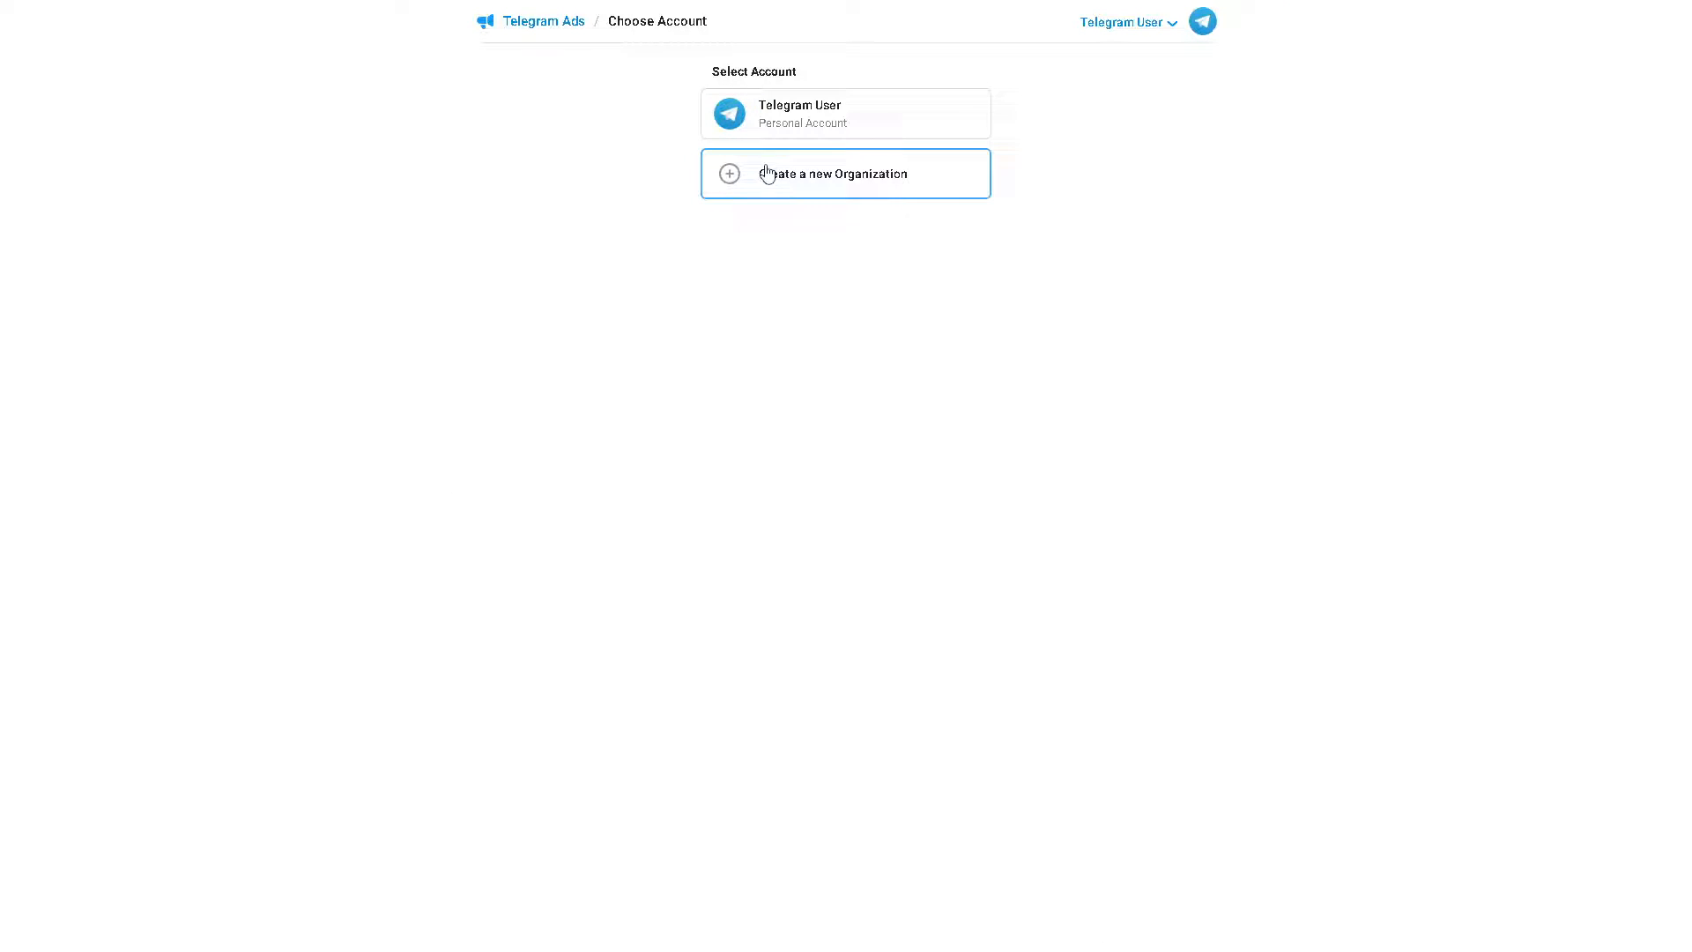
mouse_move(786, 119)
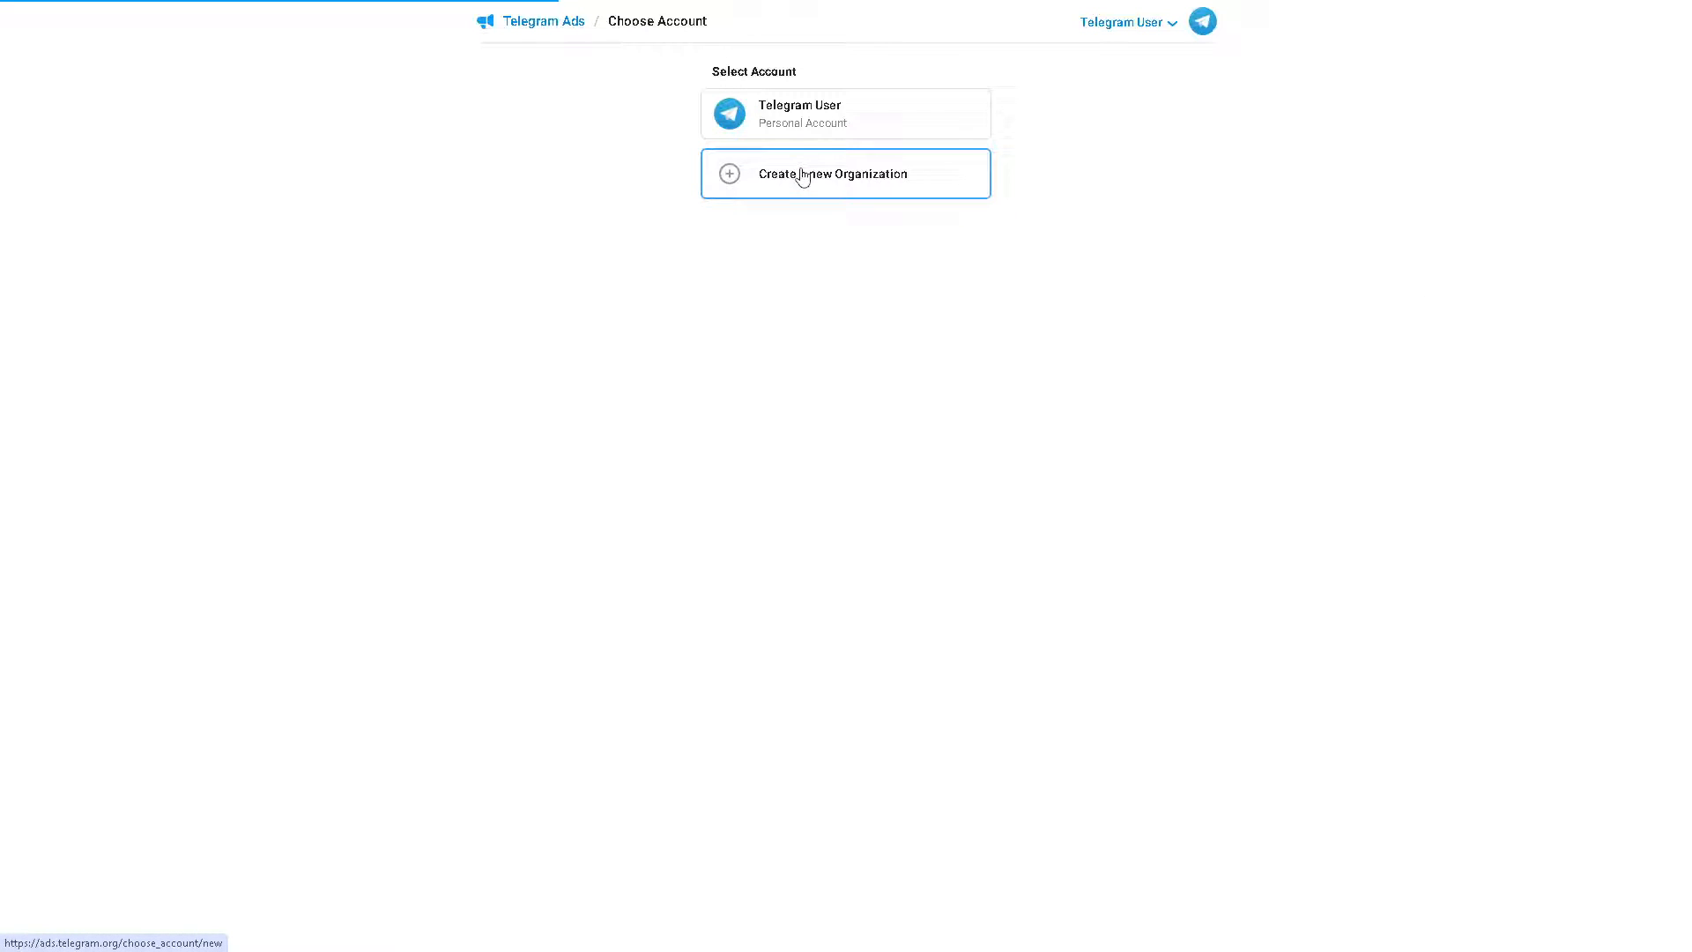
Start creating a new organization account from the Choose Account page.
left_click(844, 175)
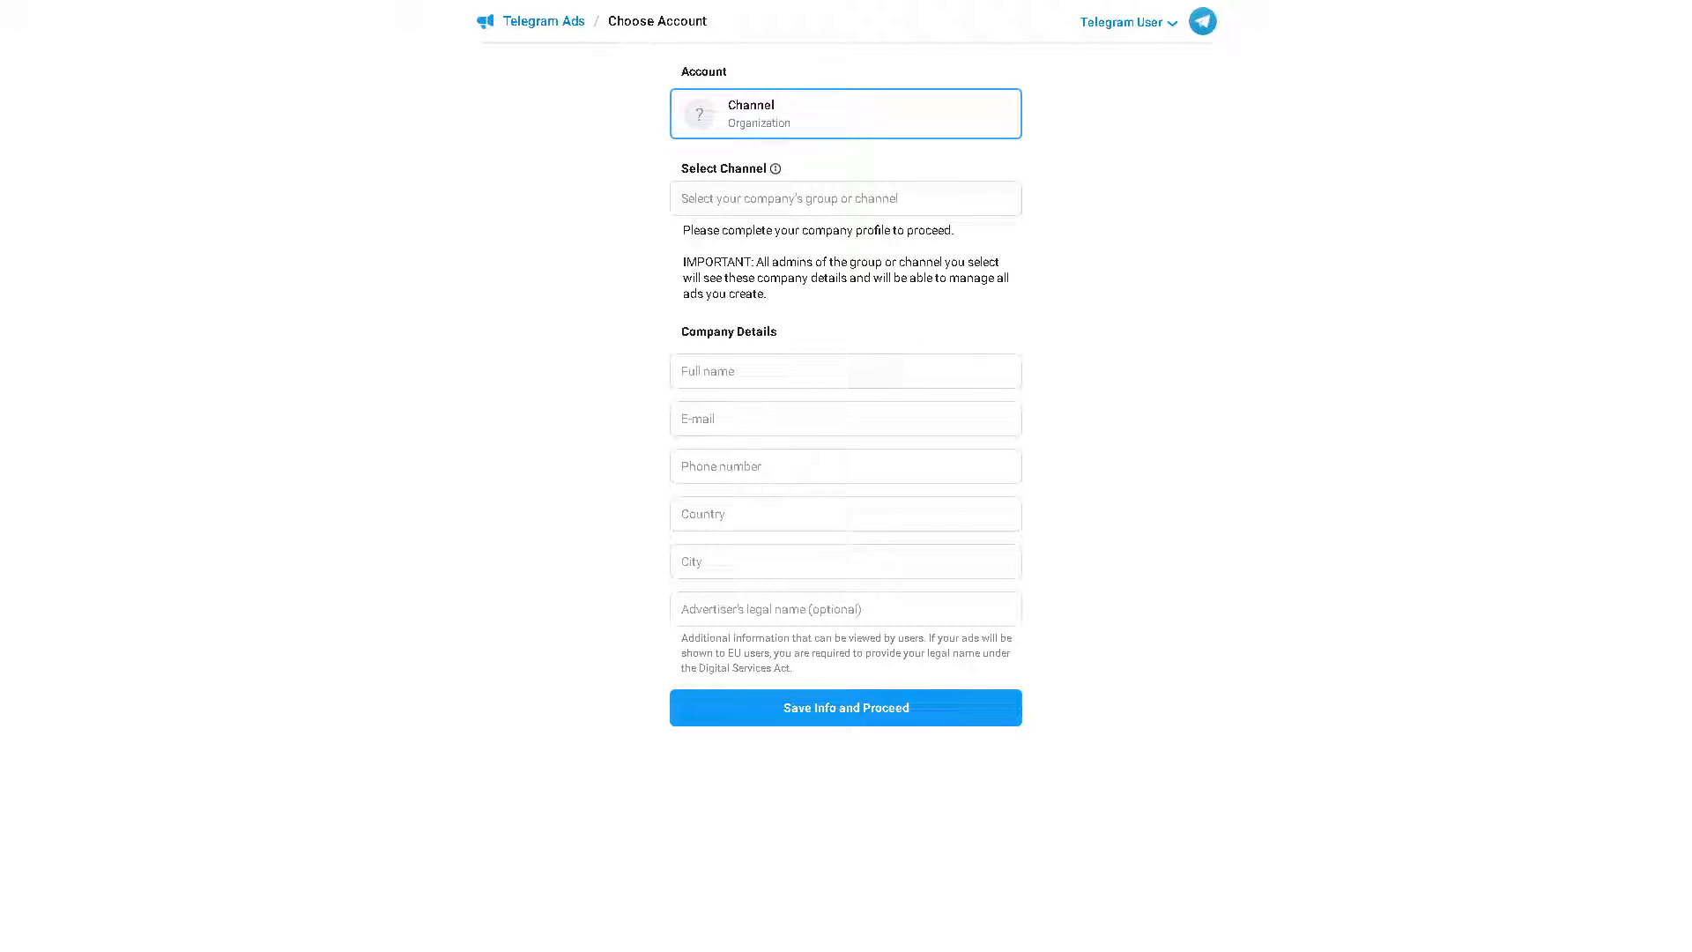
Set the new organization's account to Channel.
left_click(844, 707)
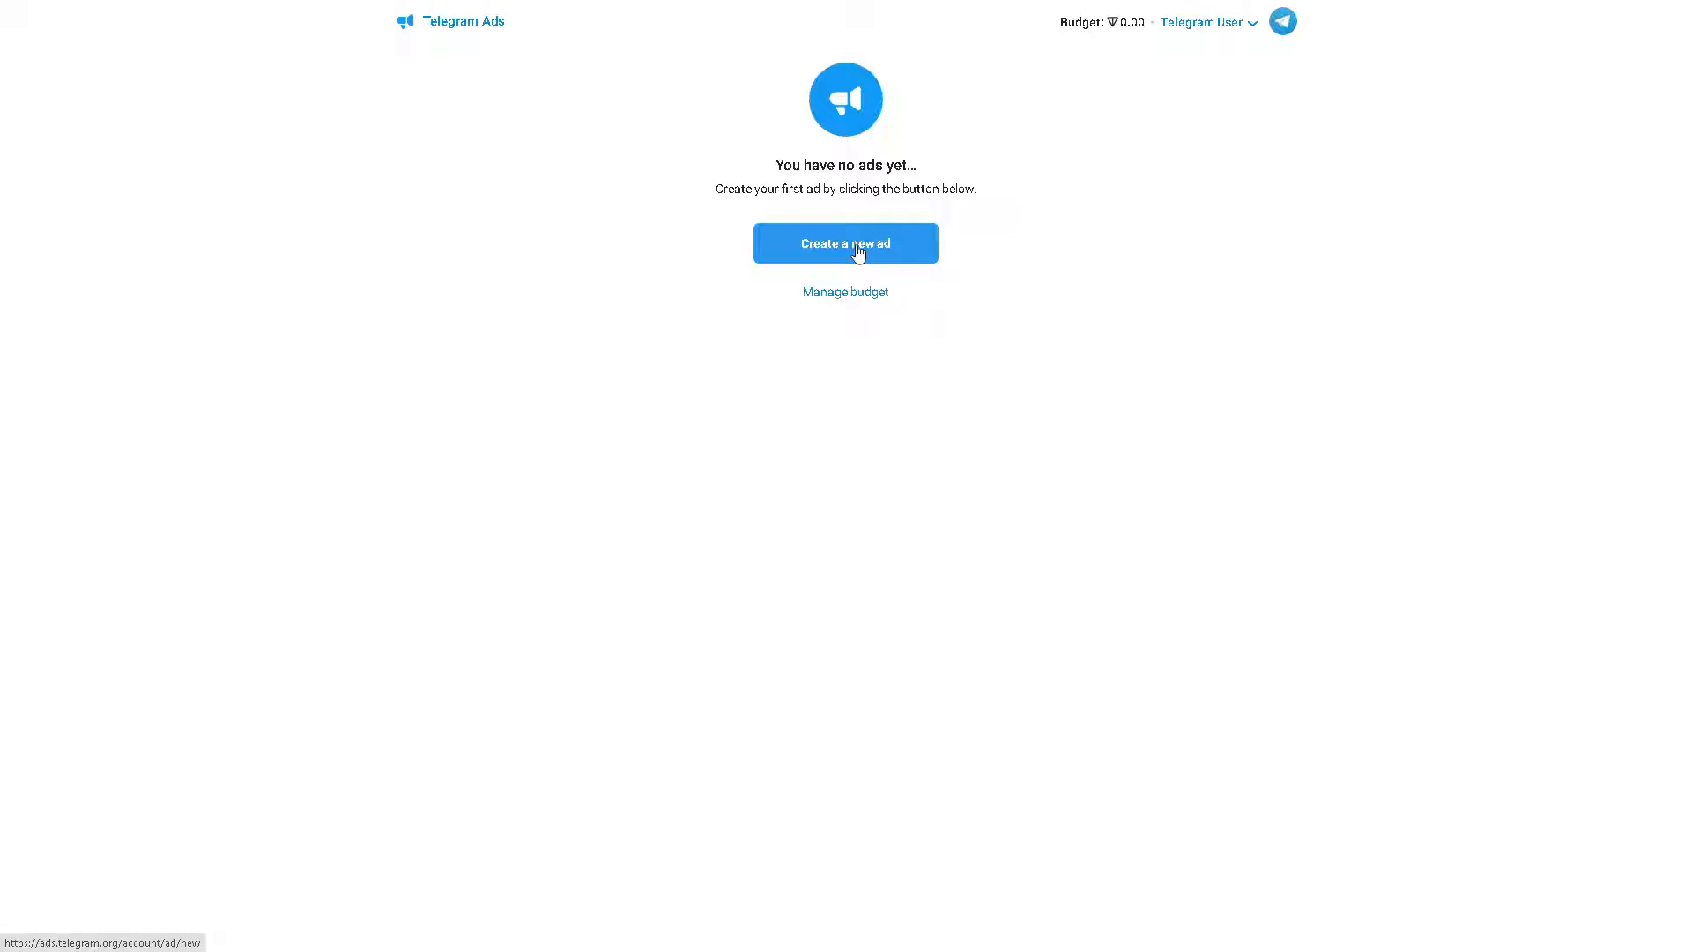
Draft a new ad titled 'How To Use Telegram Sponsored Ads To Promote Your Channel & Bots'.
left_click(844, 241)
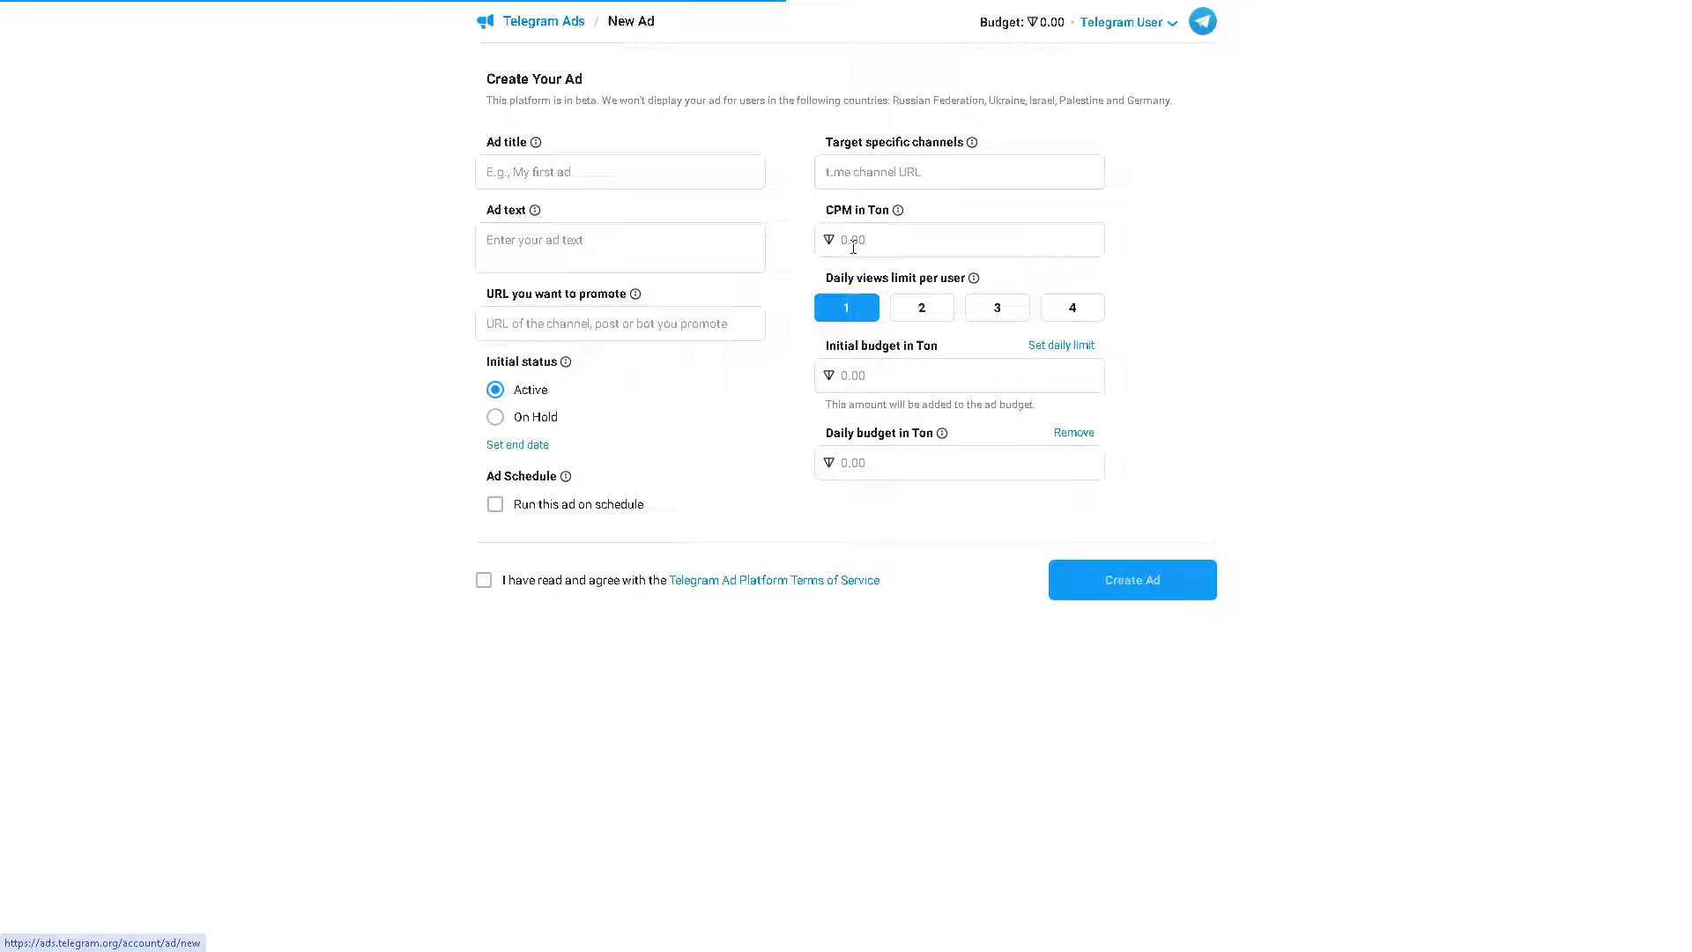
left_click(619, 171)
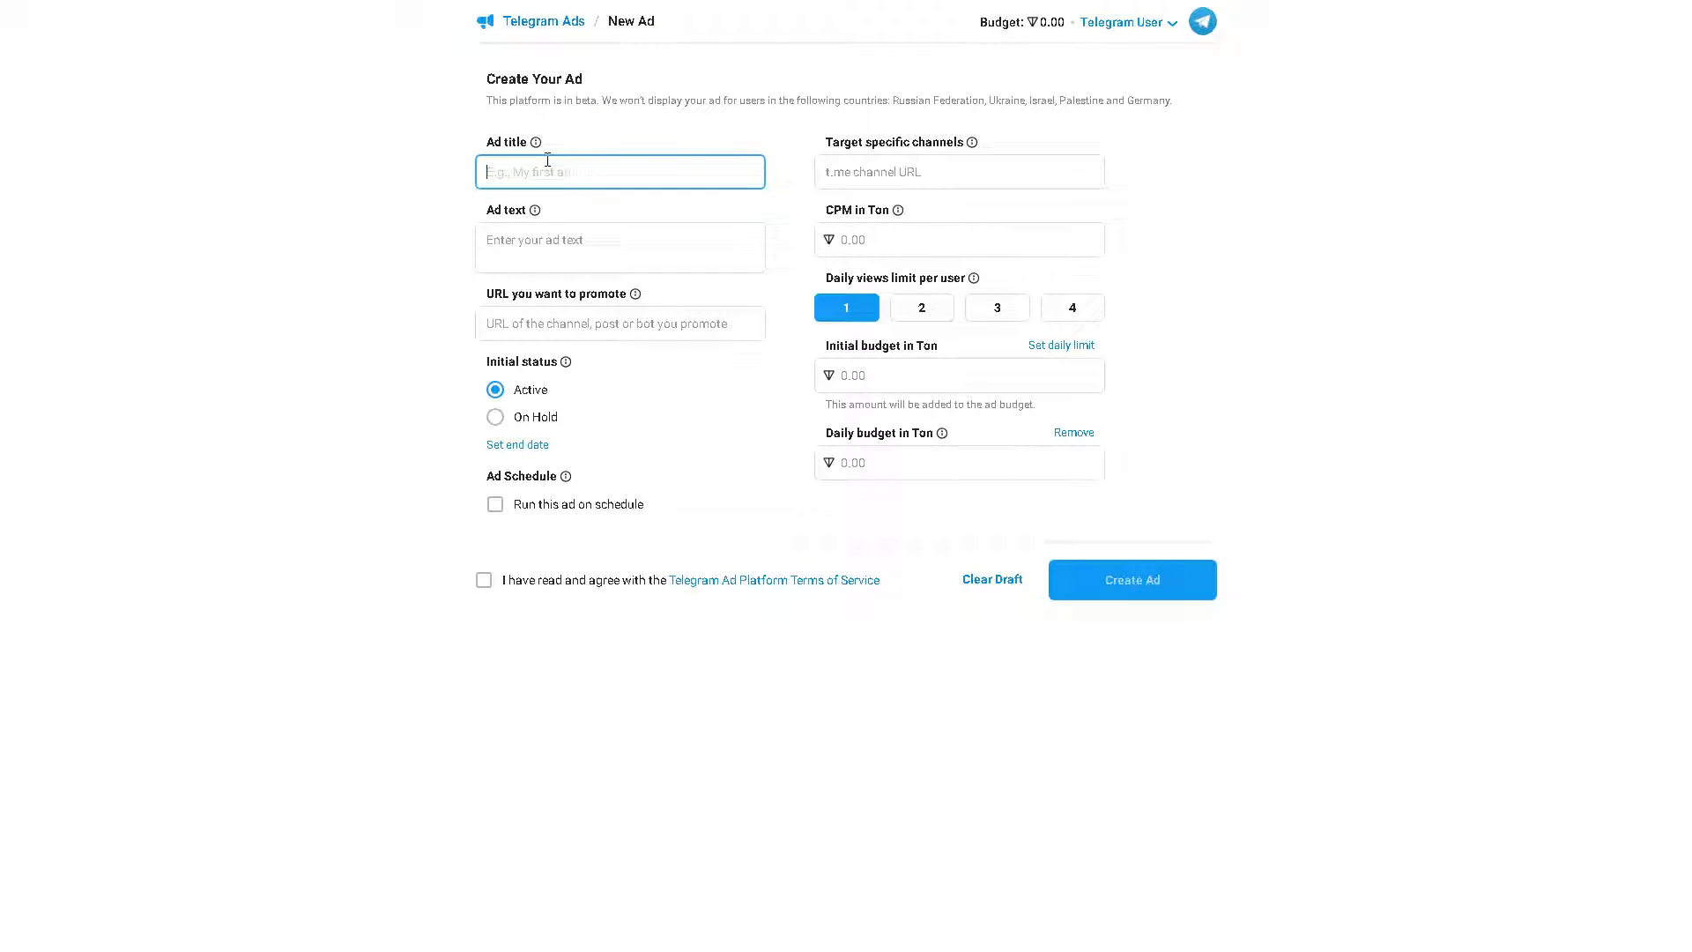
type("How To Use Telegram Sponsored Ads To Promote Your Channel & Bots")
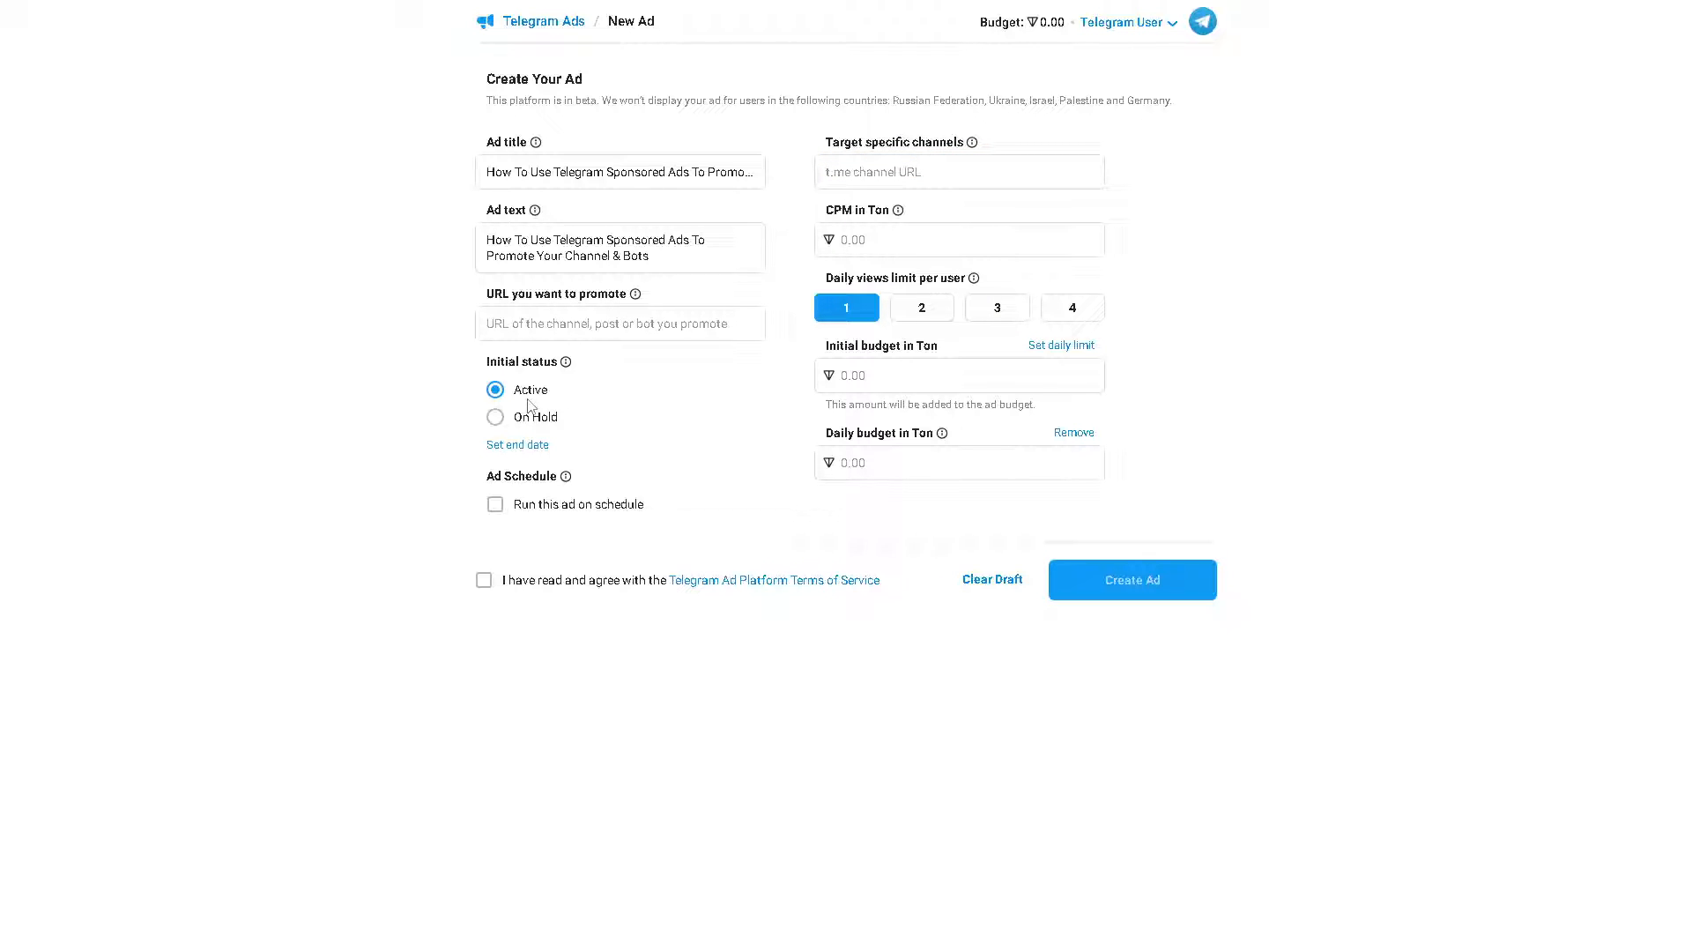
Add an end date to the ad and discard the Thursday run schedule.
left_click(493, 504)
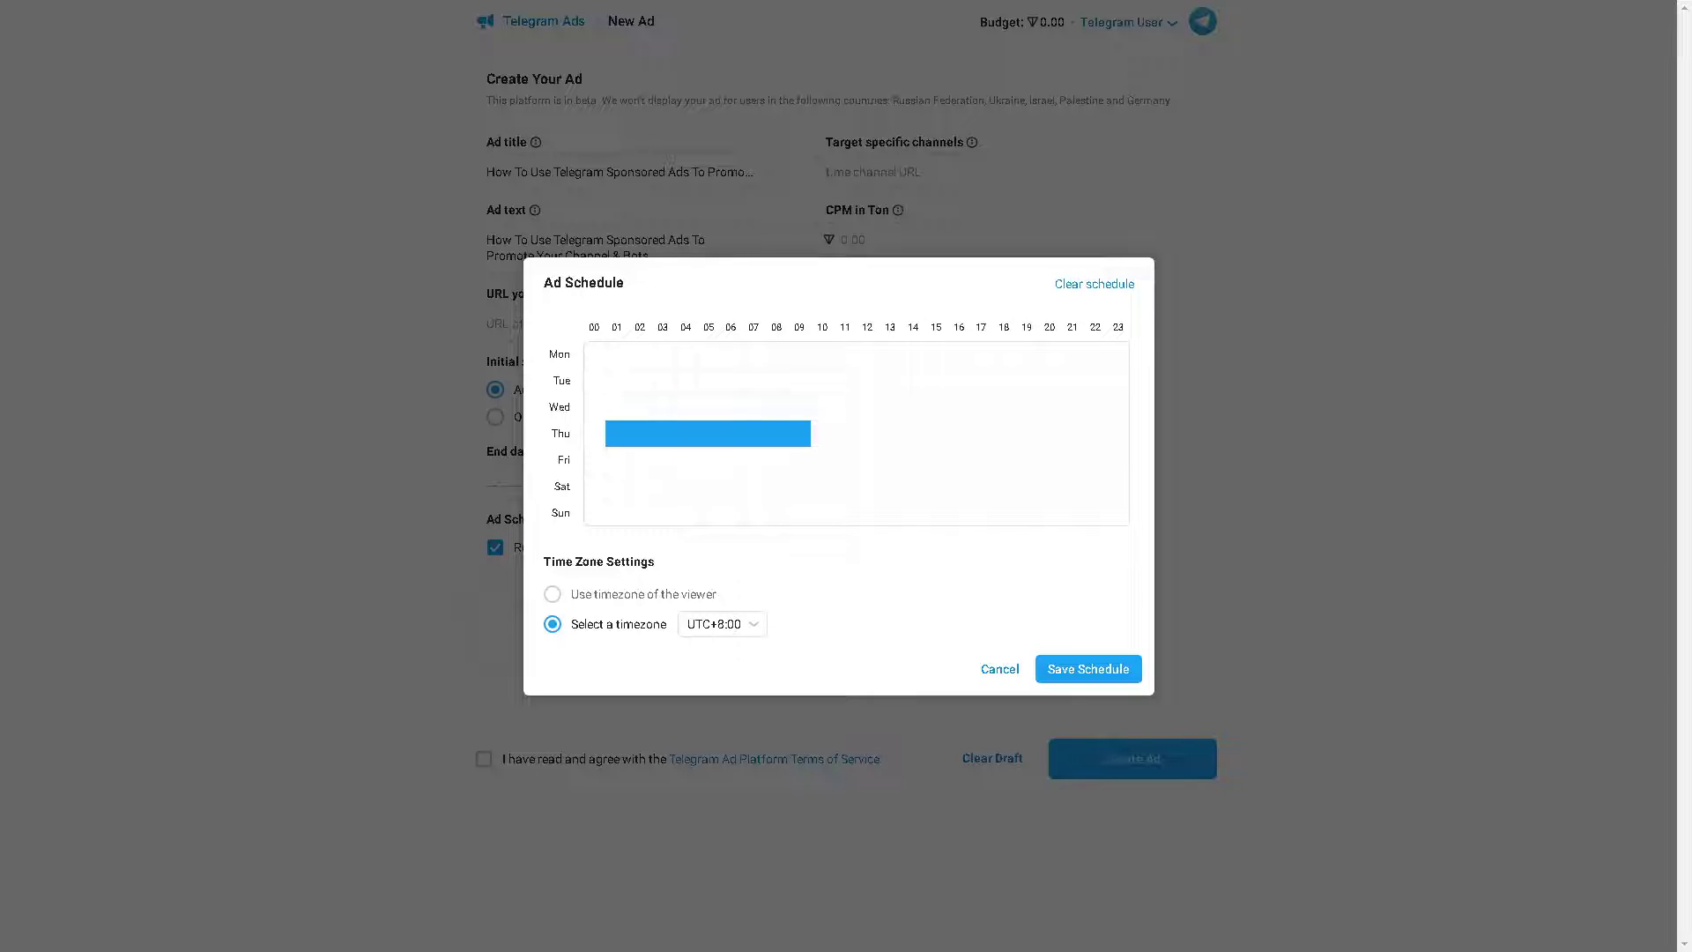
left_click(998, 668)
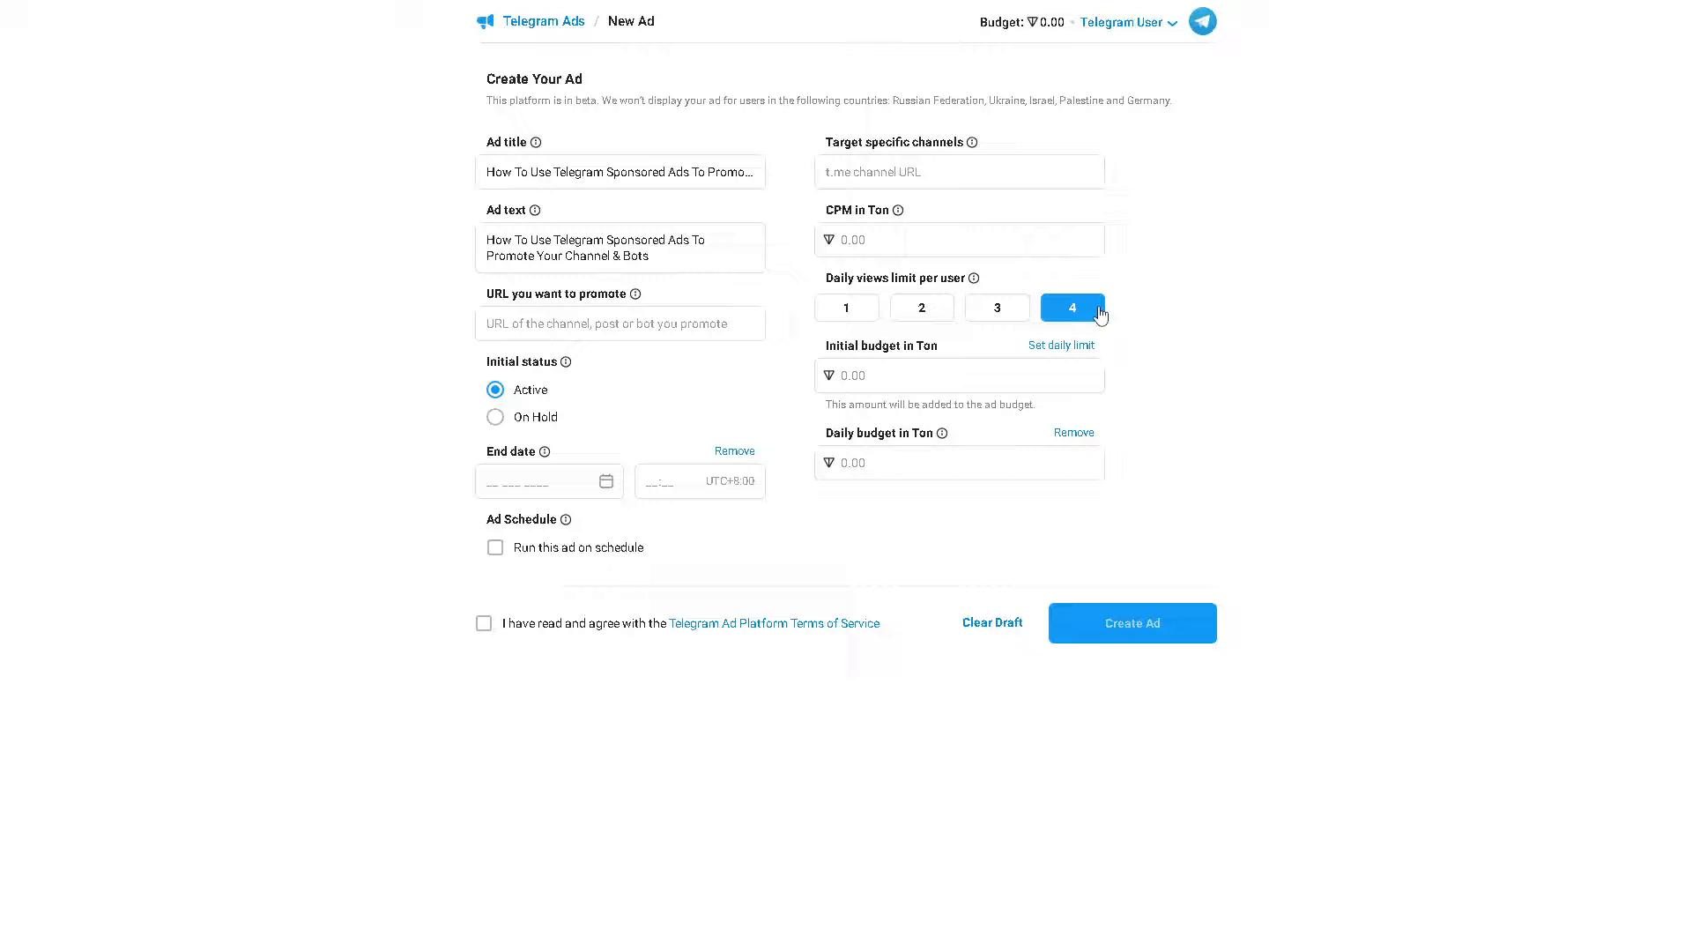
left_click(1022, 21)
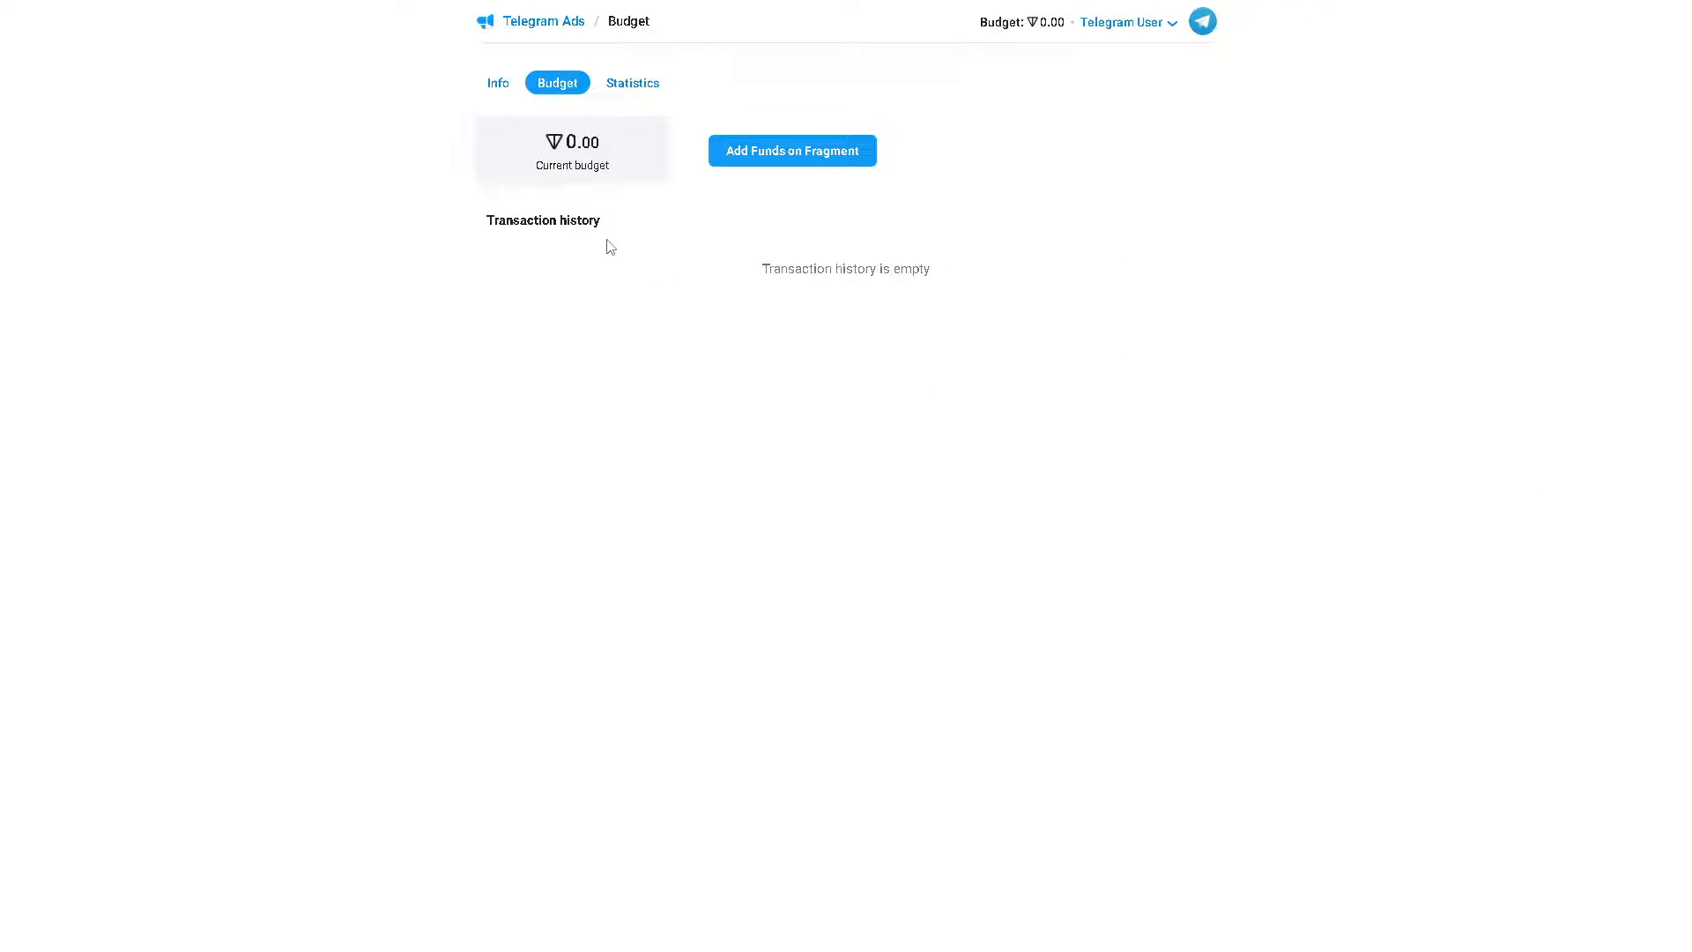
mouse_move(791, 149)
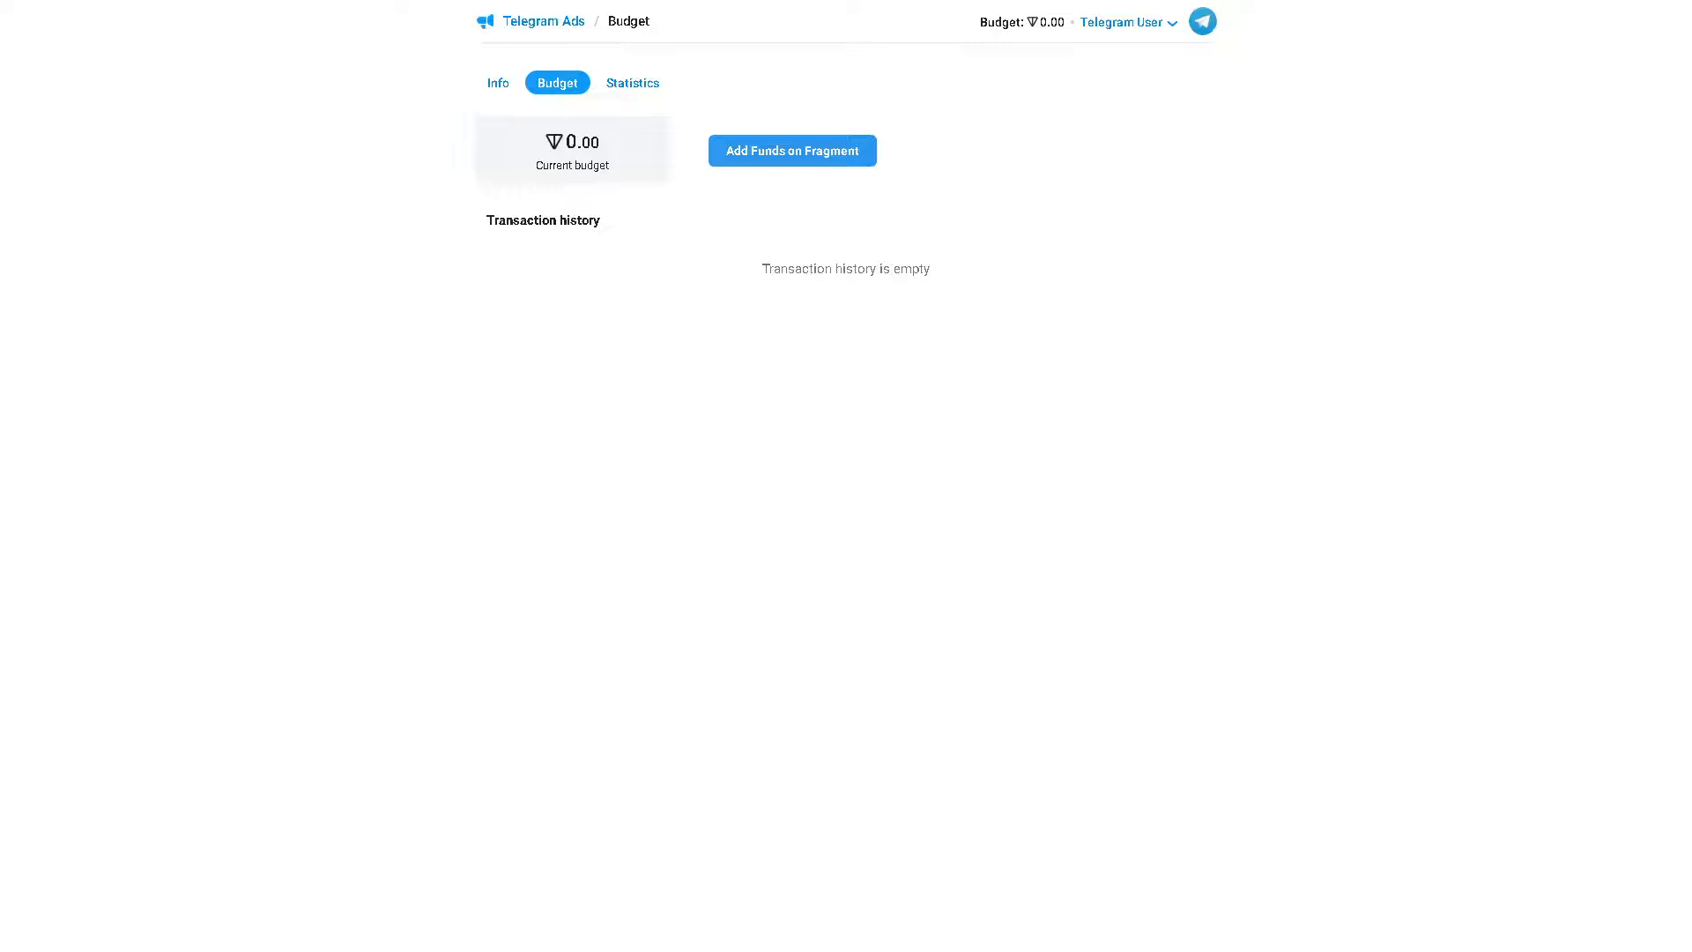
Go to Fragment from the Budget tab to add funds.
left_click(792, 150)
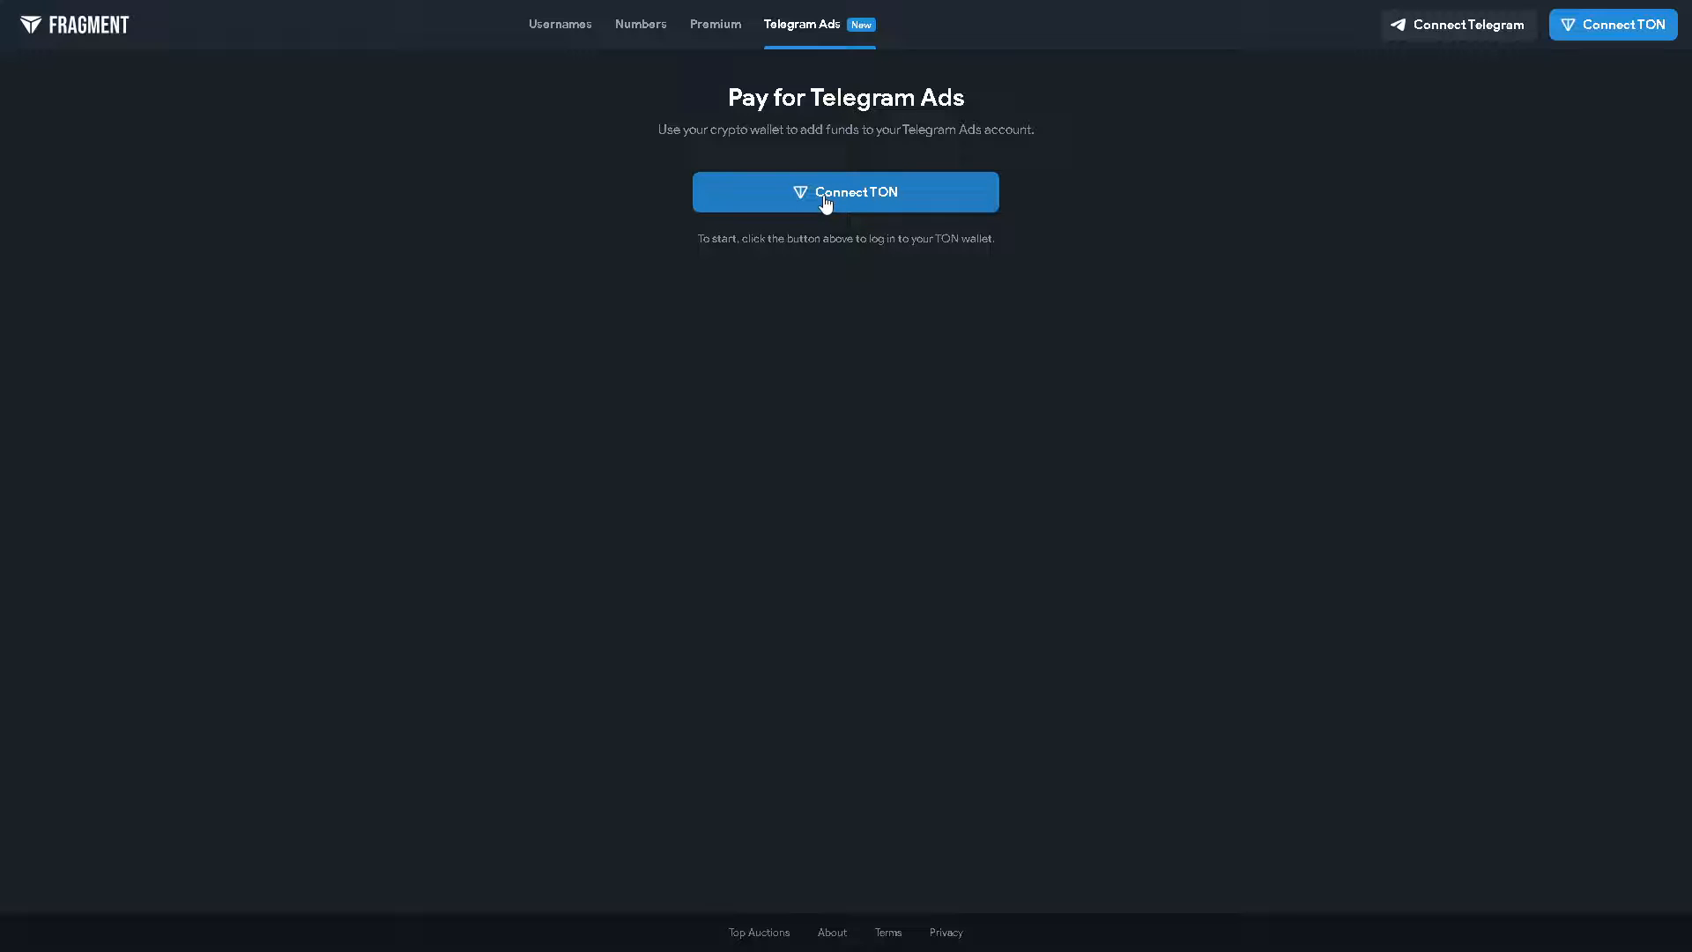
mouse_move(1140, 33)
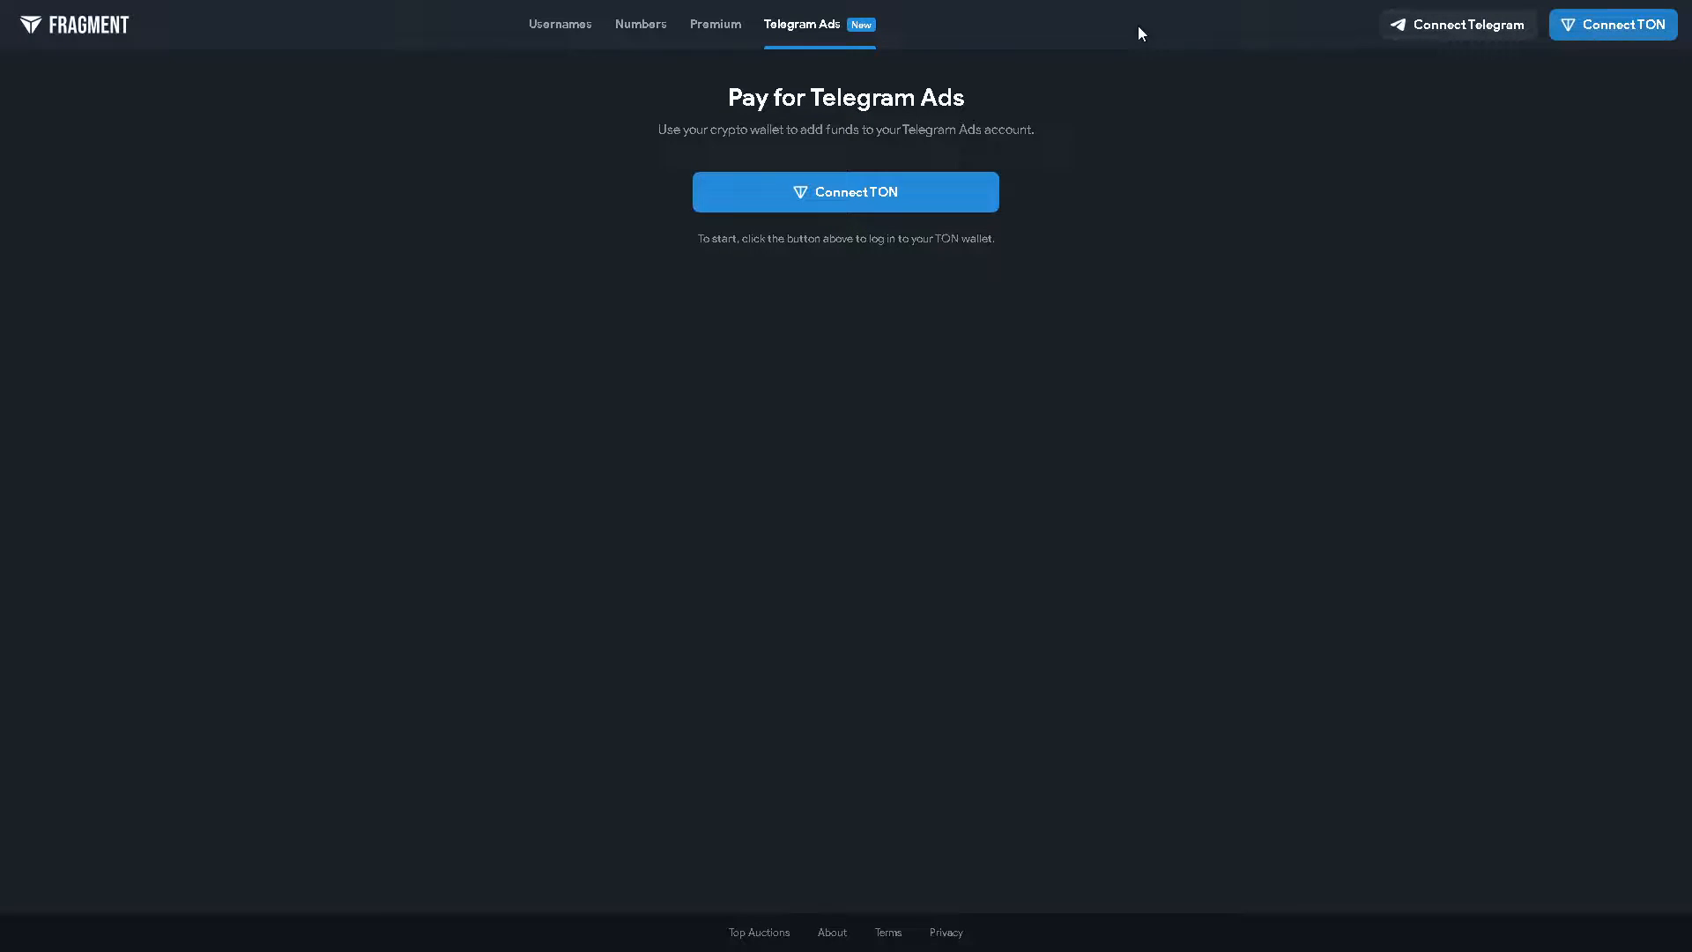
Switch from Pay for Telegram Ads to Fragment's Premium page.
left_click(714, 23)
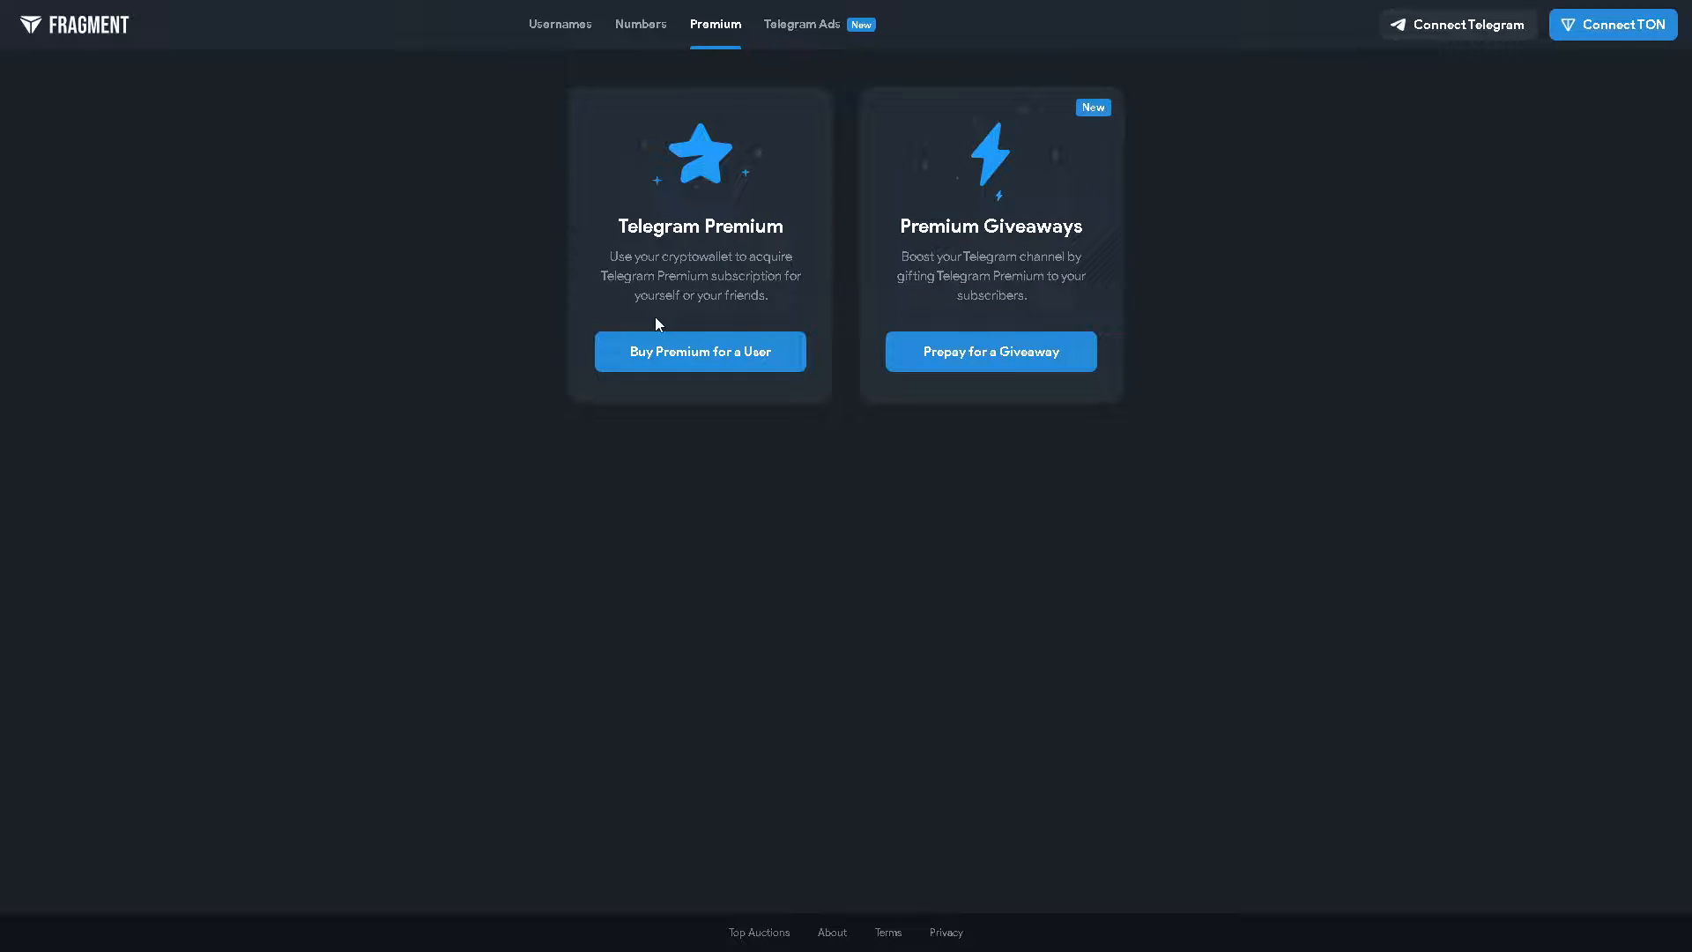
mouse_move(721, 317)
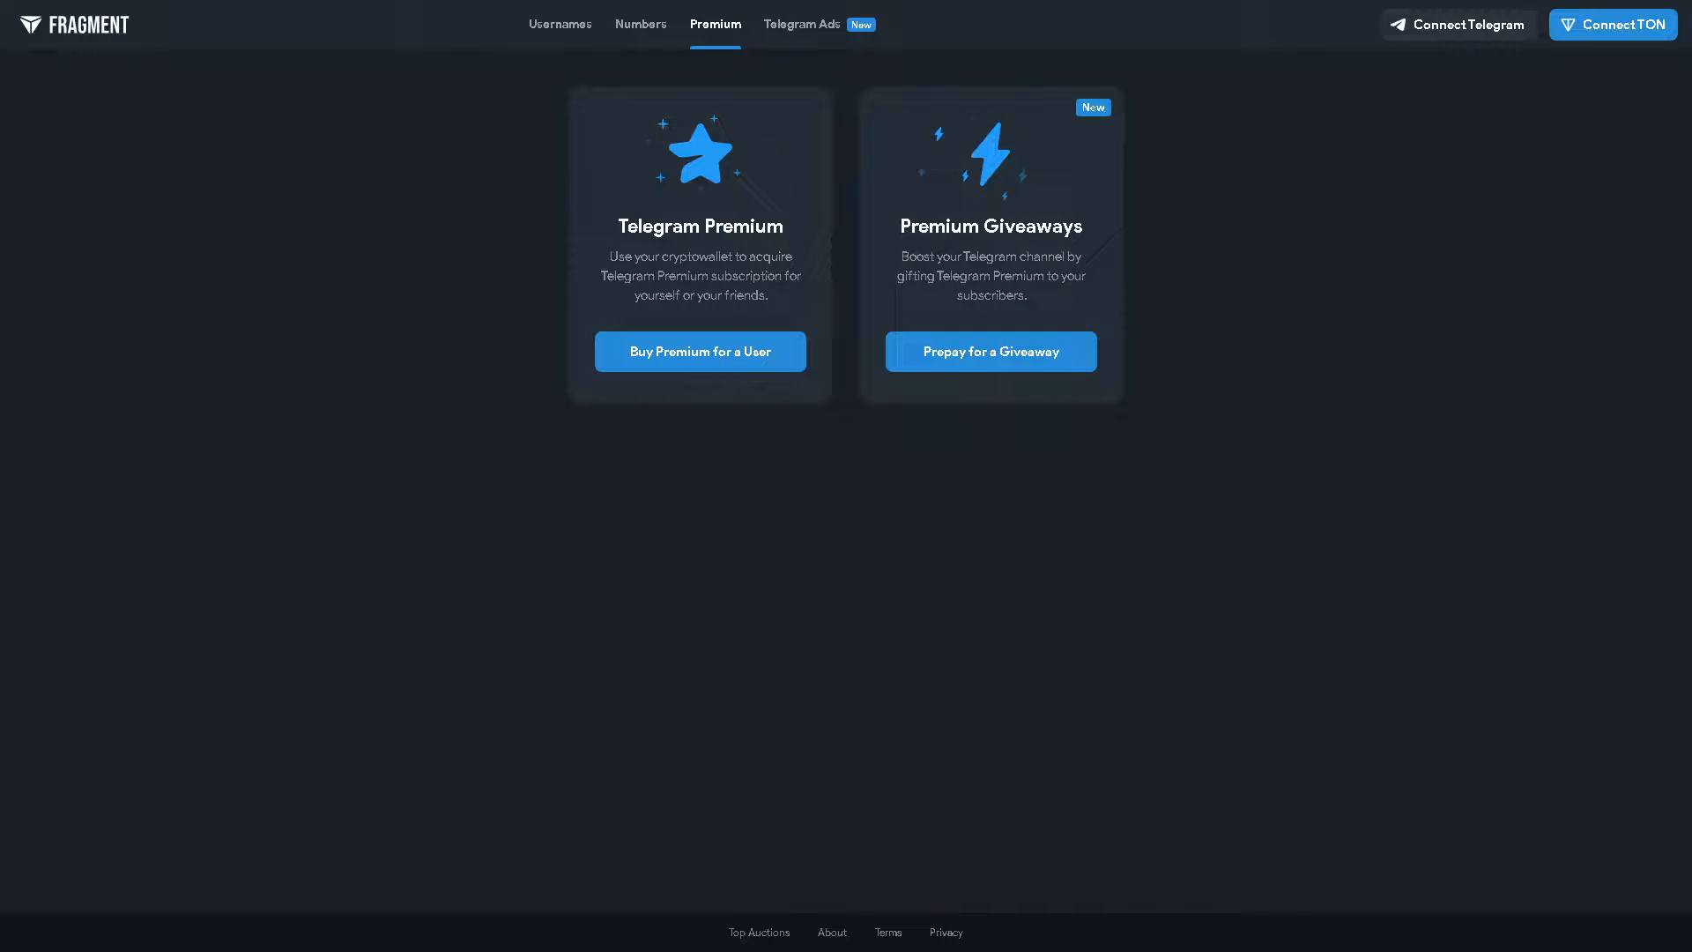
mouse_move(989, 350)
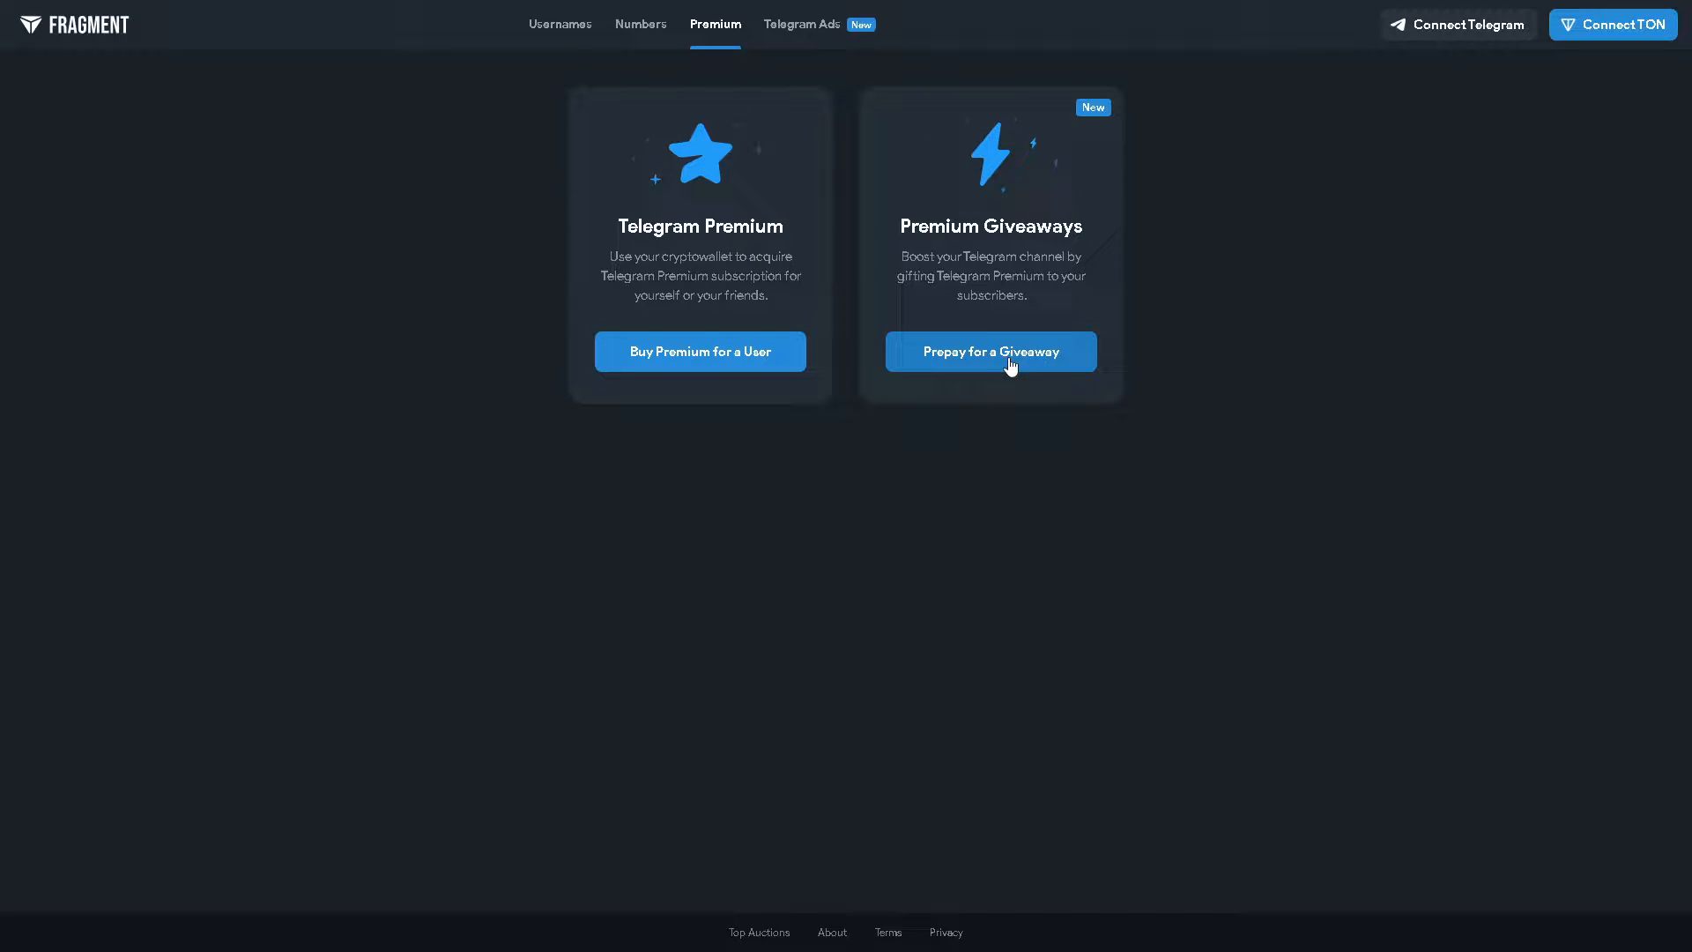
Browse the anonymous Numbers marketplace, then open Fragment's Telegram Ads section.
left_click(639, 23)
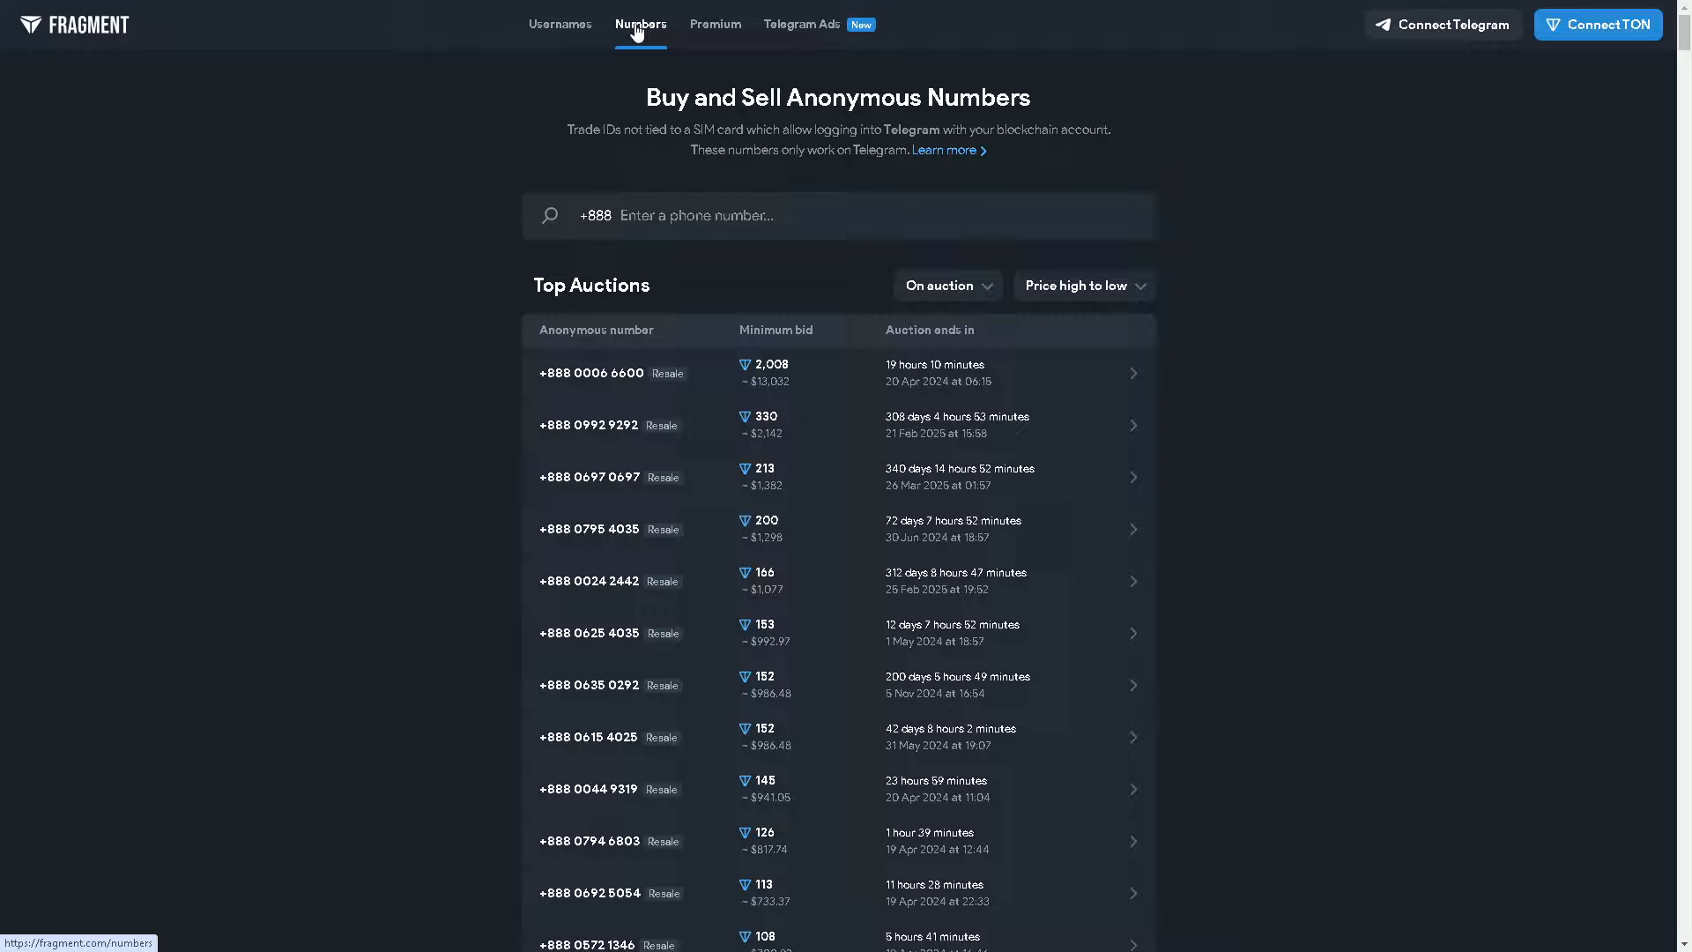
left_click(802, 23)
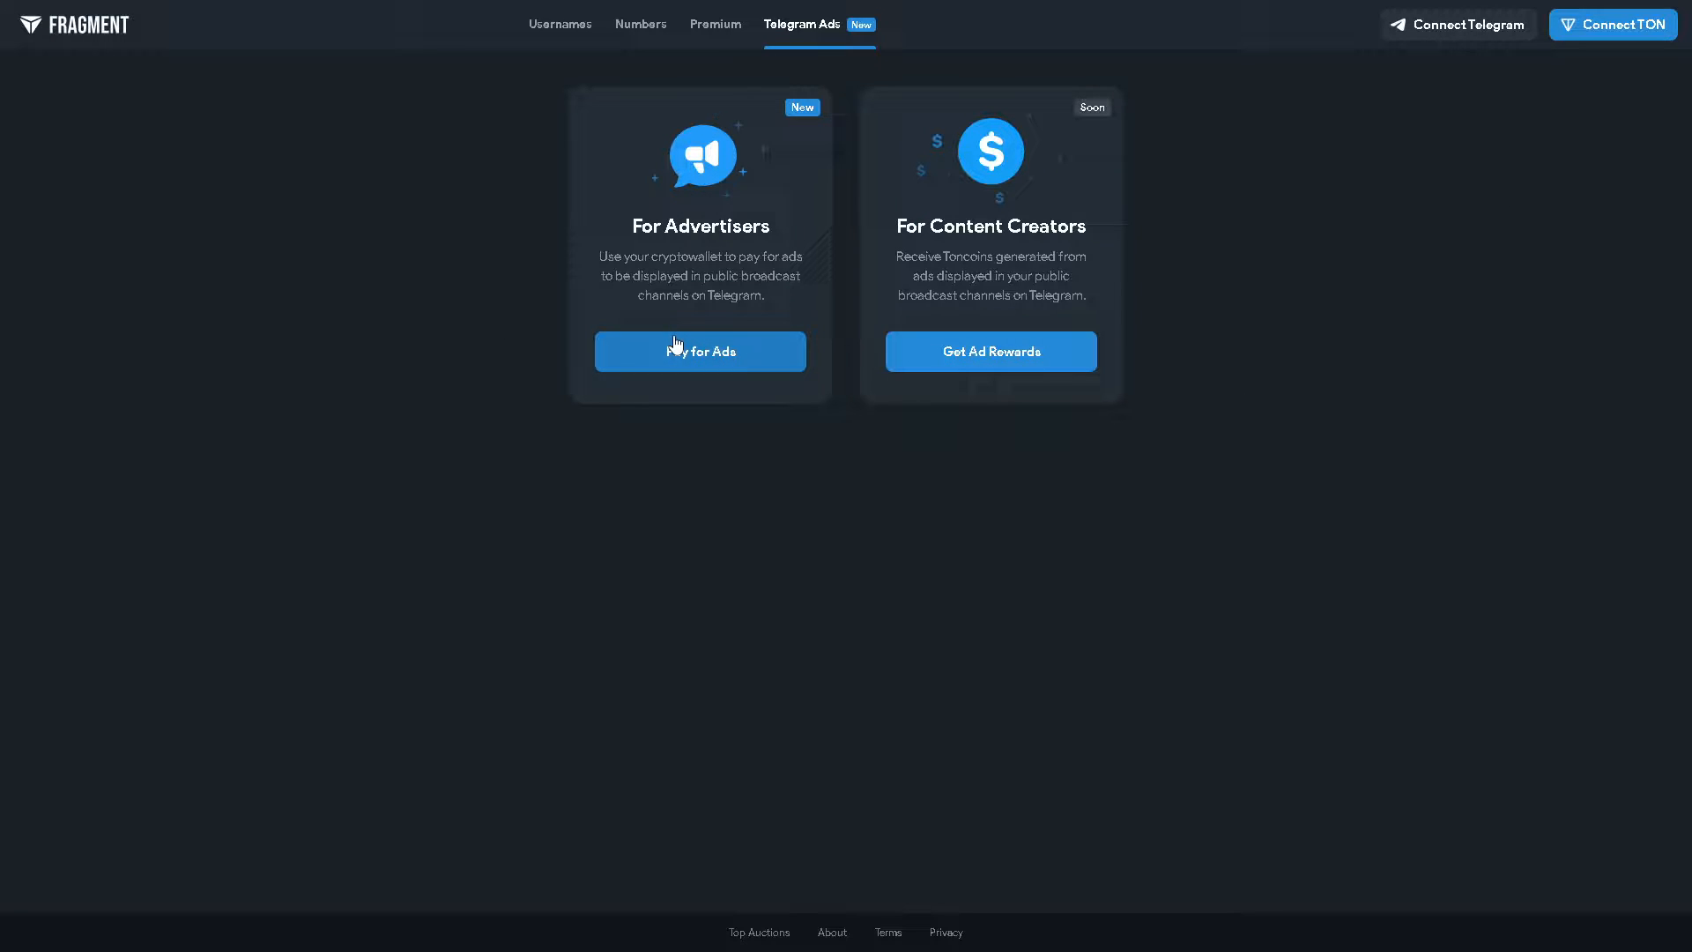
mouse_move(747, 252)
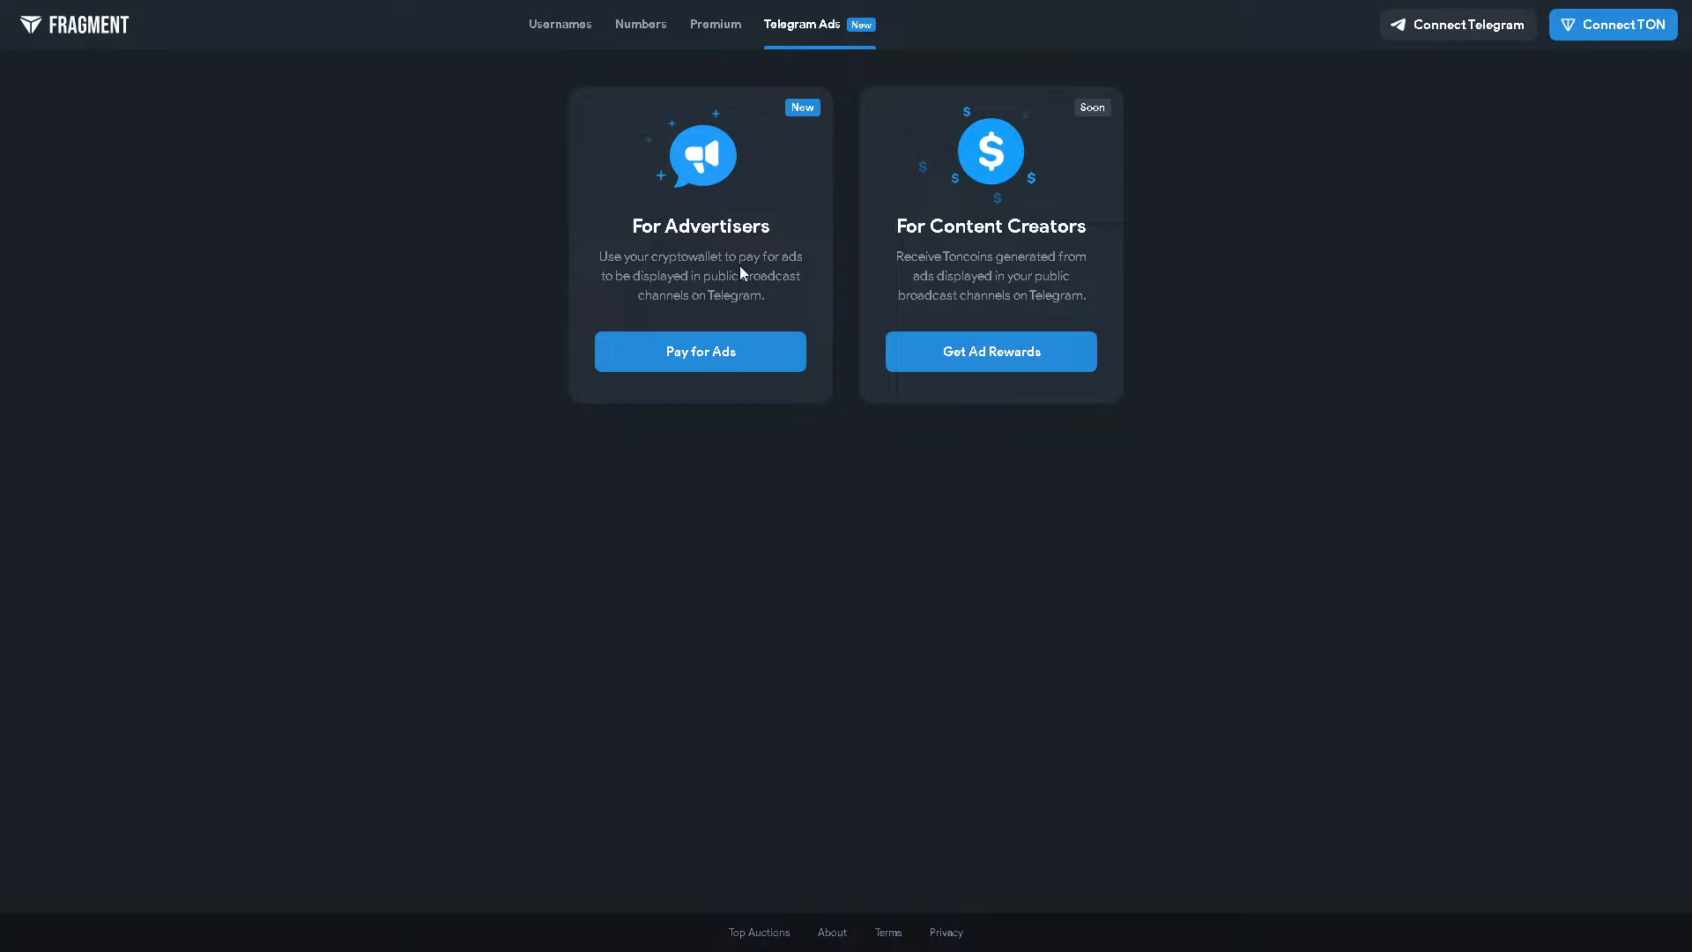
mouse_move(631, 227)
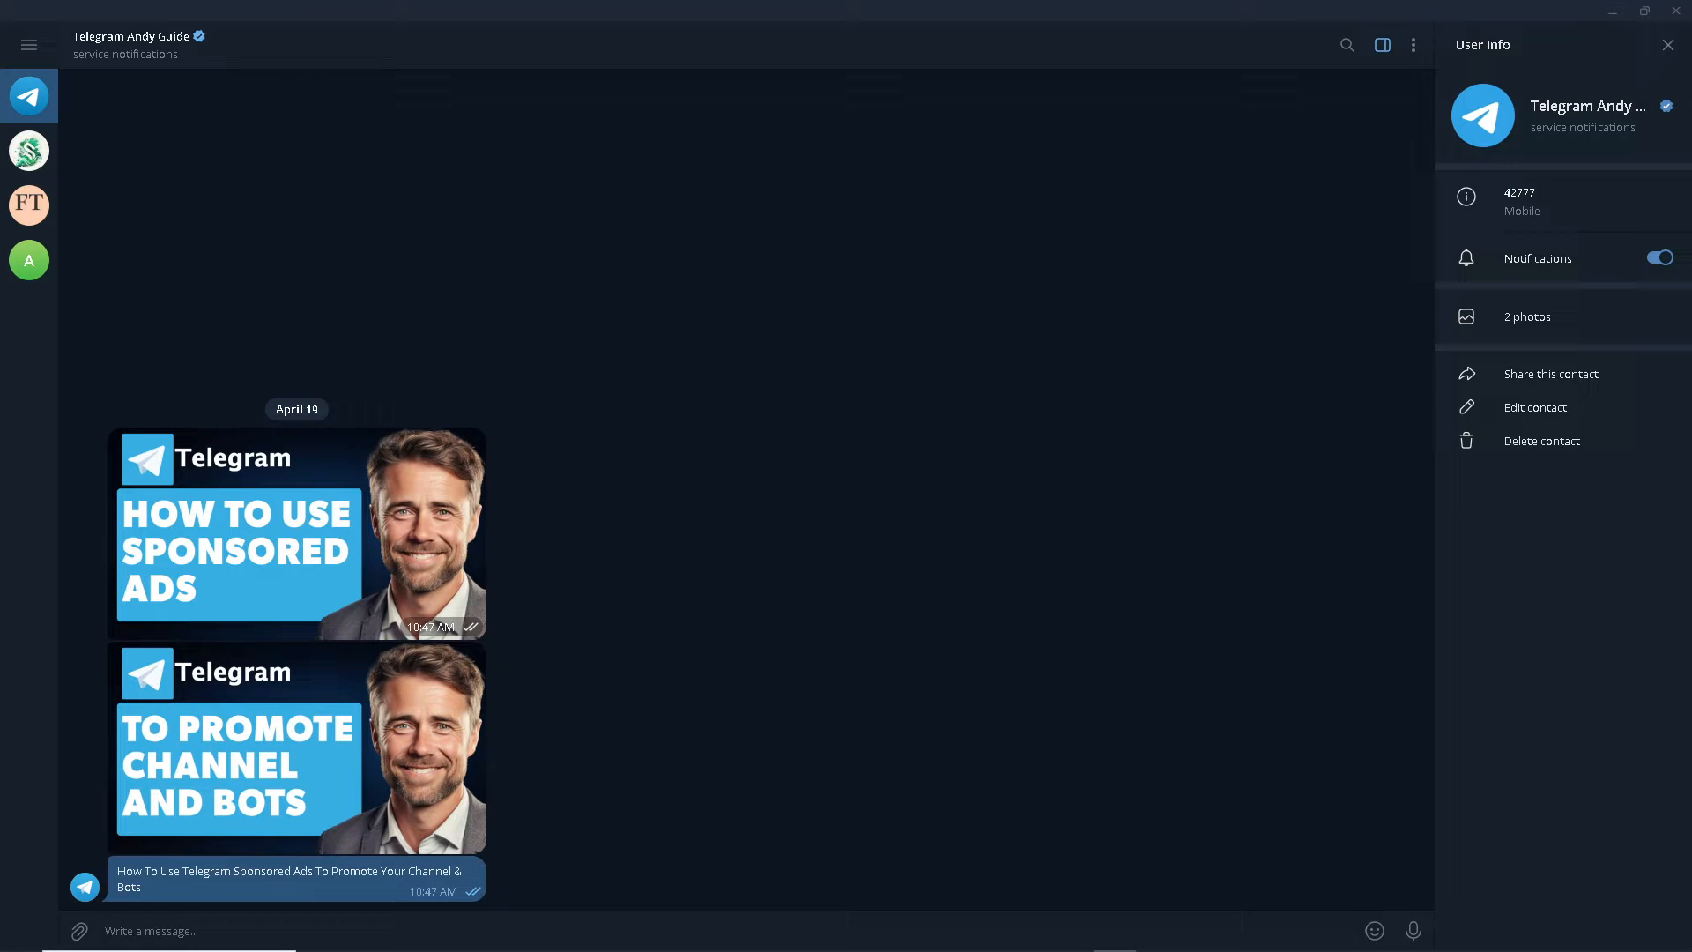
mouse_move(214, 85)
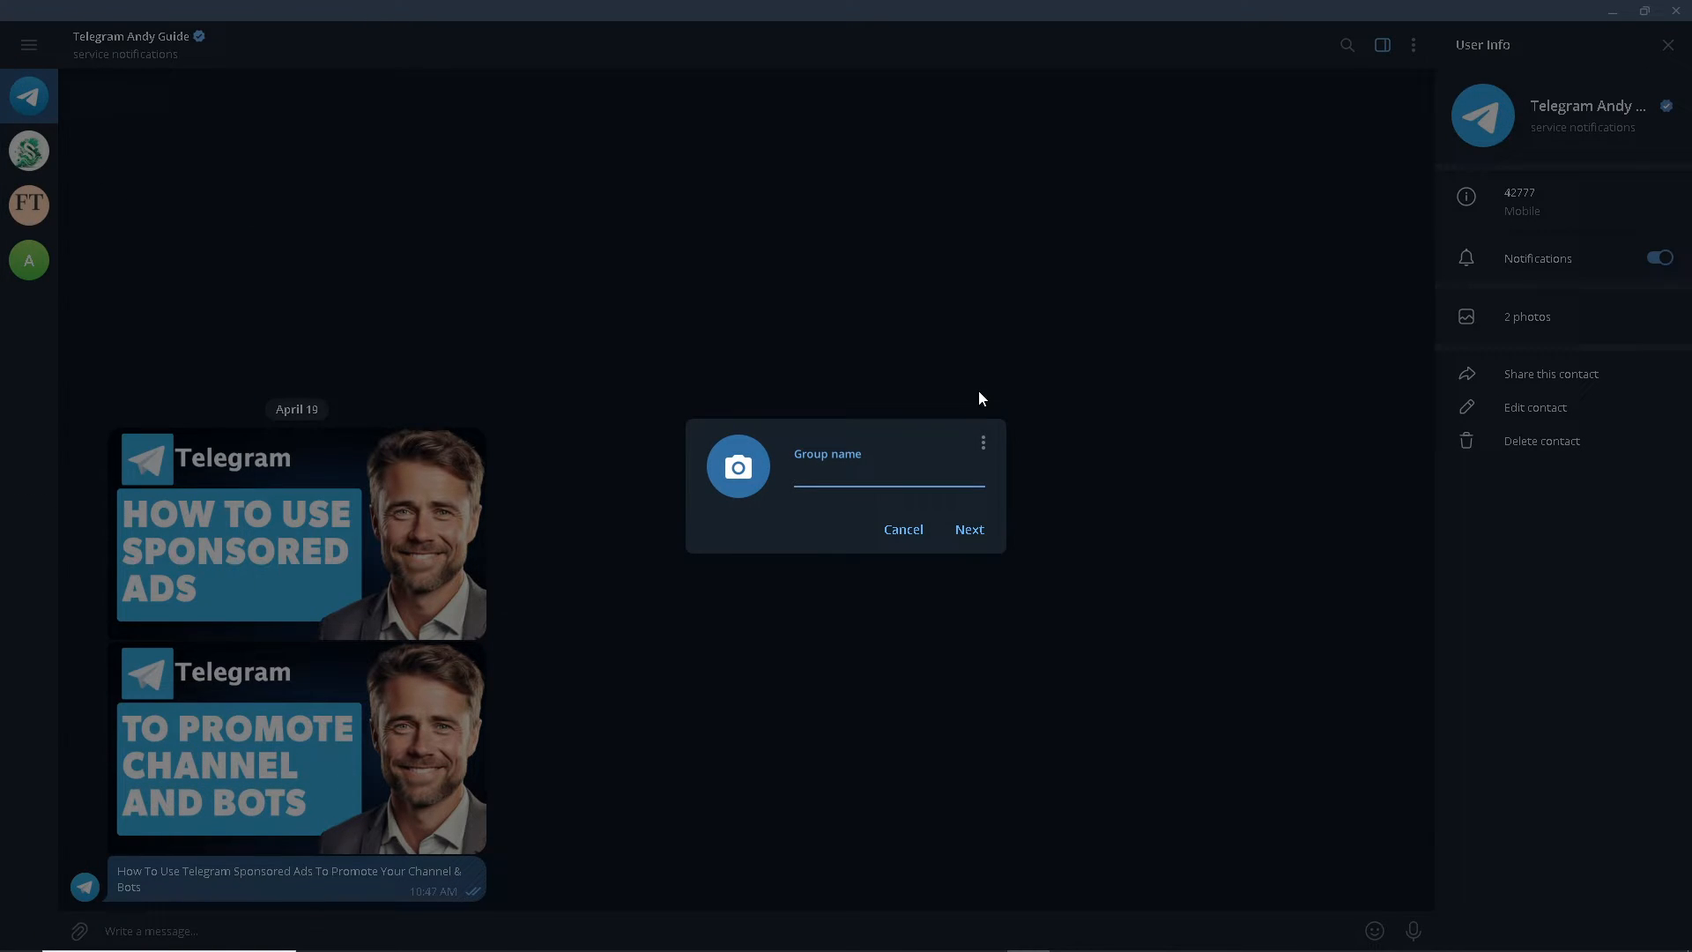
type("And")
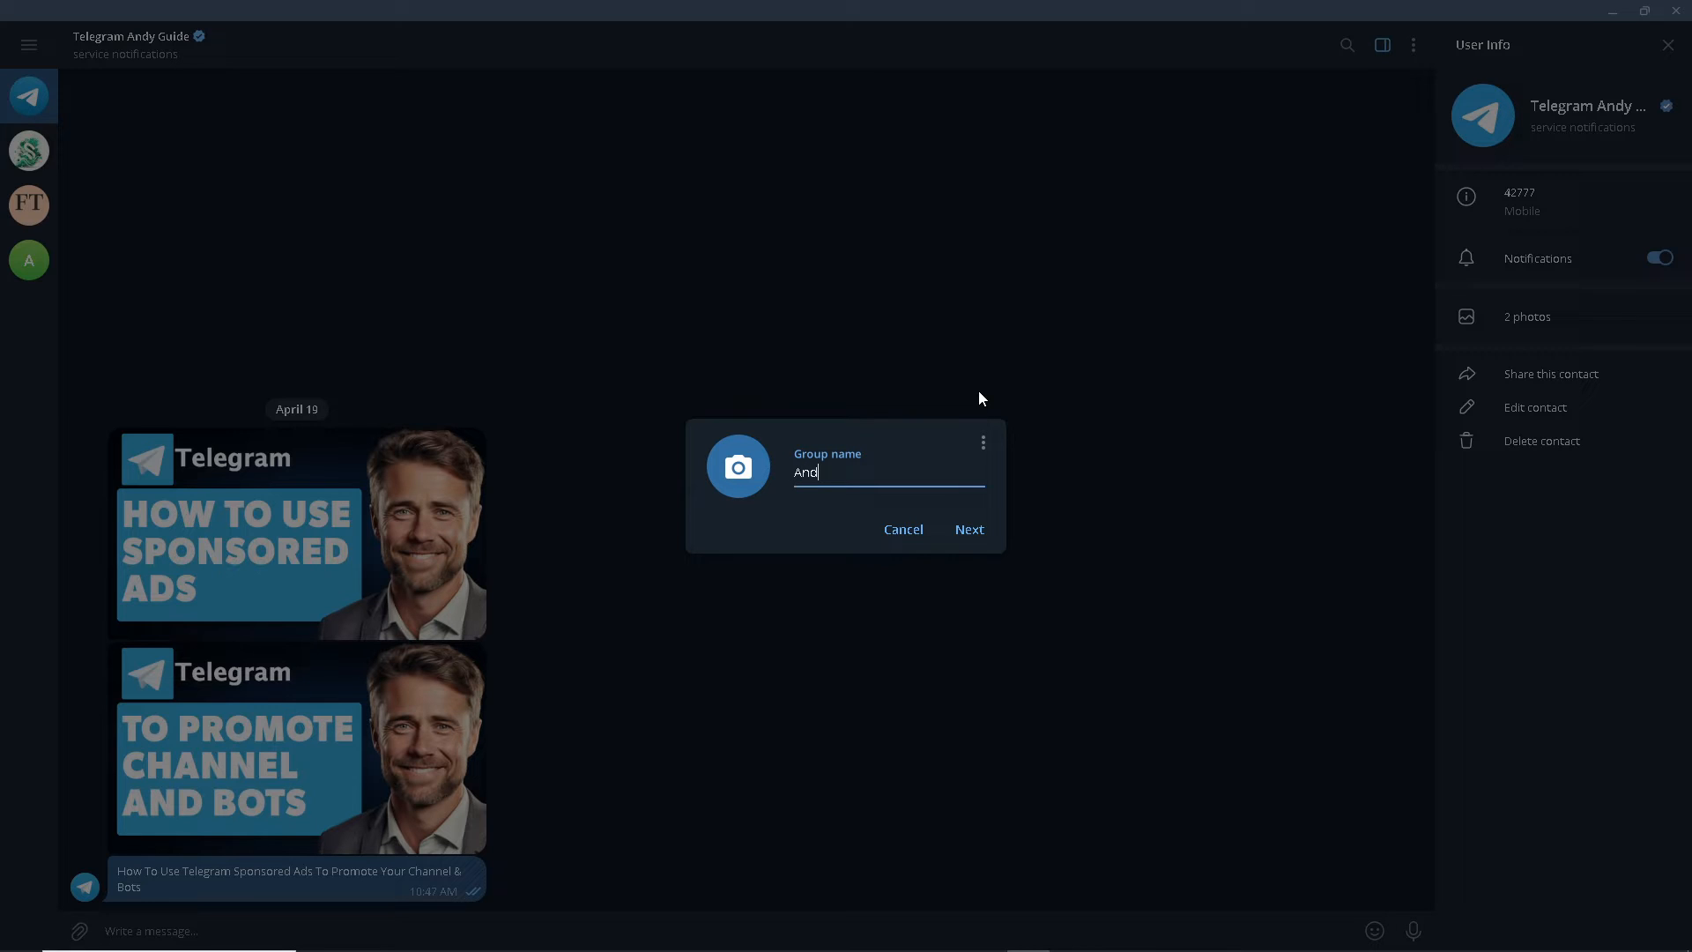
type("y Guide")
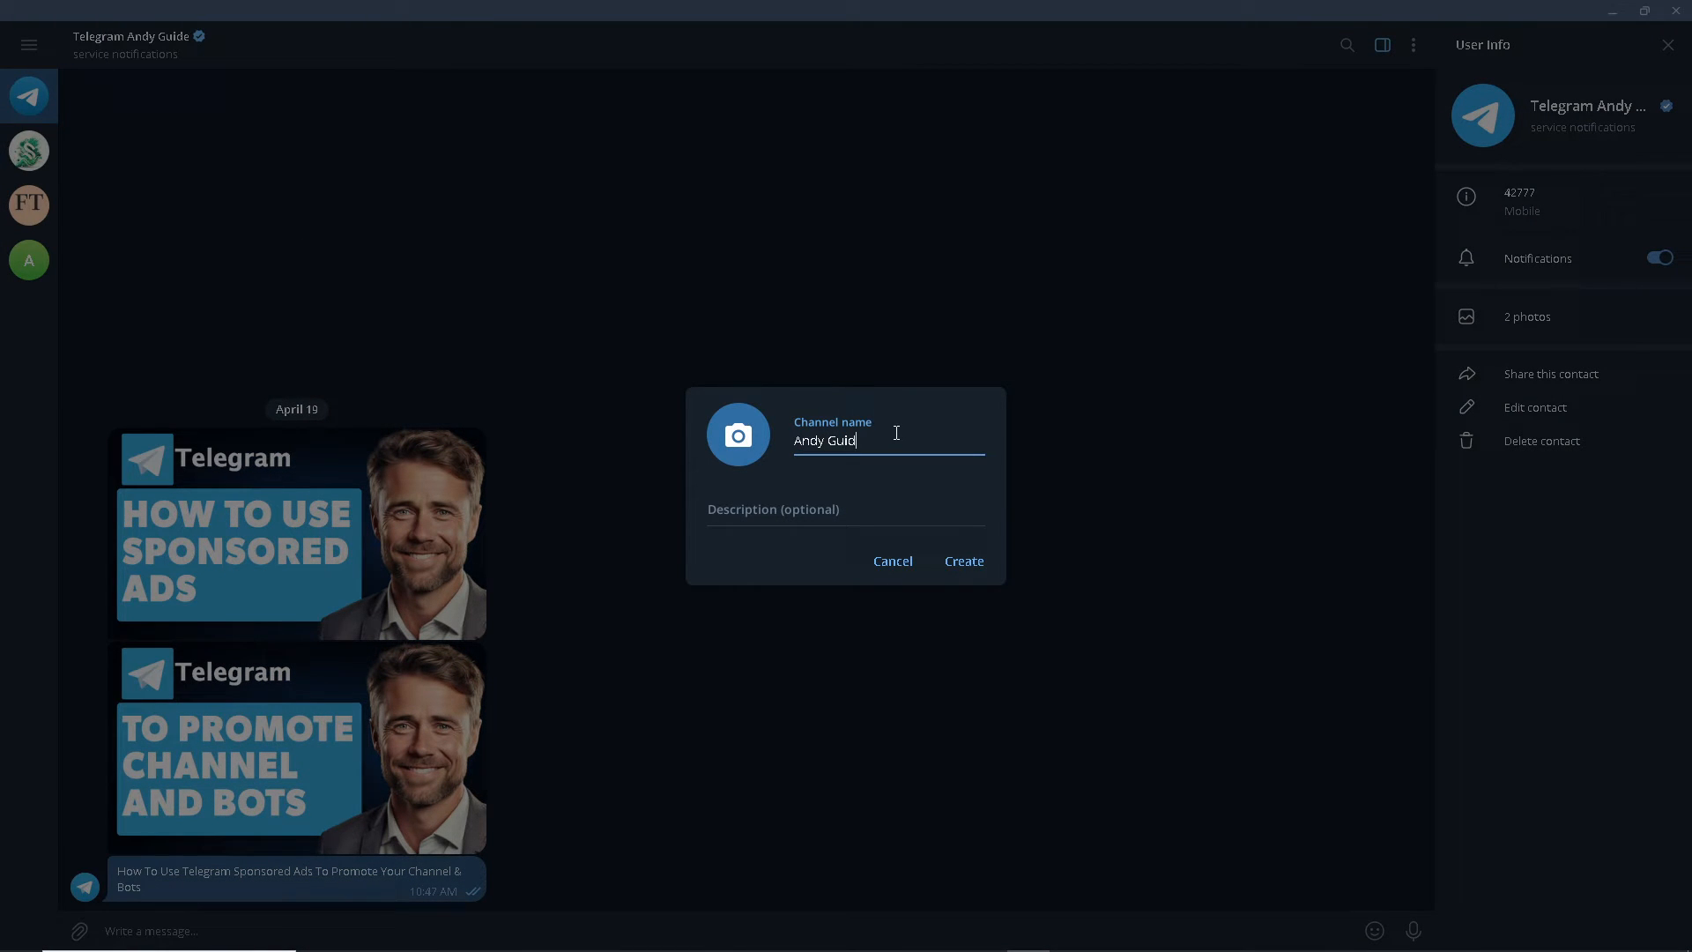
type("e")
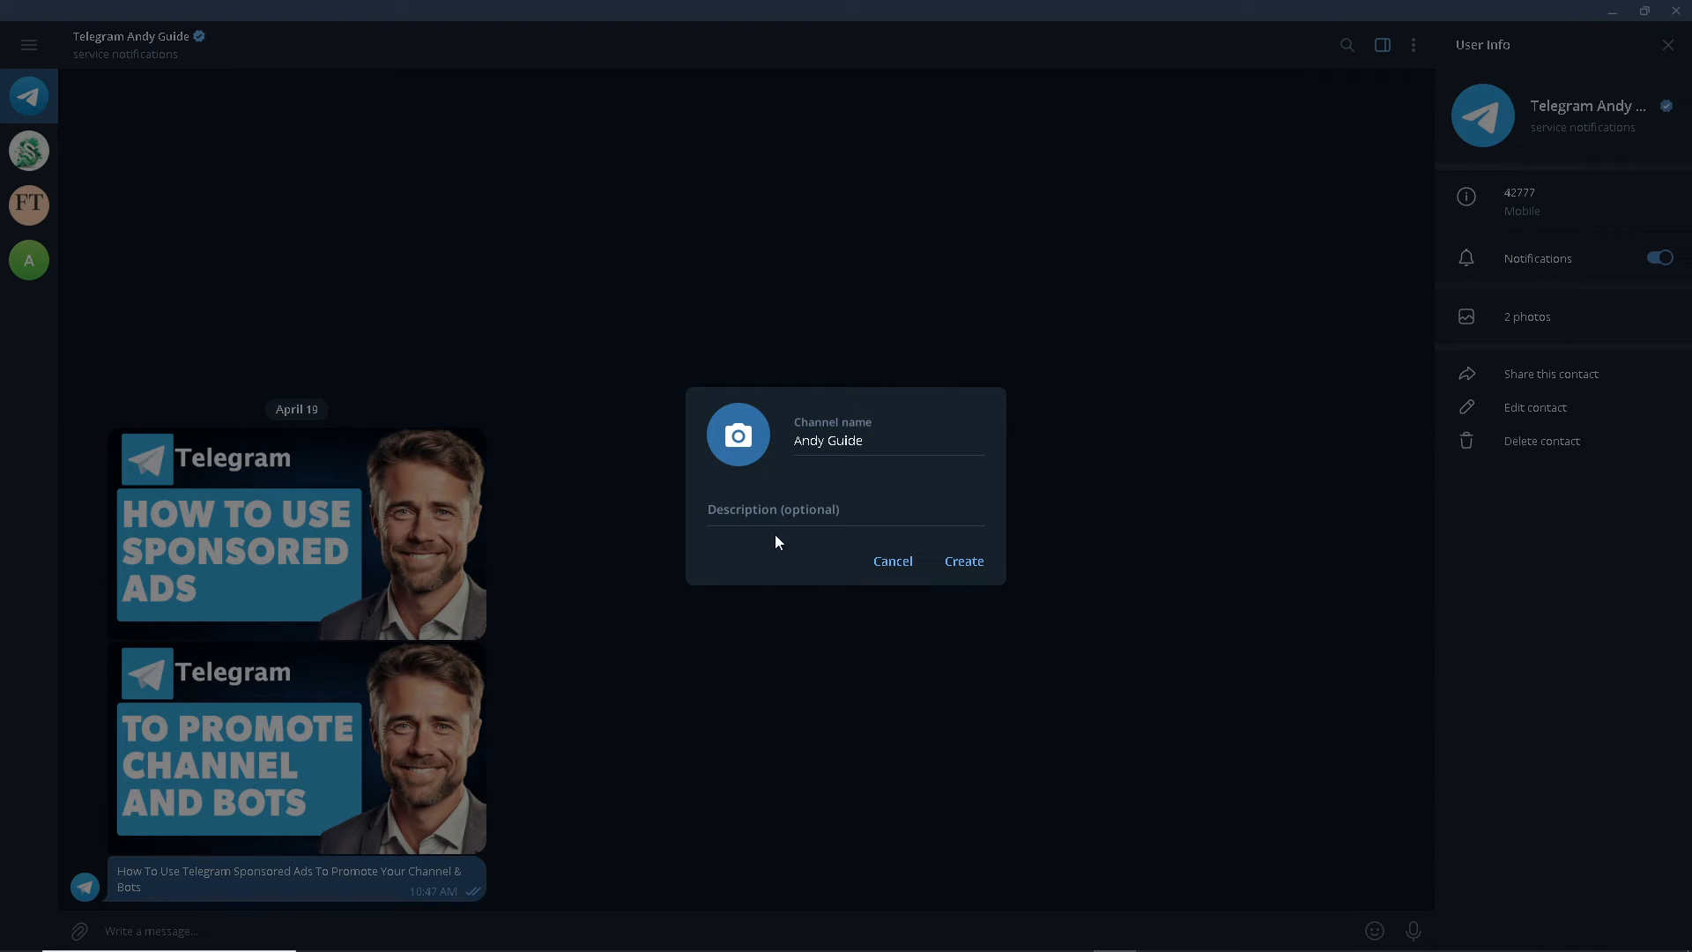
left_click(892, 560)
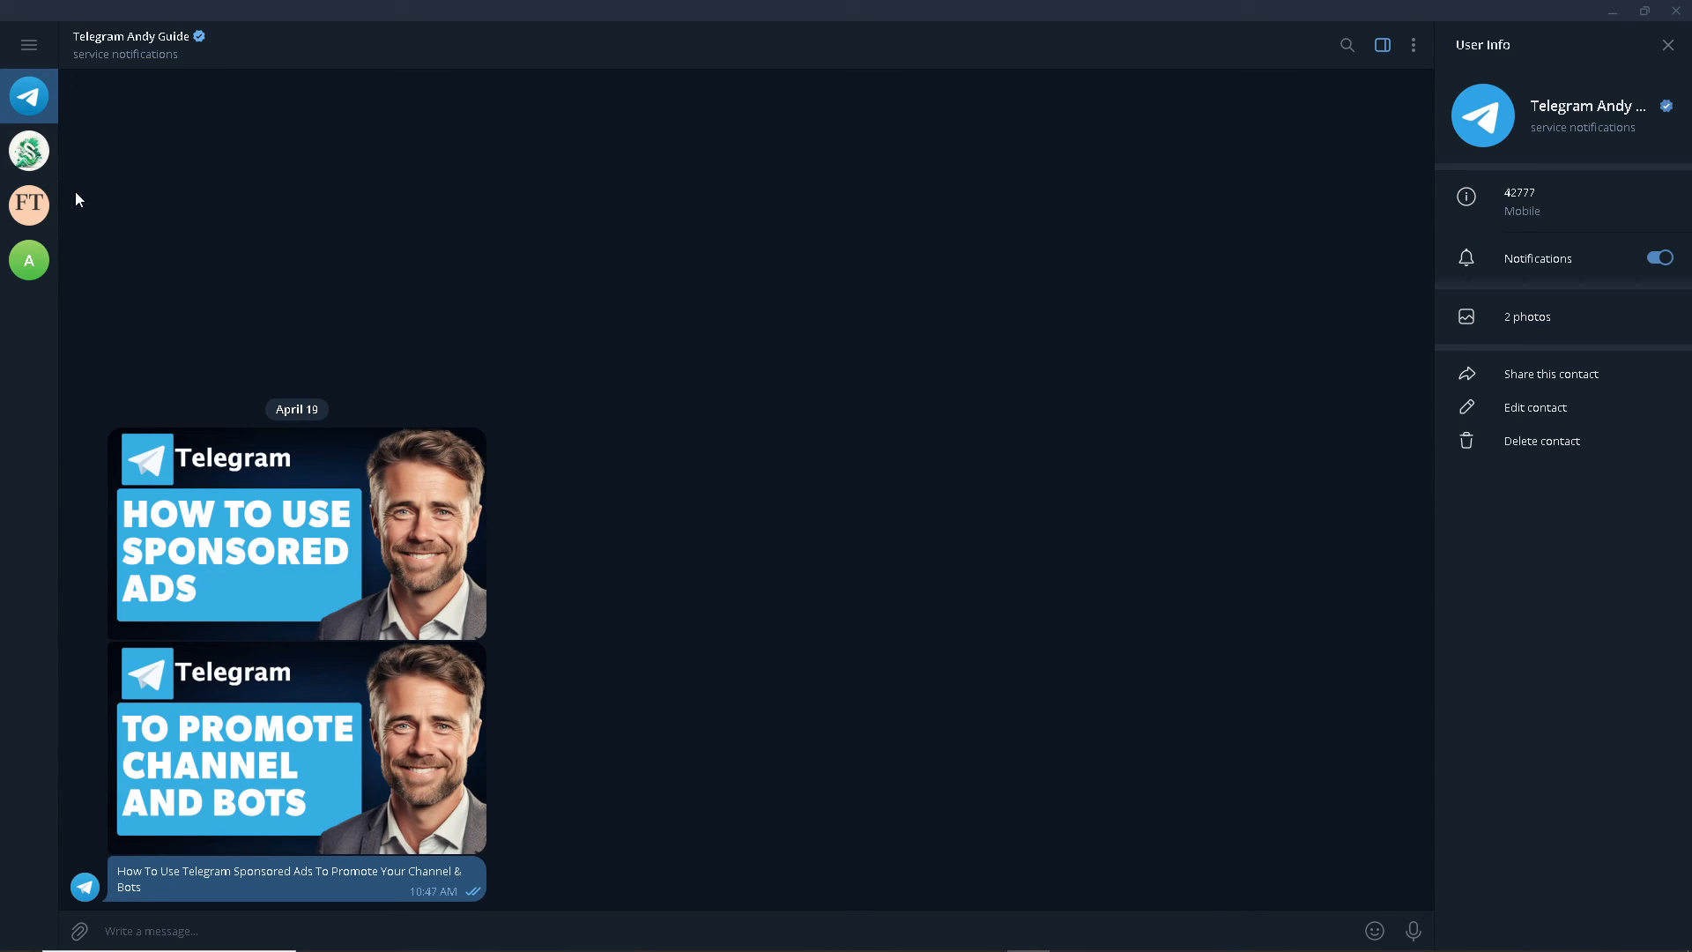
mouse_move(81, 199)
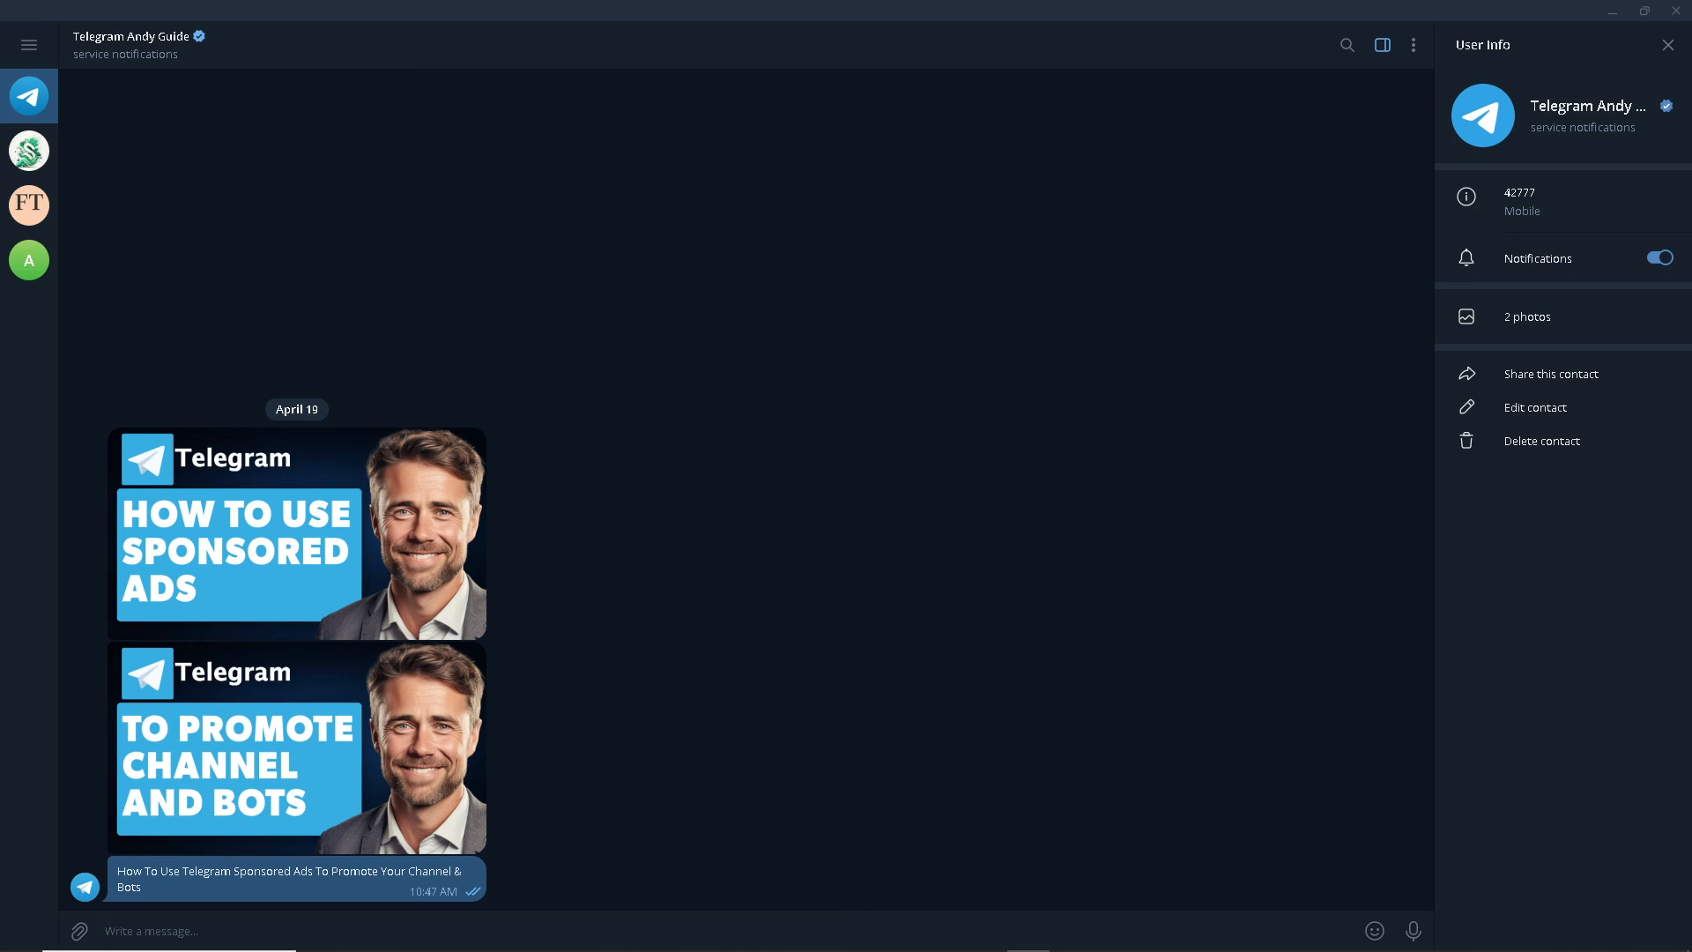